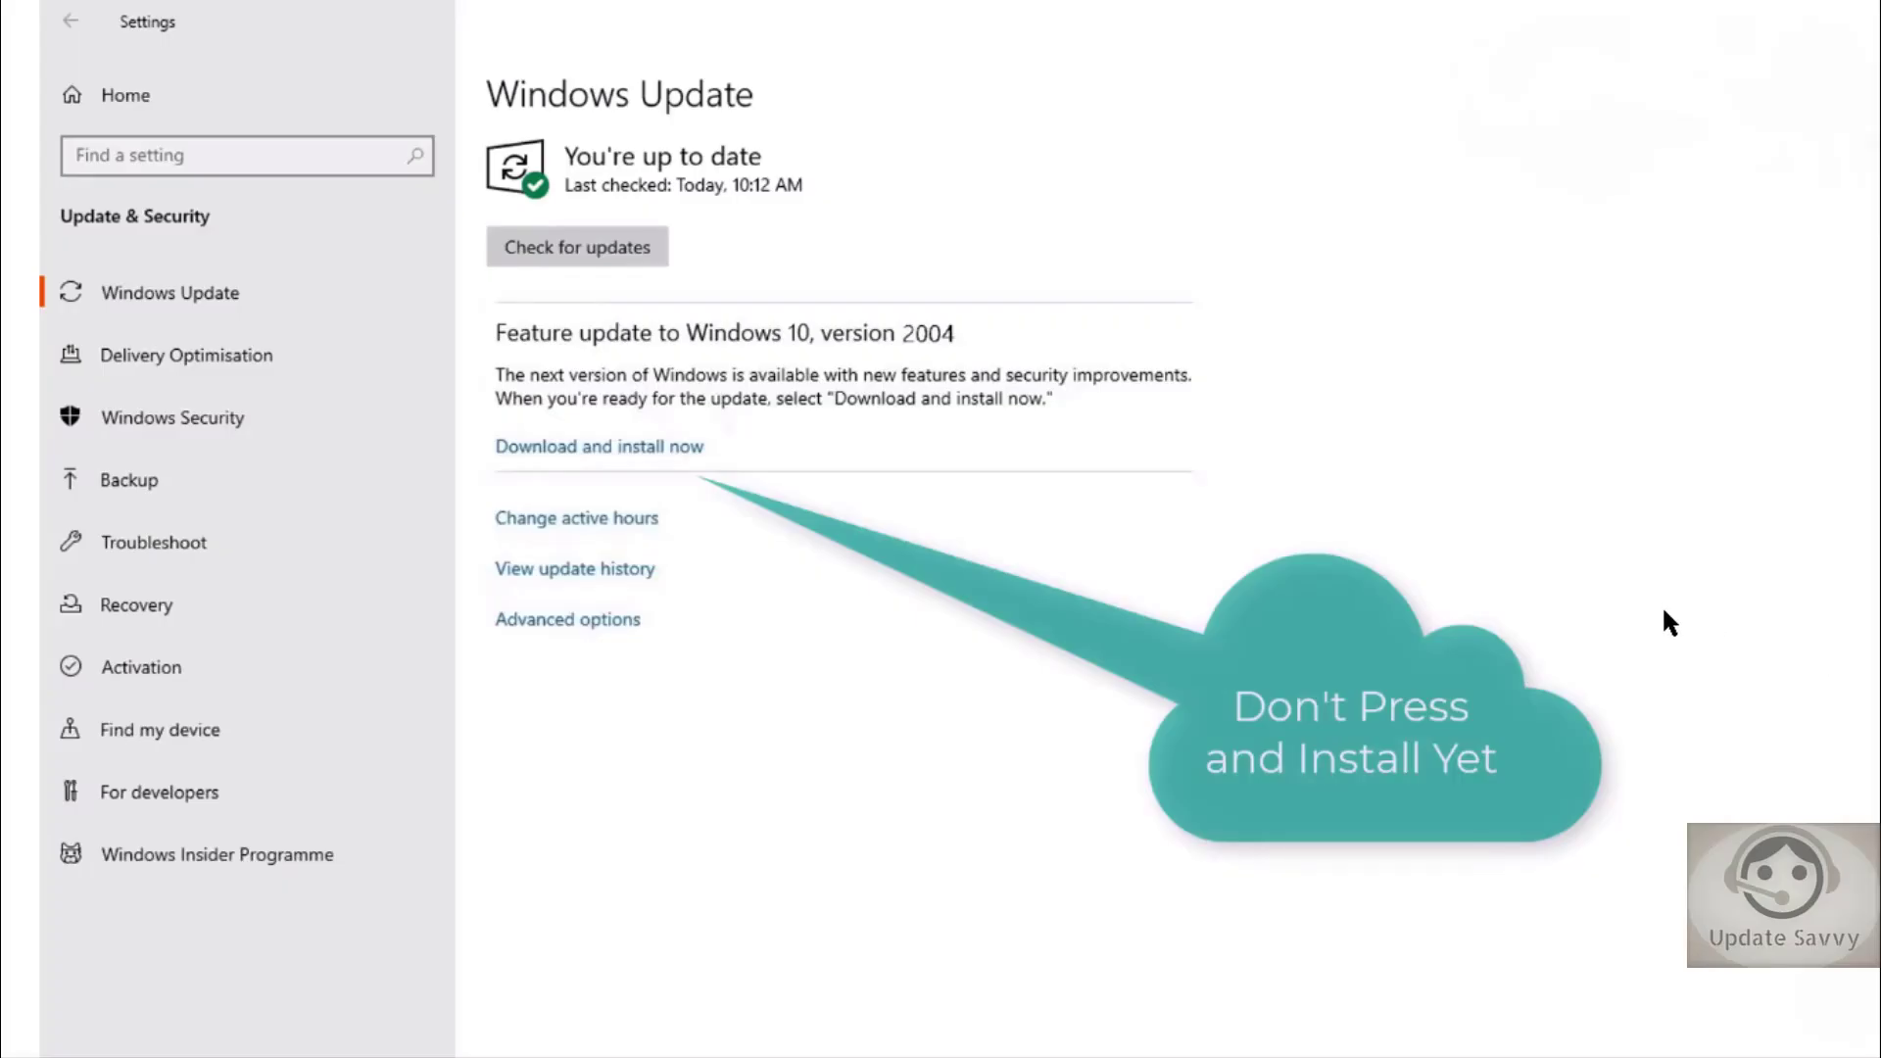
{"action": "mouse_move", "coordinate": [1471, 490]}
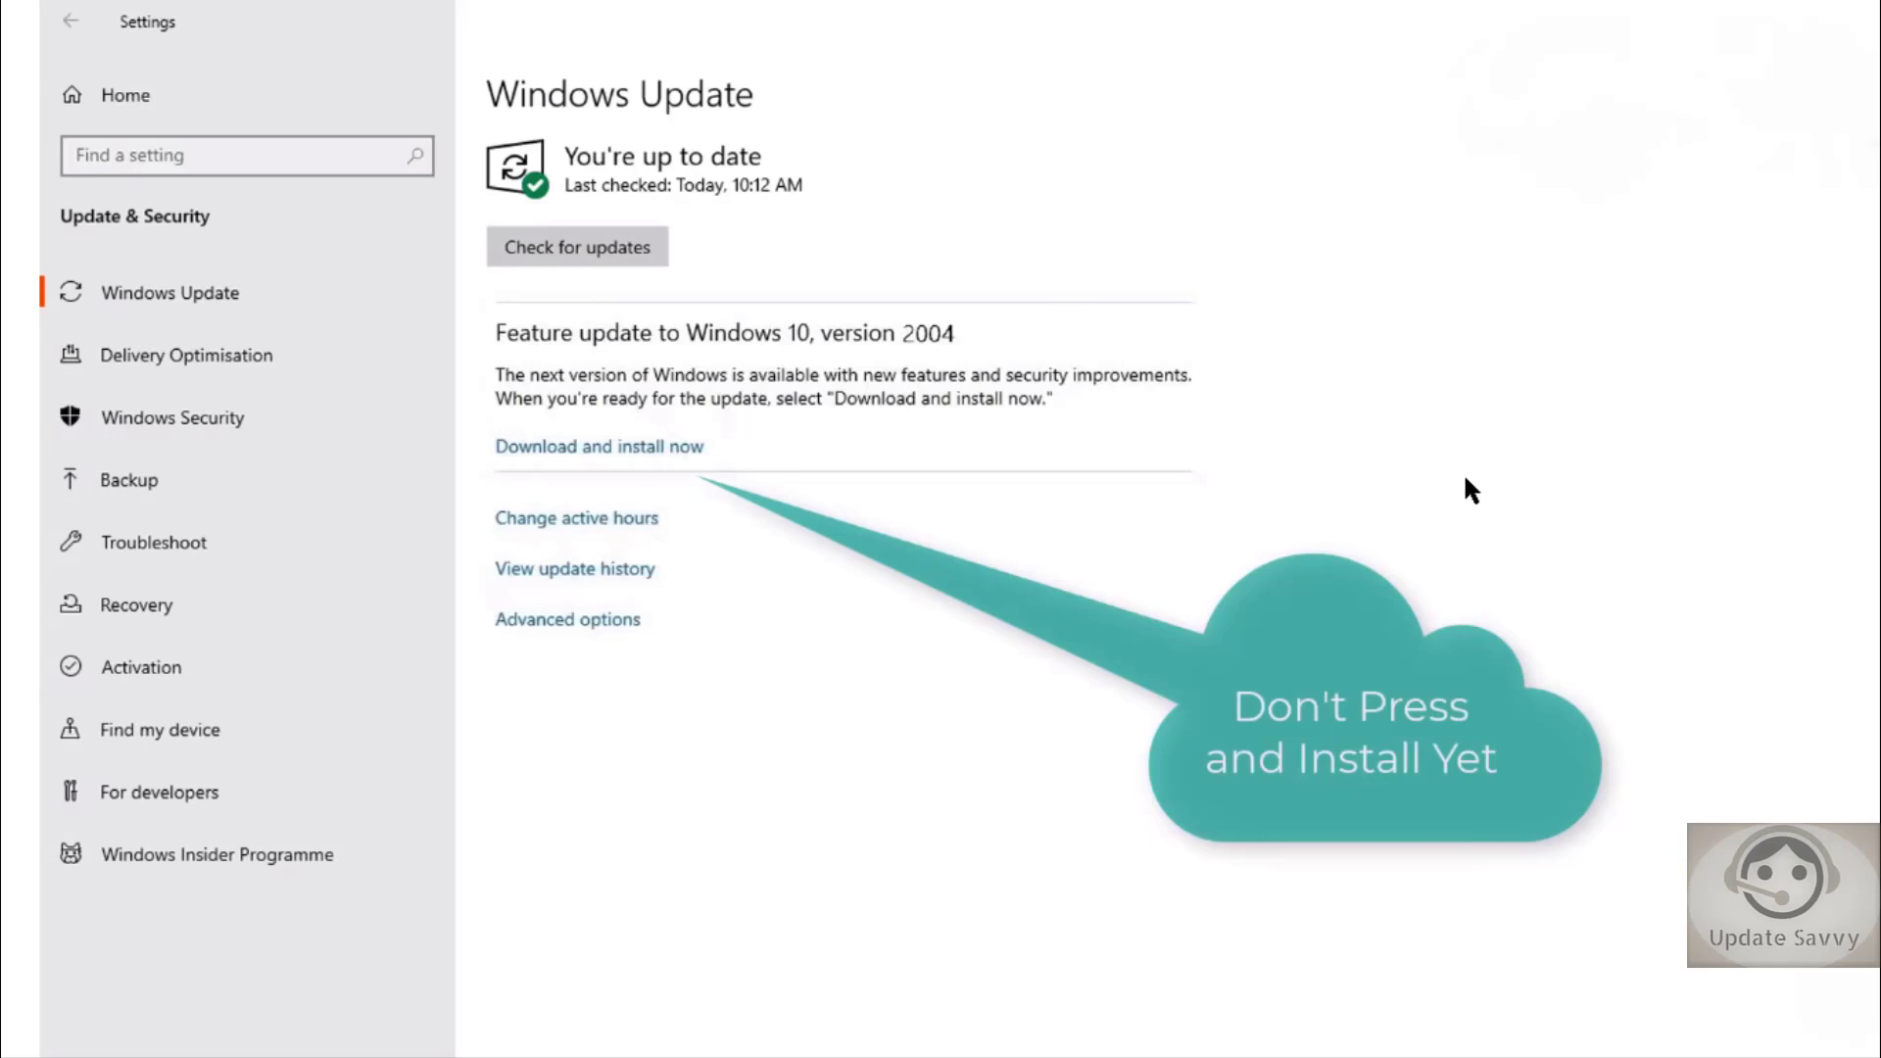
{"action": "mouse_move", "coordinate": [1481, 521]}
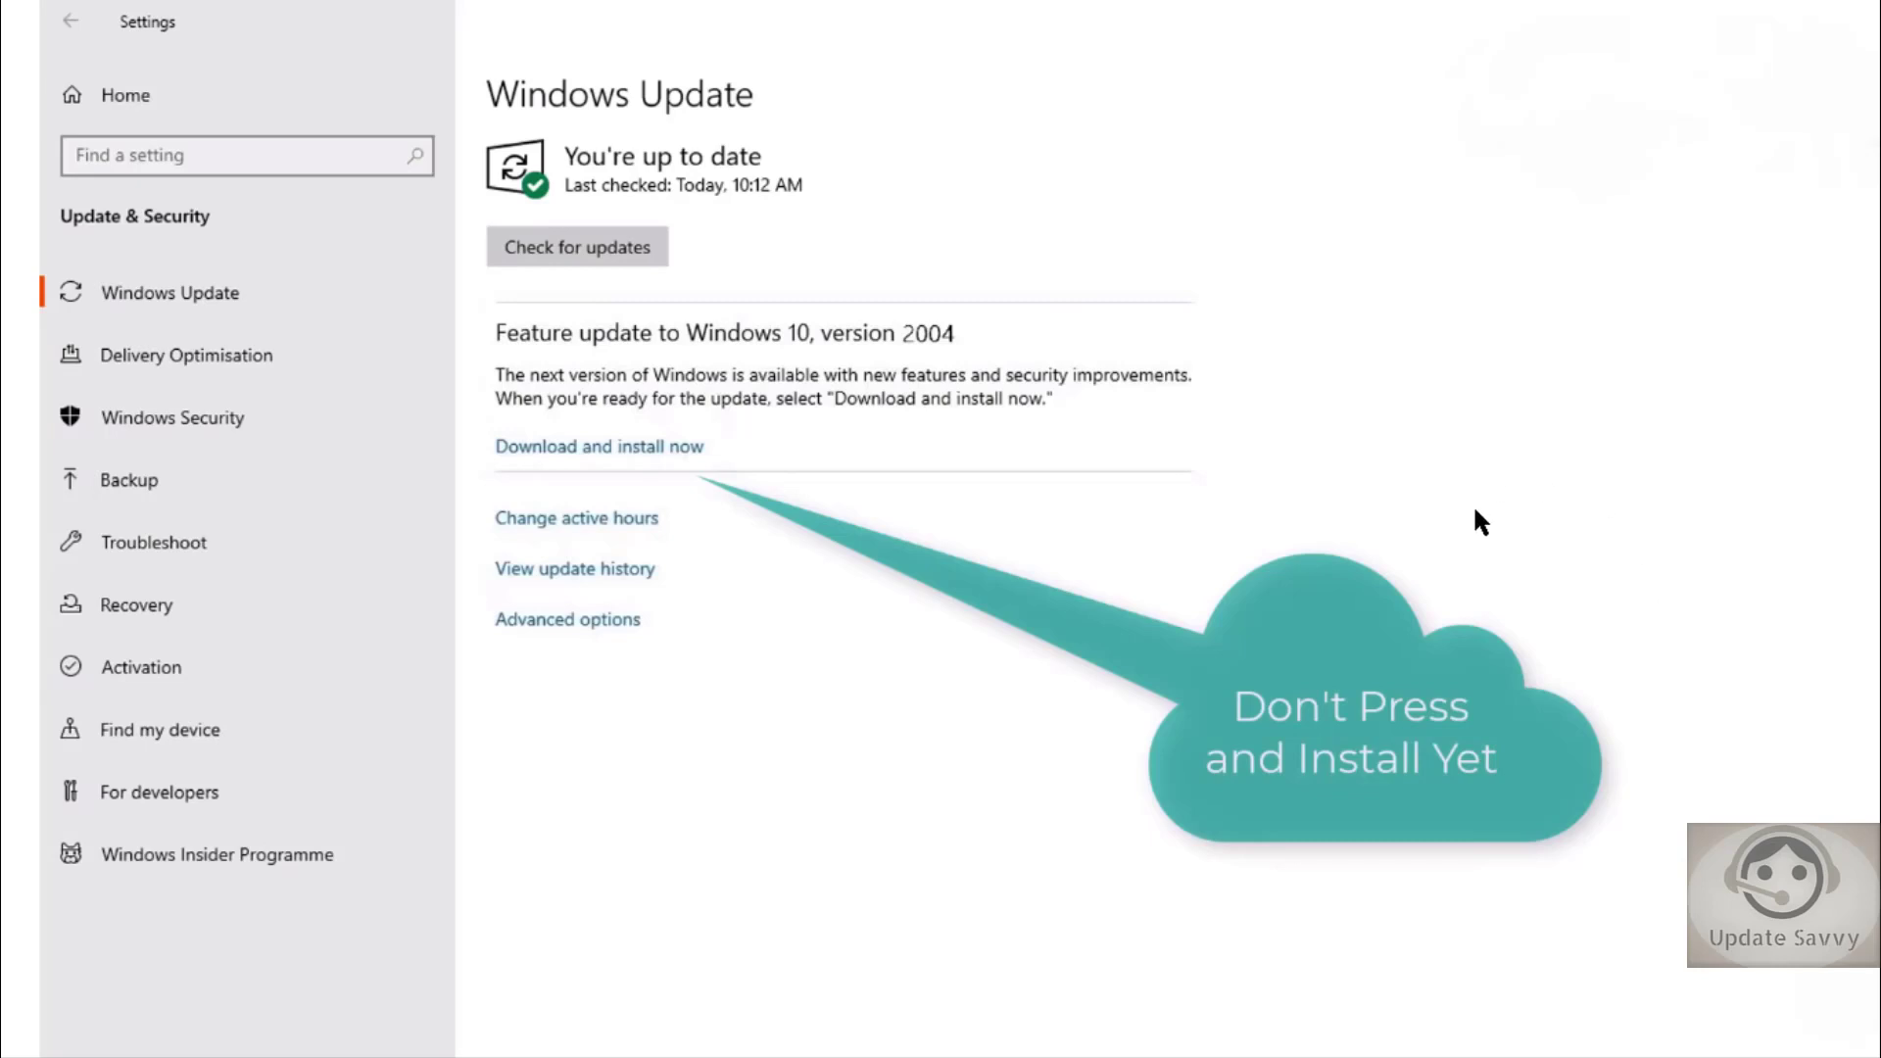
{"action": "mouse_move", "coordinate": [1346, 542]}
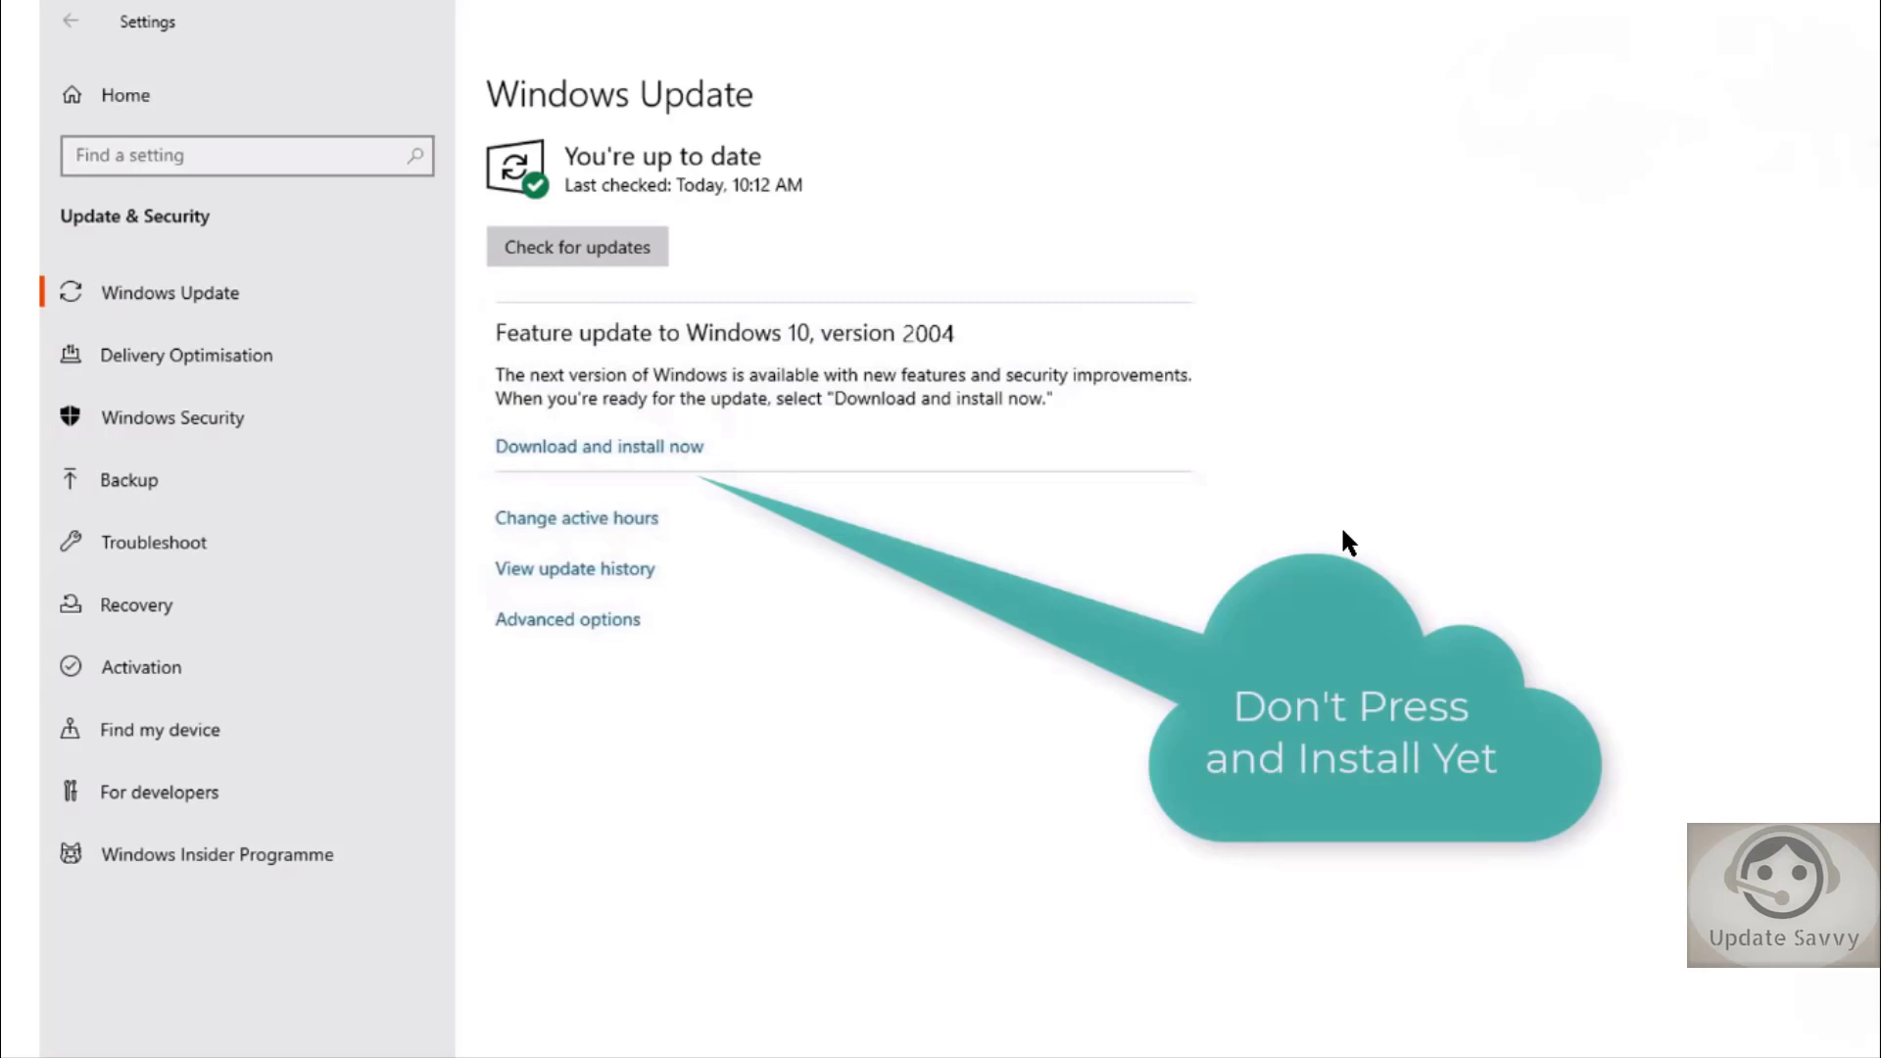
{"action": "mouse_move", "coordinate": [996, 521]}
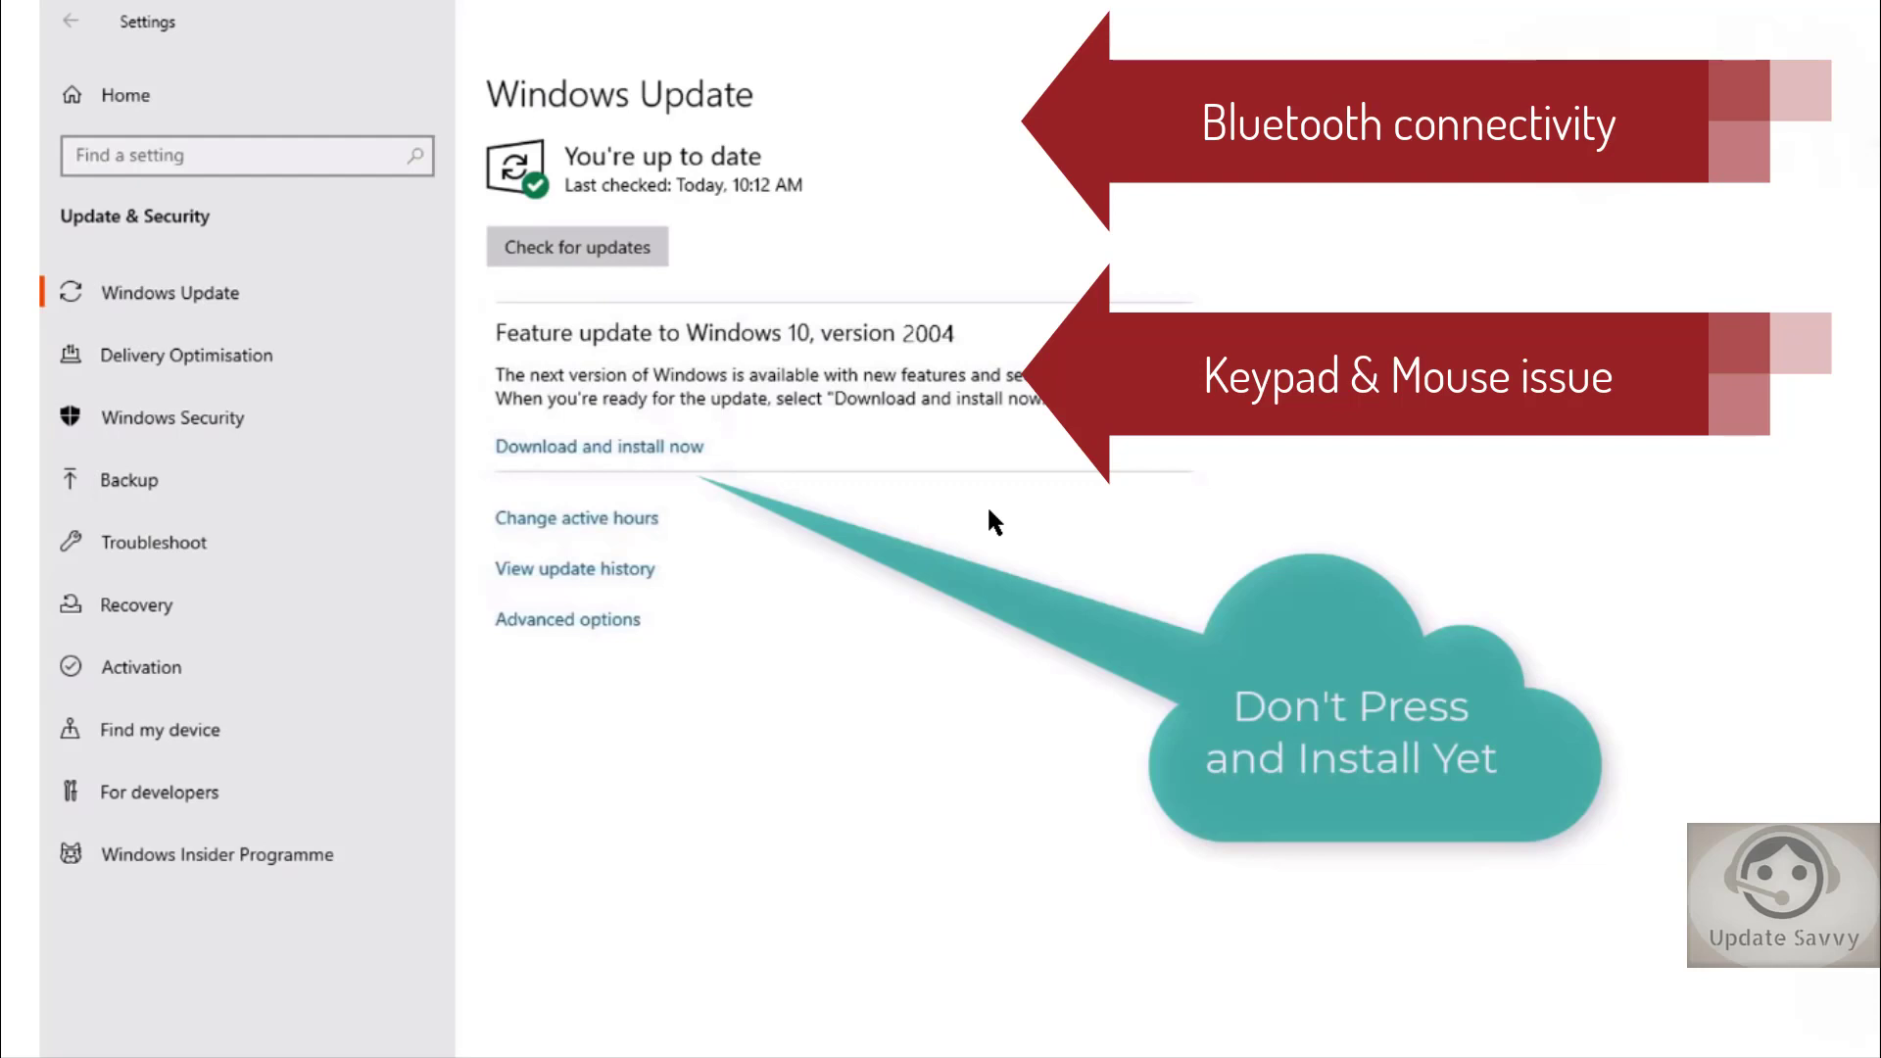
{"action": "mouse_move", "coordinate": [971, 480]}
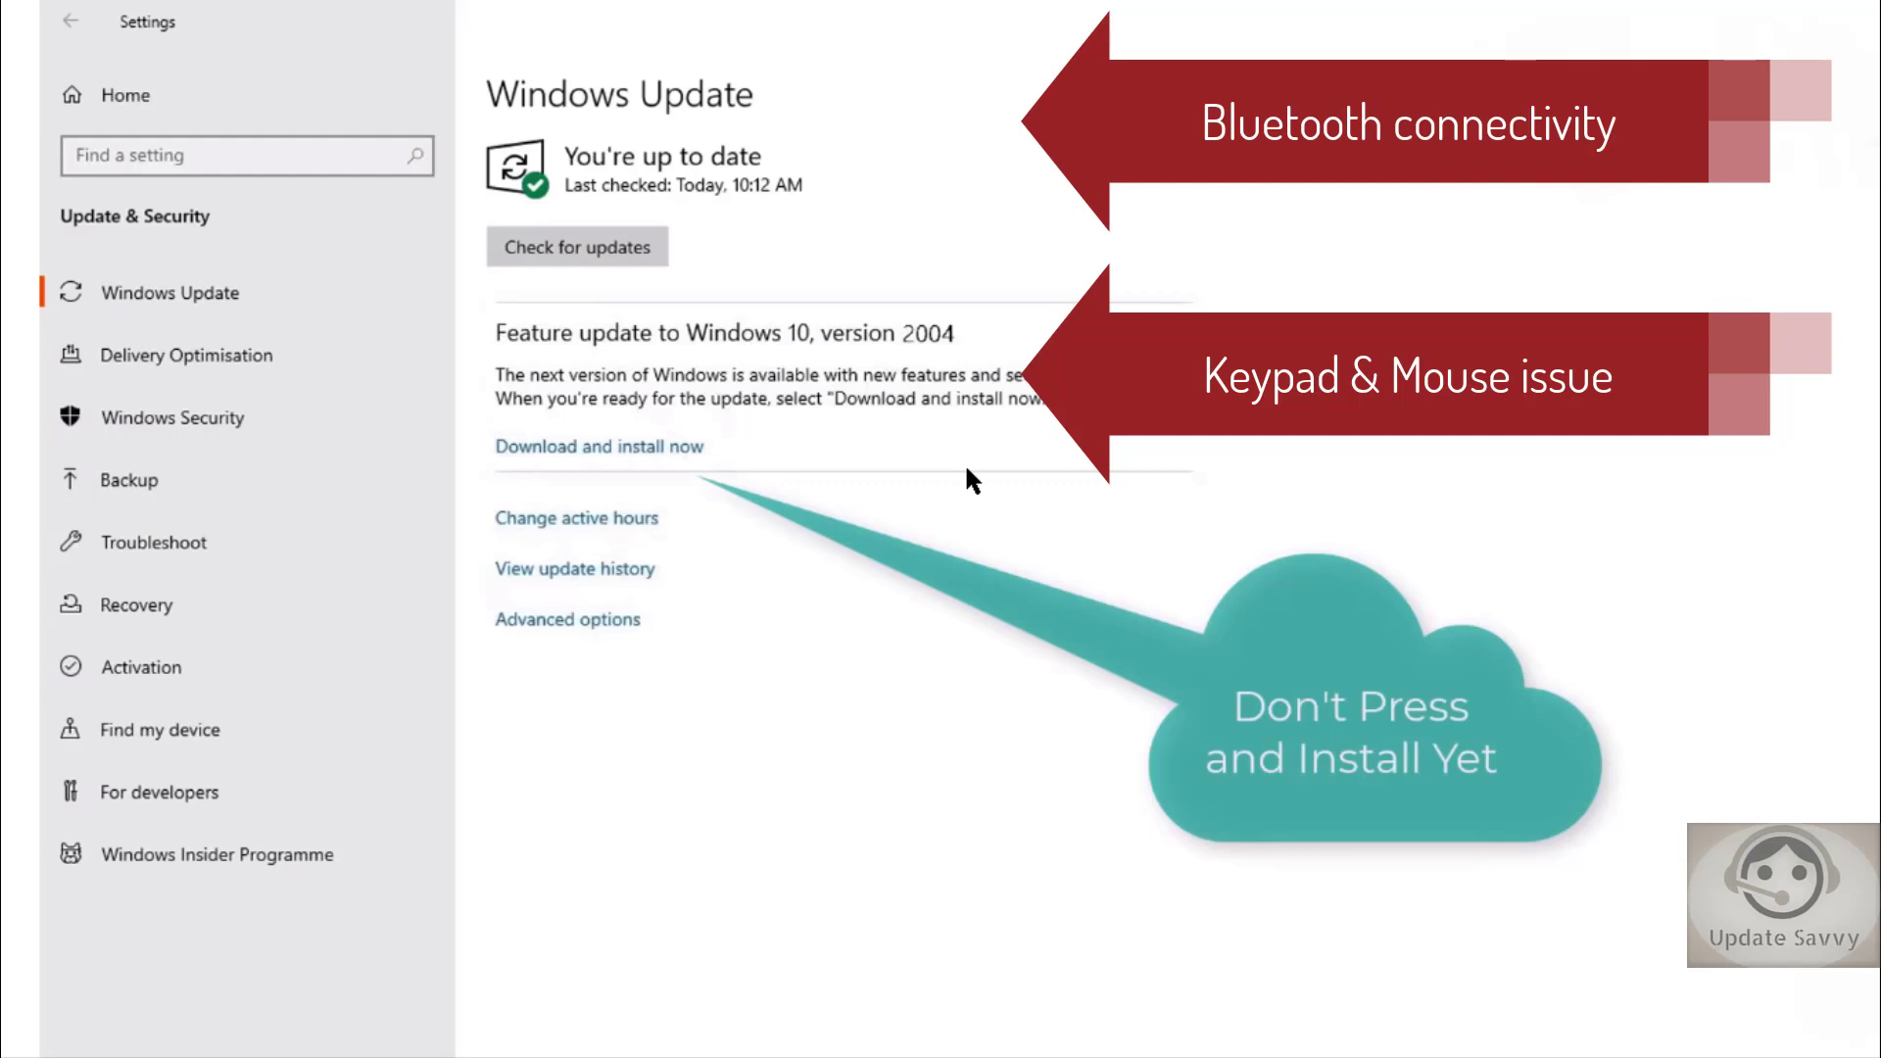
{"action": "mouse_move", "coordinate": [916, 488]}
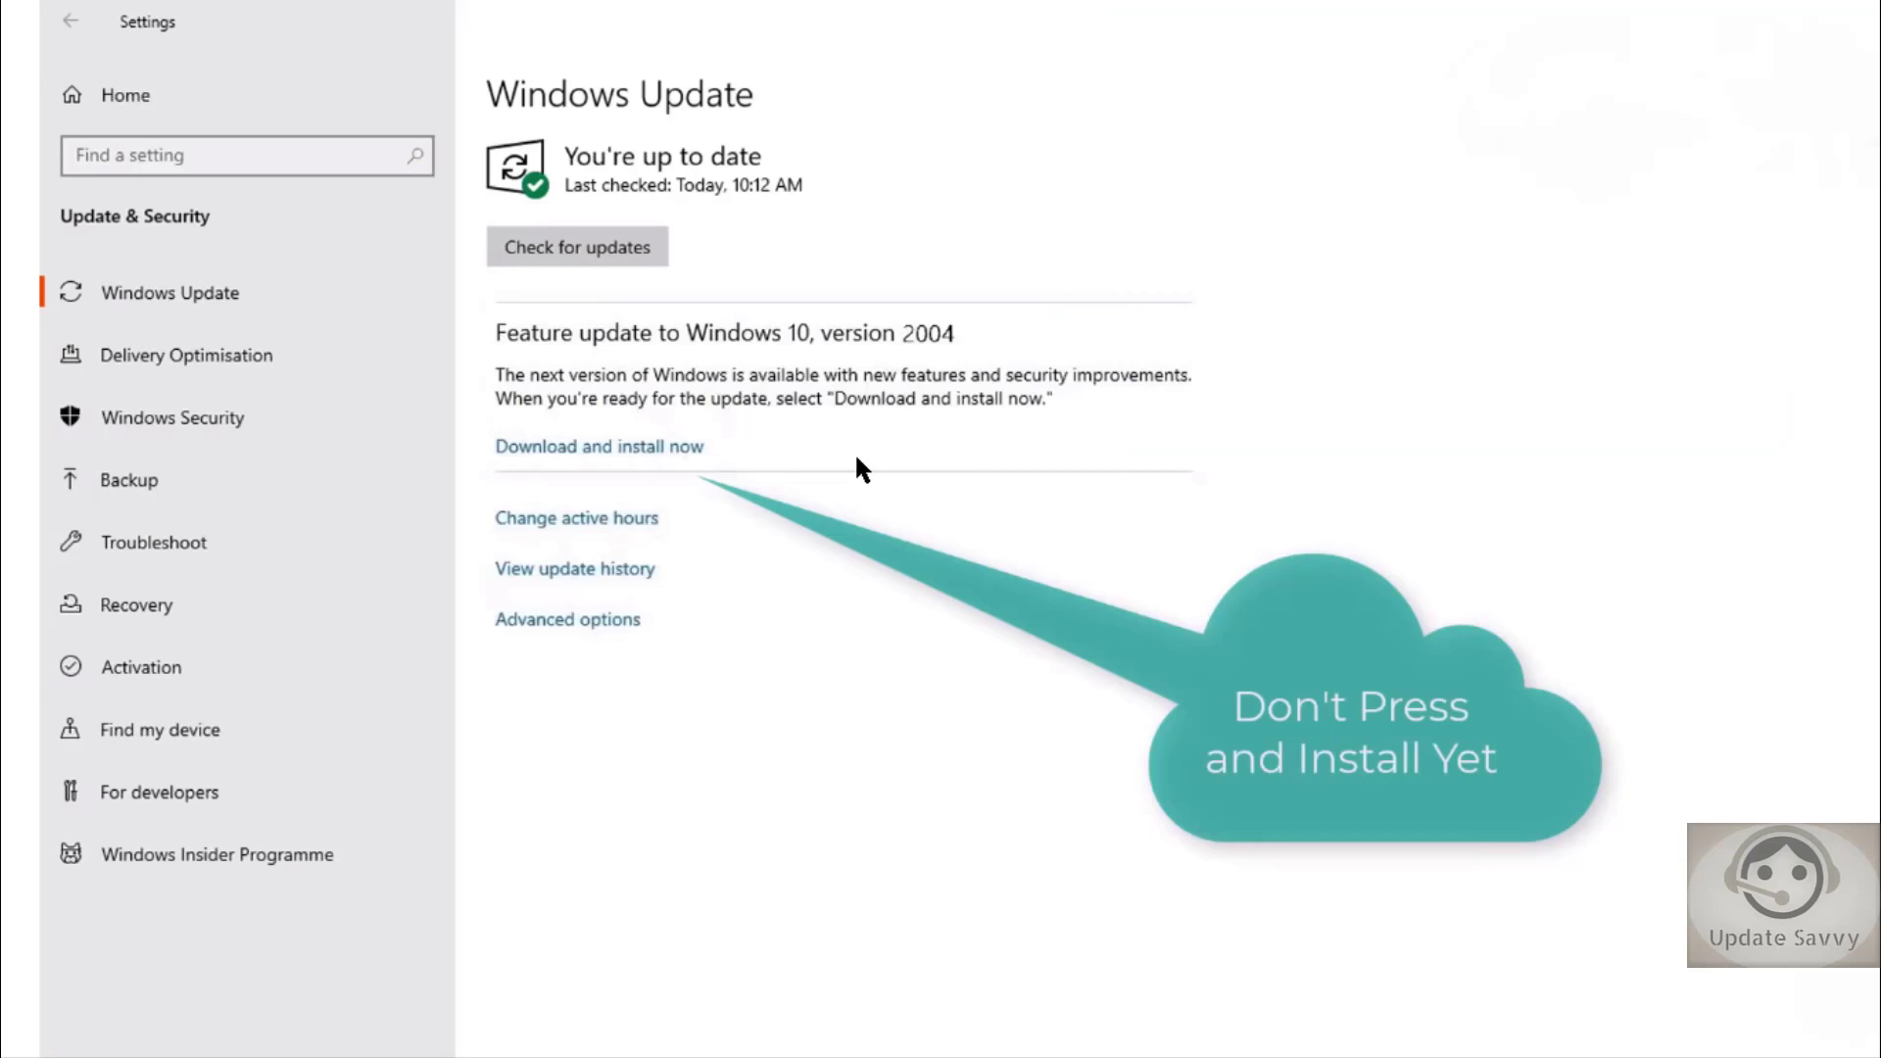
{"action": "mouse_move", "coordinate": [888, 466]}
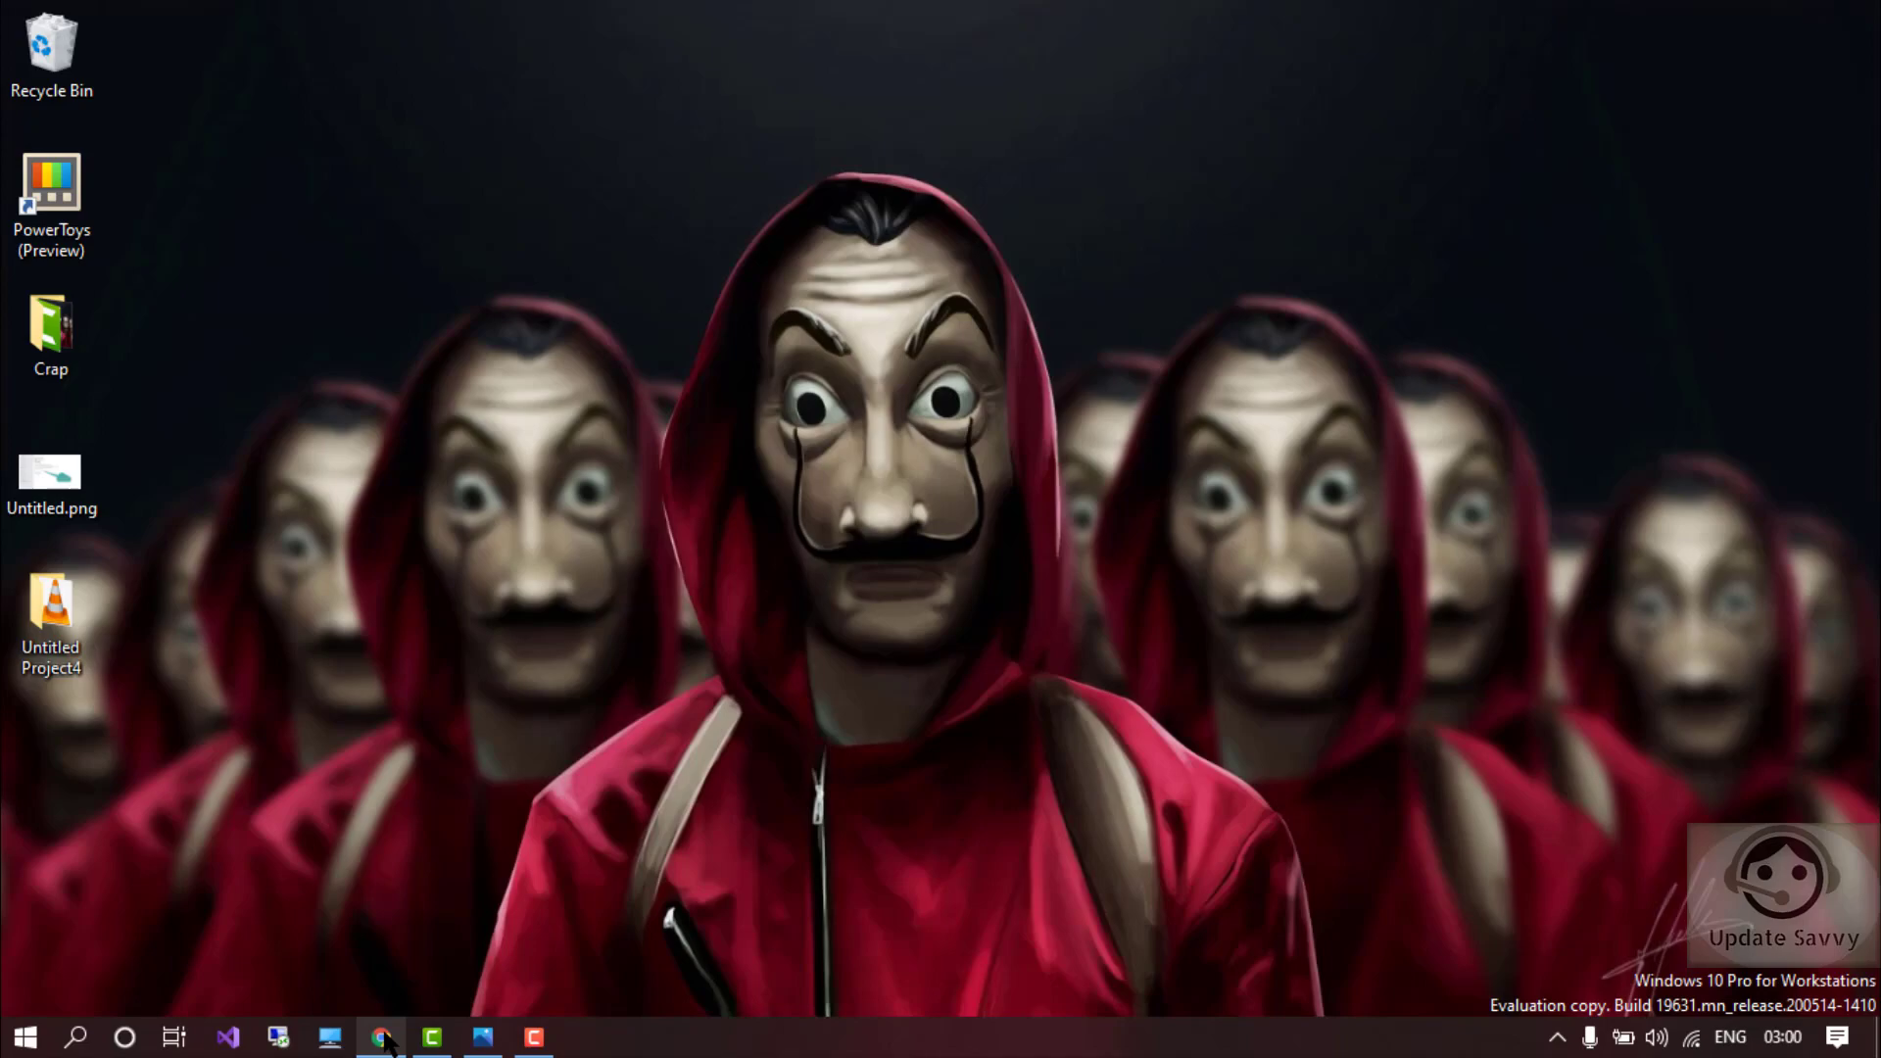
Step: Bring the browser back to the front with the version 2004 Docs tab showing
{"action": "left_click", "coordinate": [382, 1036]}
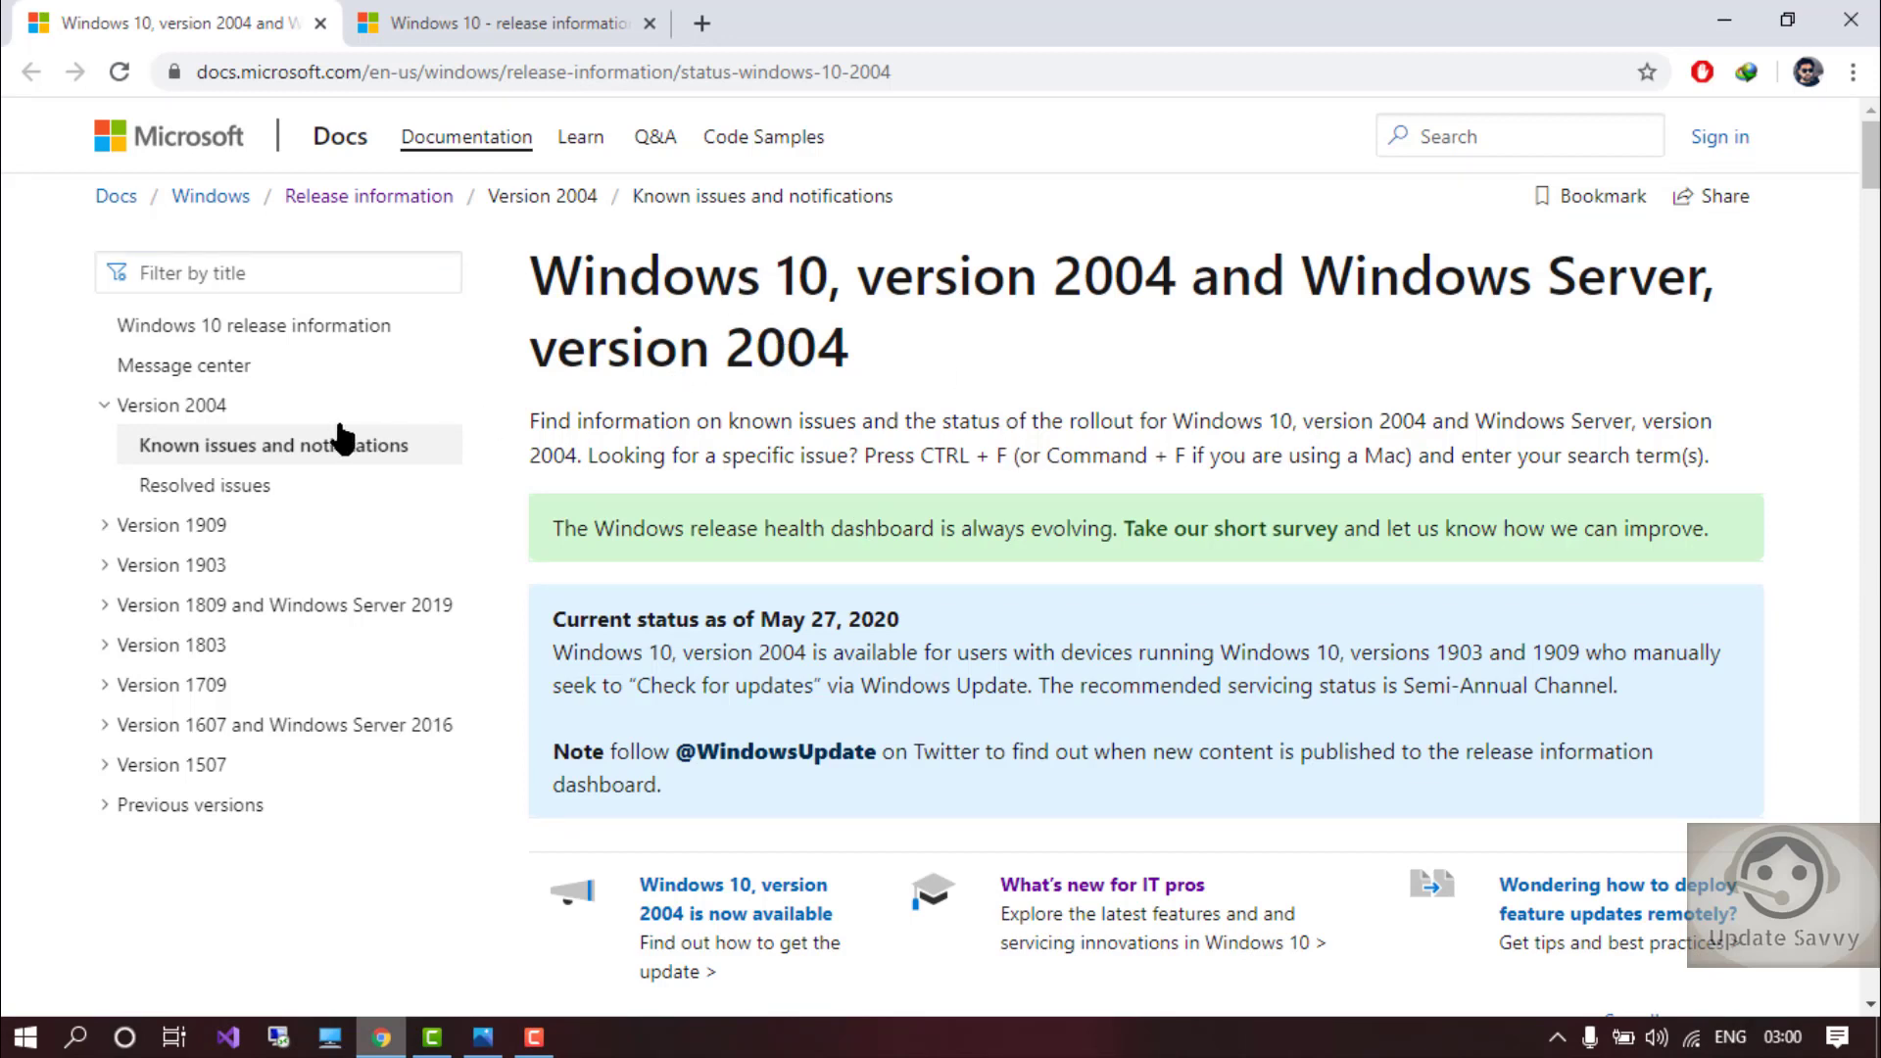
{"action": "mouse_move", "coordinate": [139, 792]}
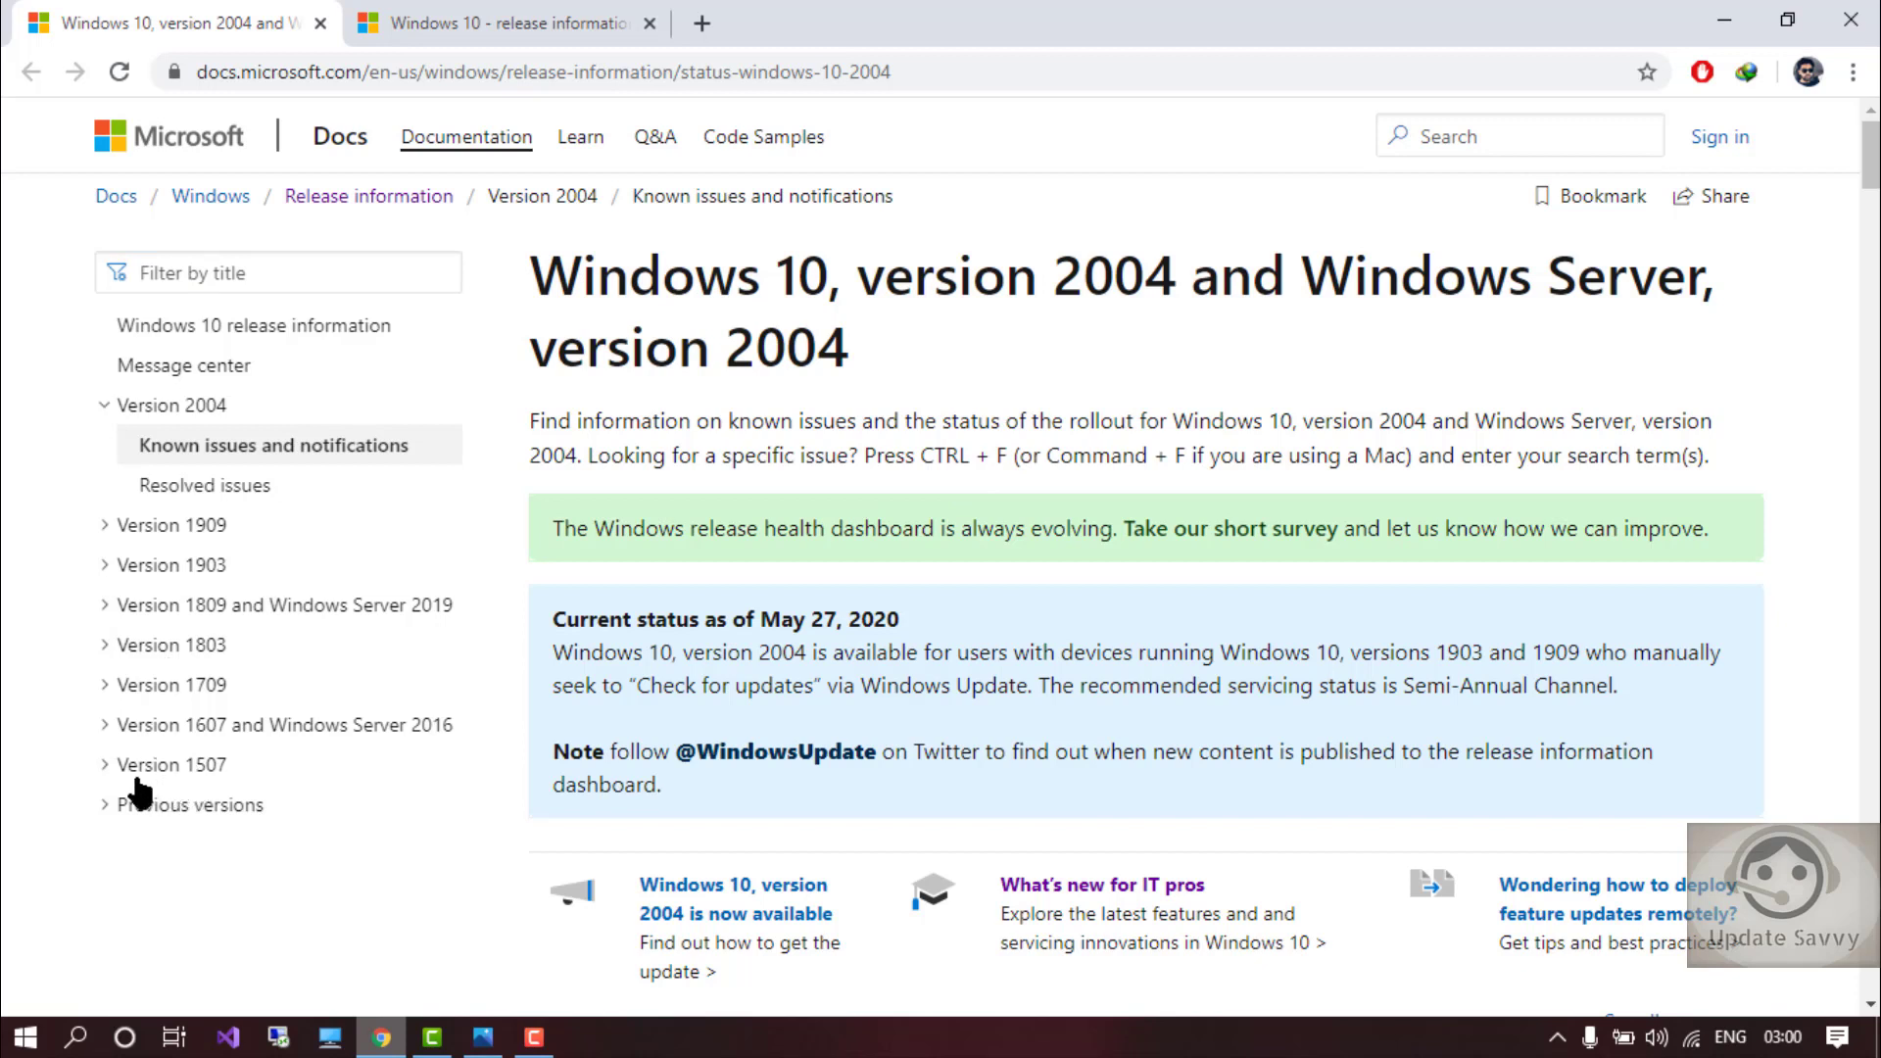
{"action": "mouse_move", "coordinate": [211, 785]}
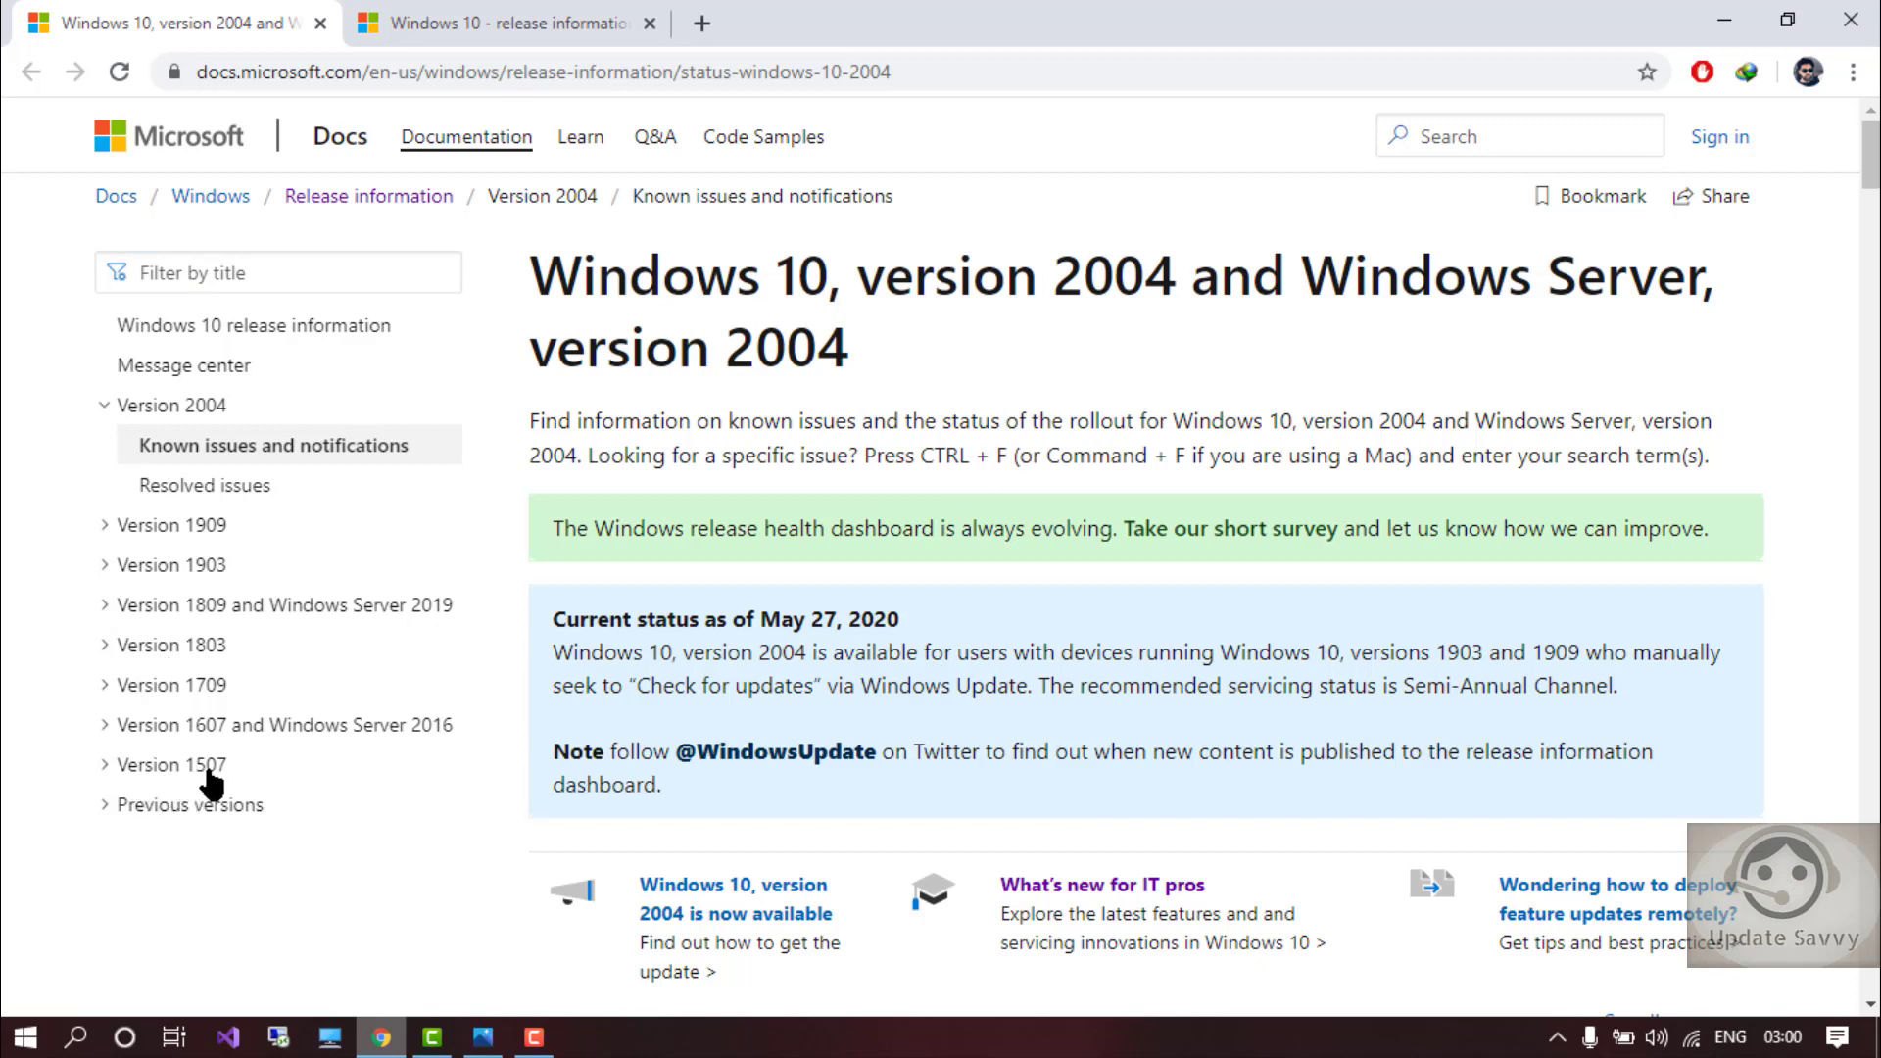
{"action": "mouse_move", "coordinate": [210, 582]}
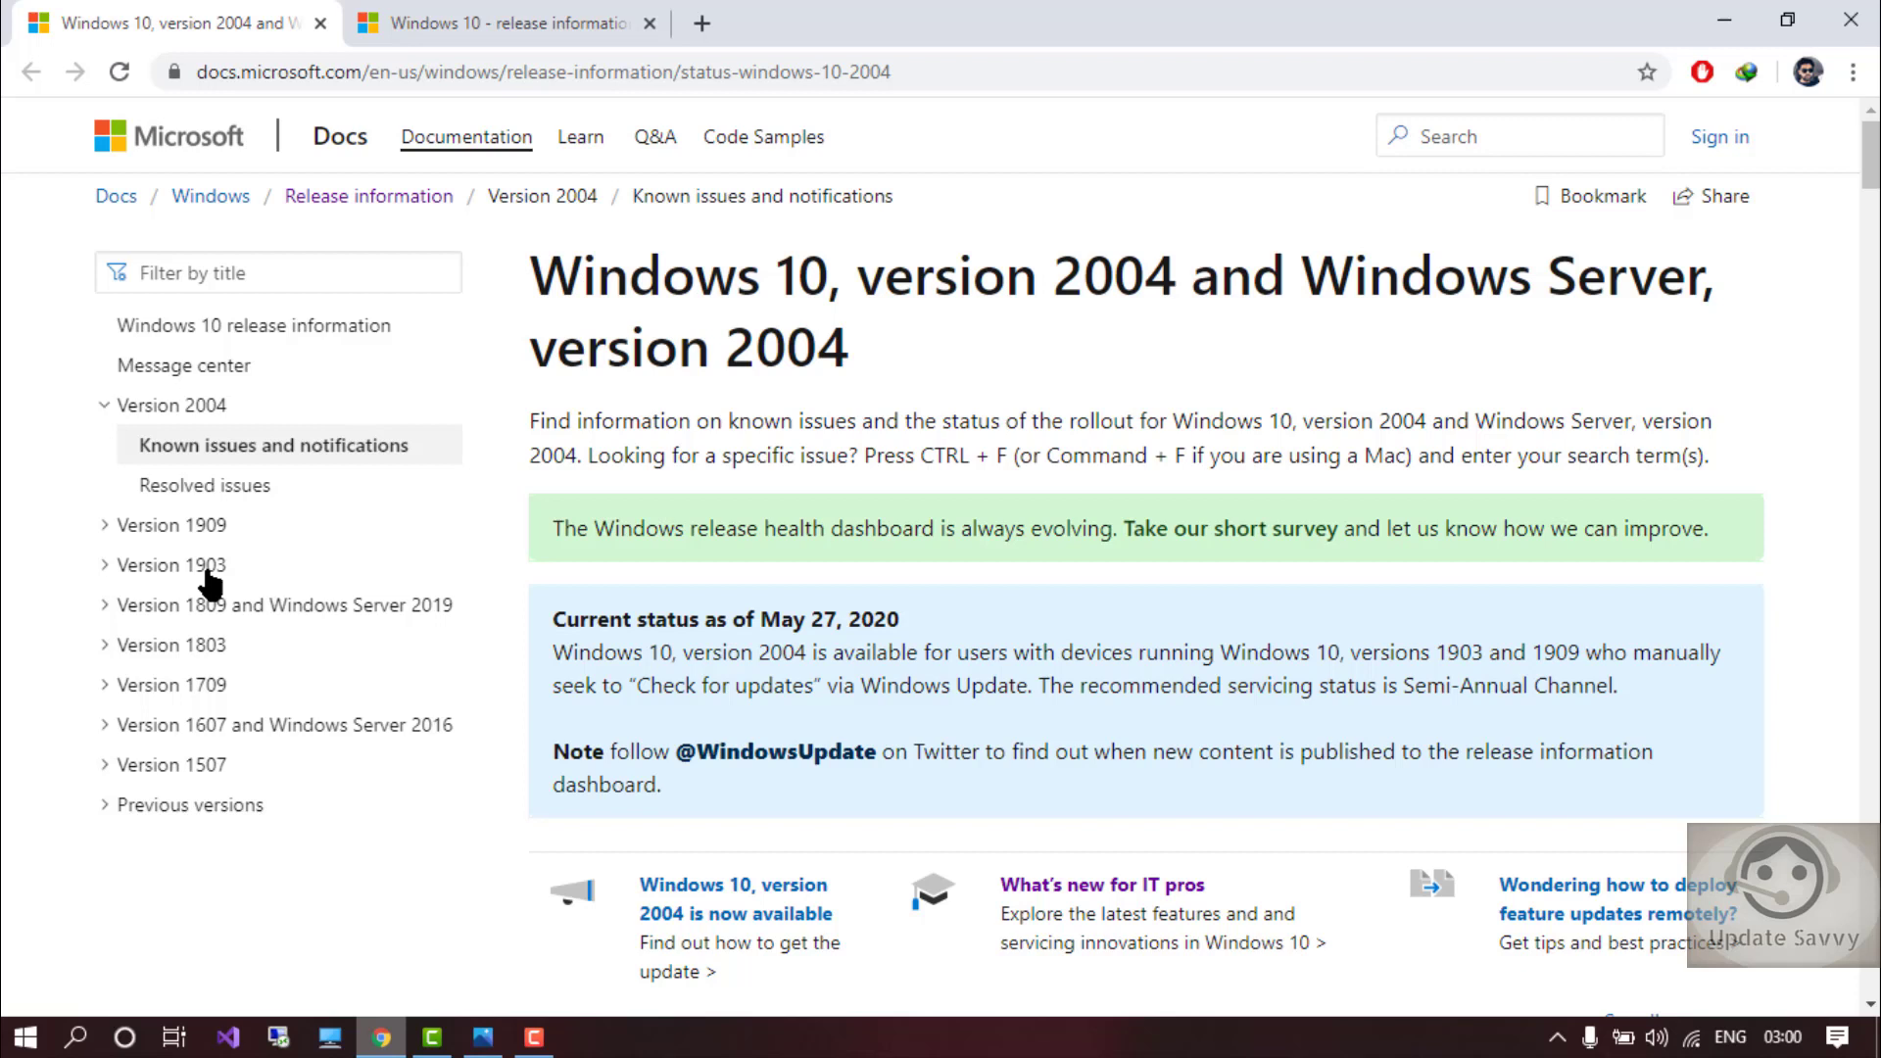
{"action": "mouse_move", "coordinate": [212, 419]}
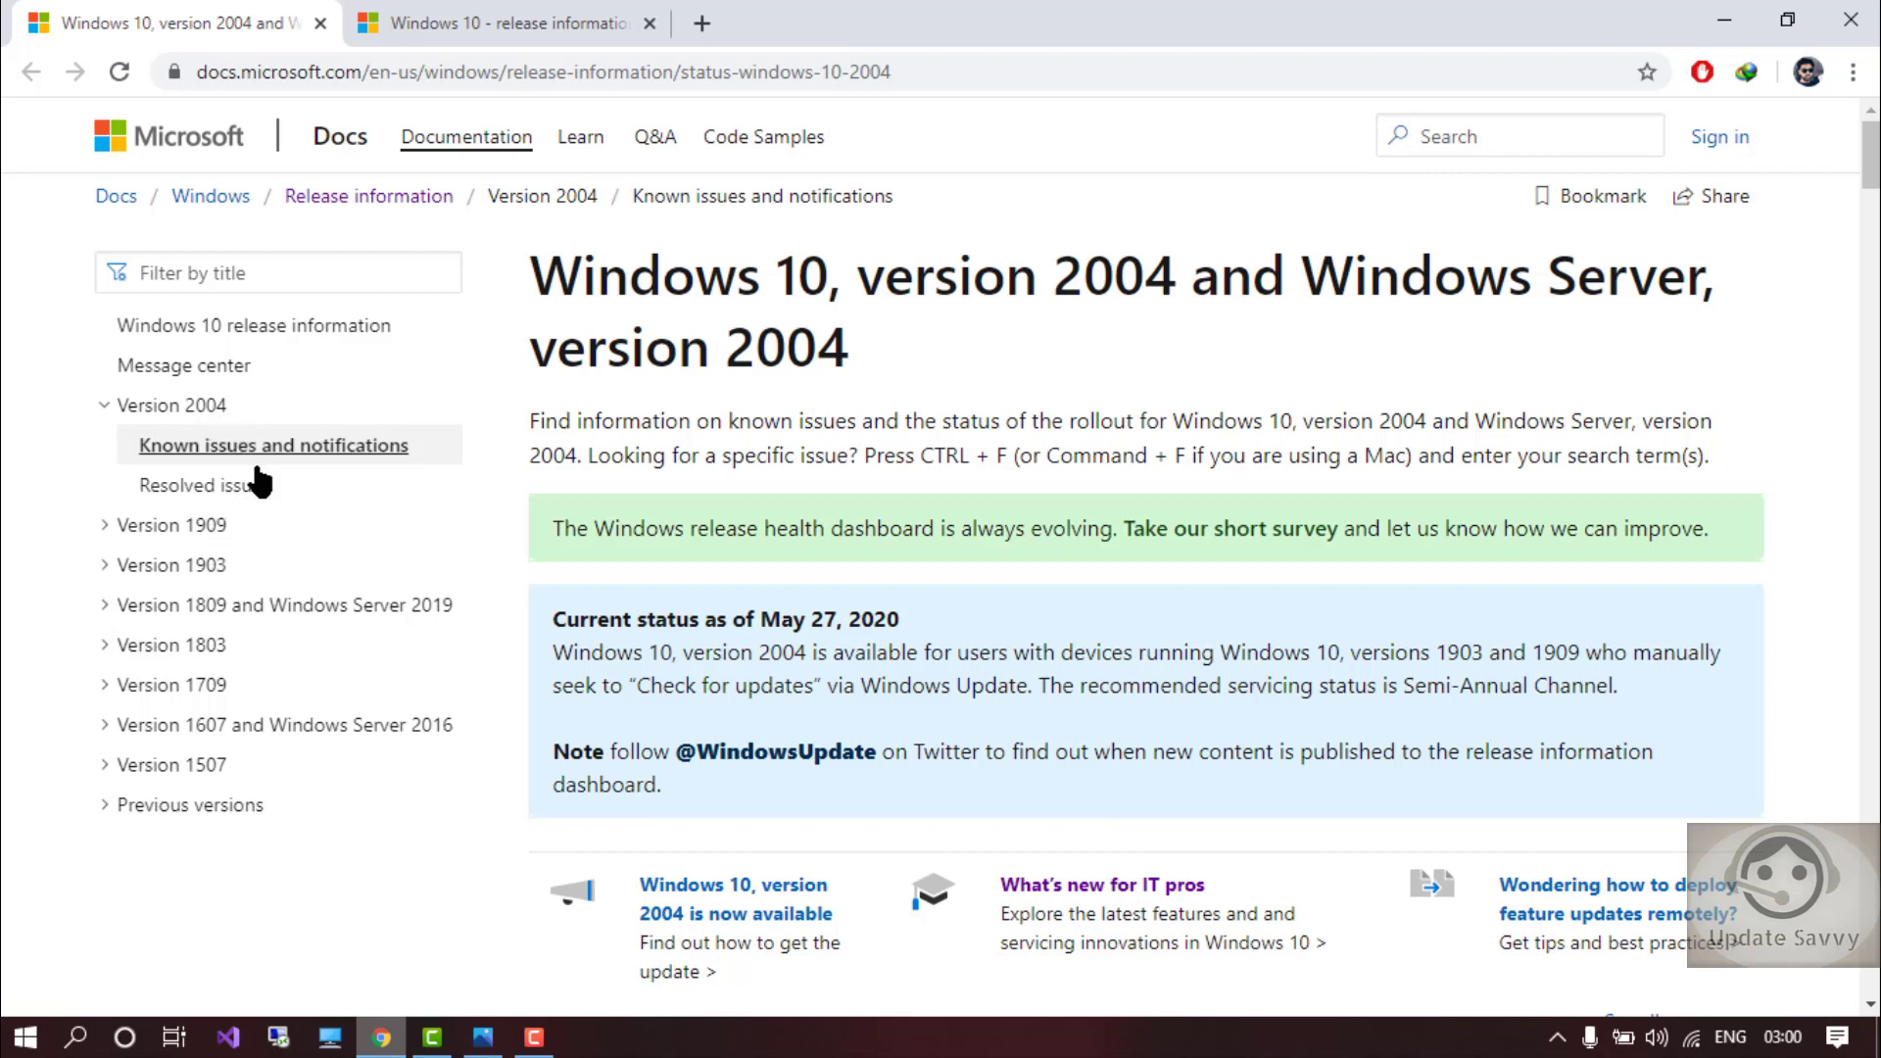
{"action": "mouse_move", "coordinate": [227, 576]}
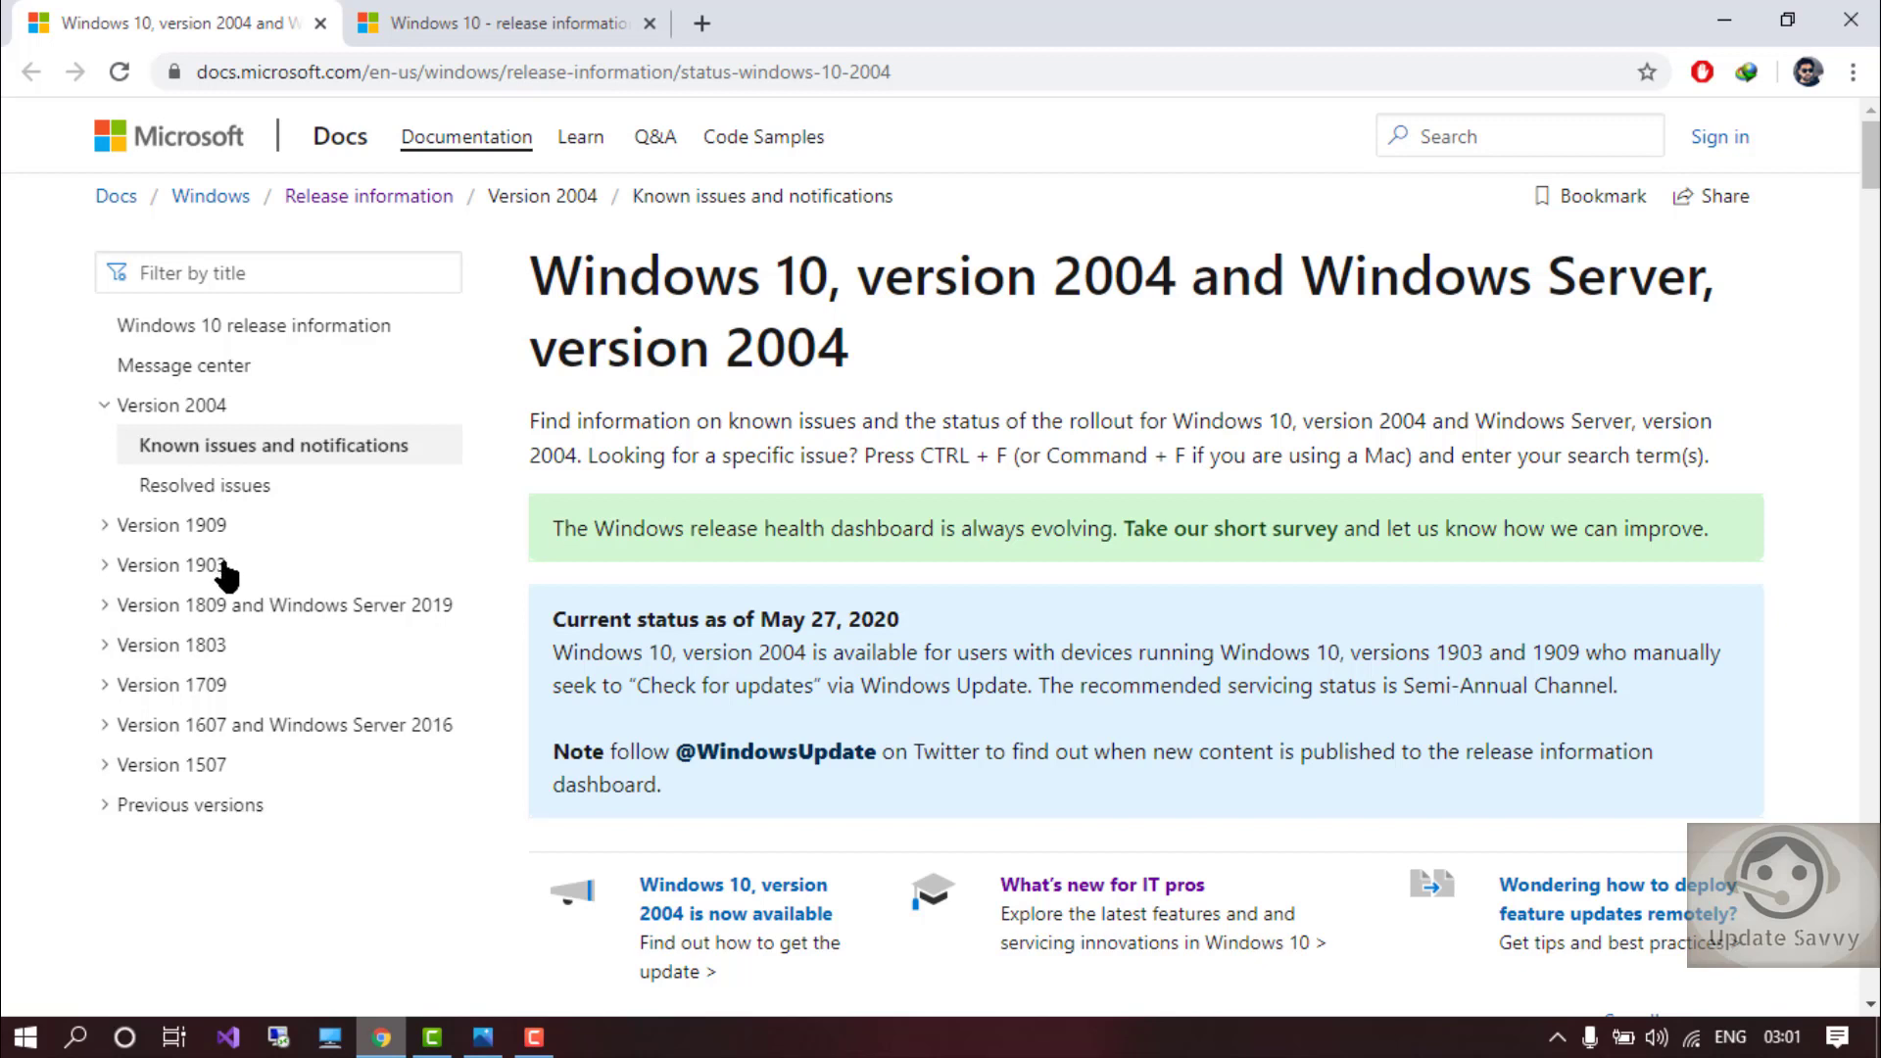
{"action": "mouse_move", "coordinate": [216, 546]}
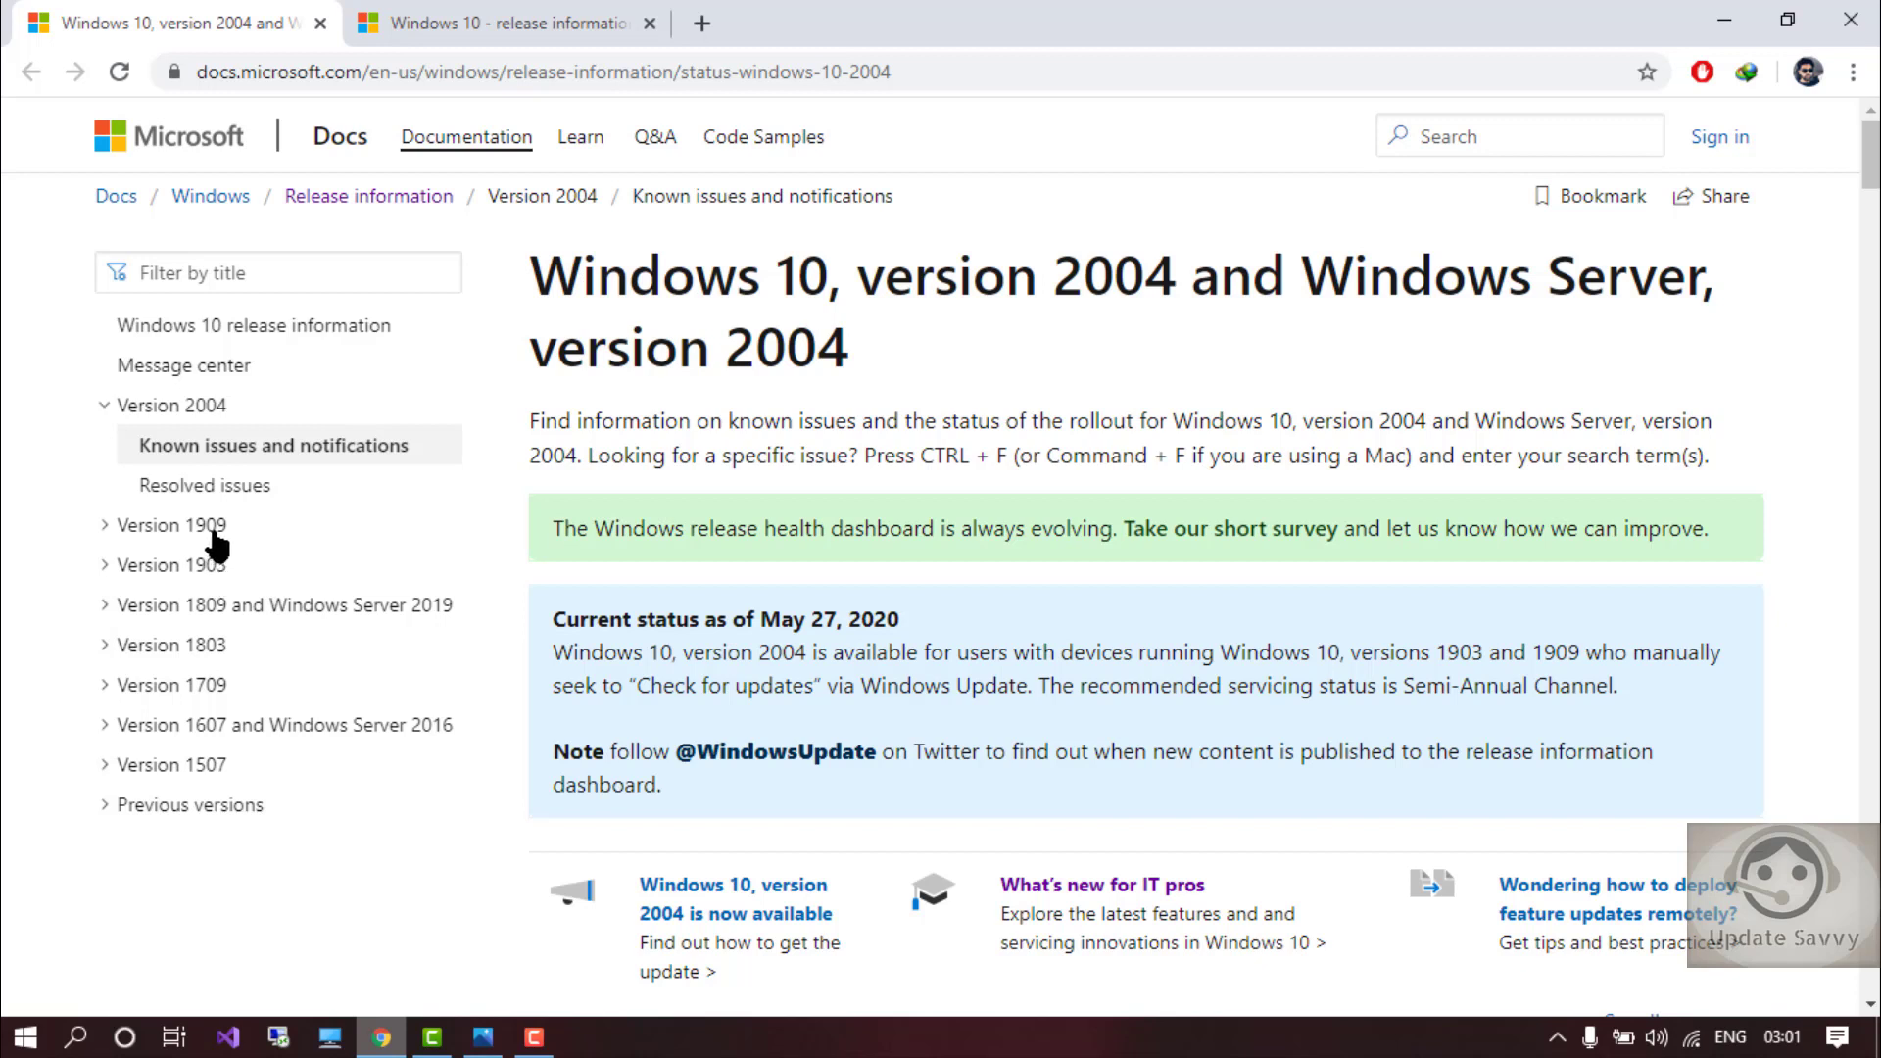
{"action": "mouse_move", "coordinate": [192, 413]}
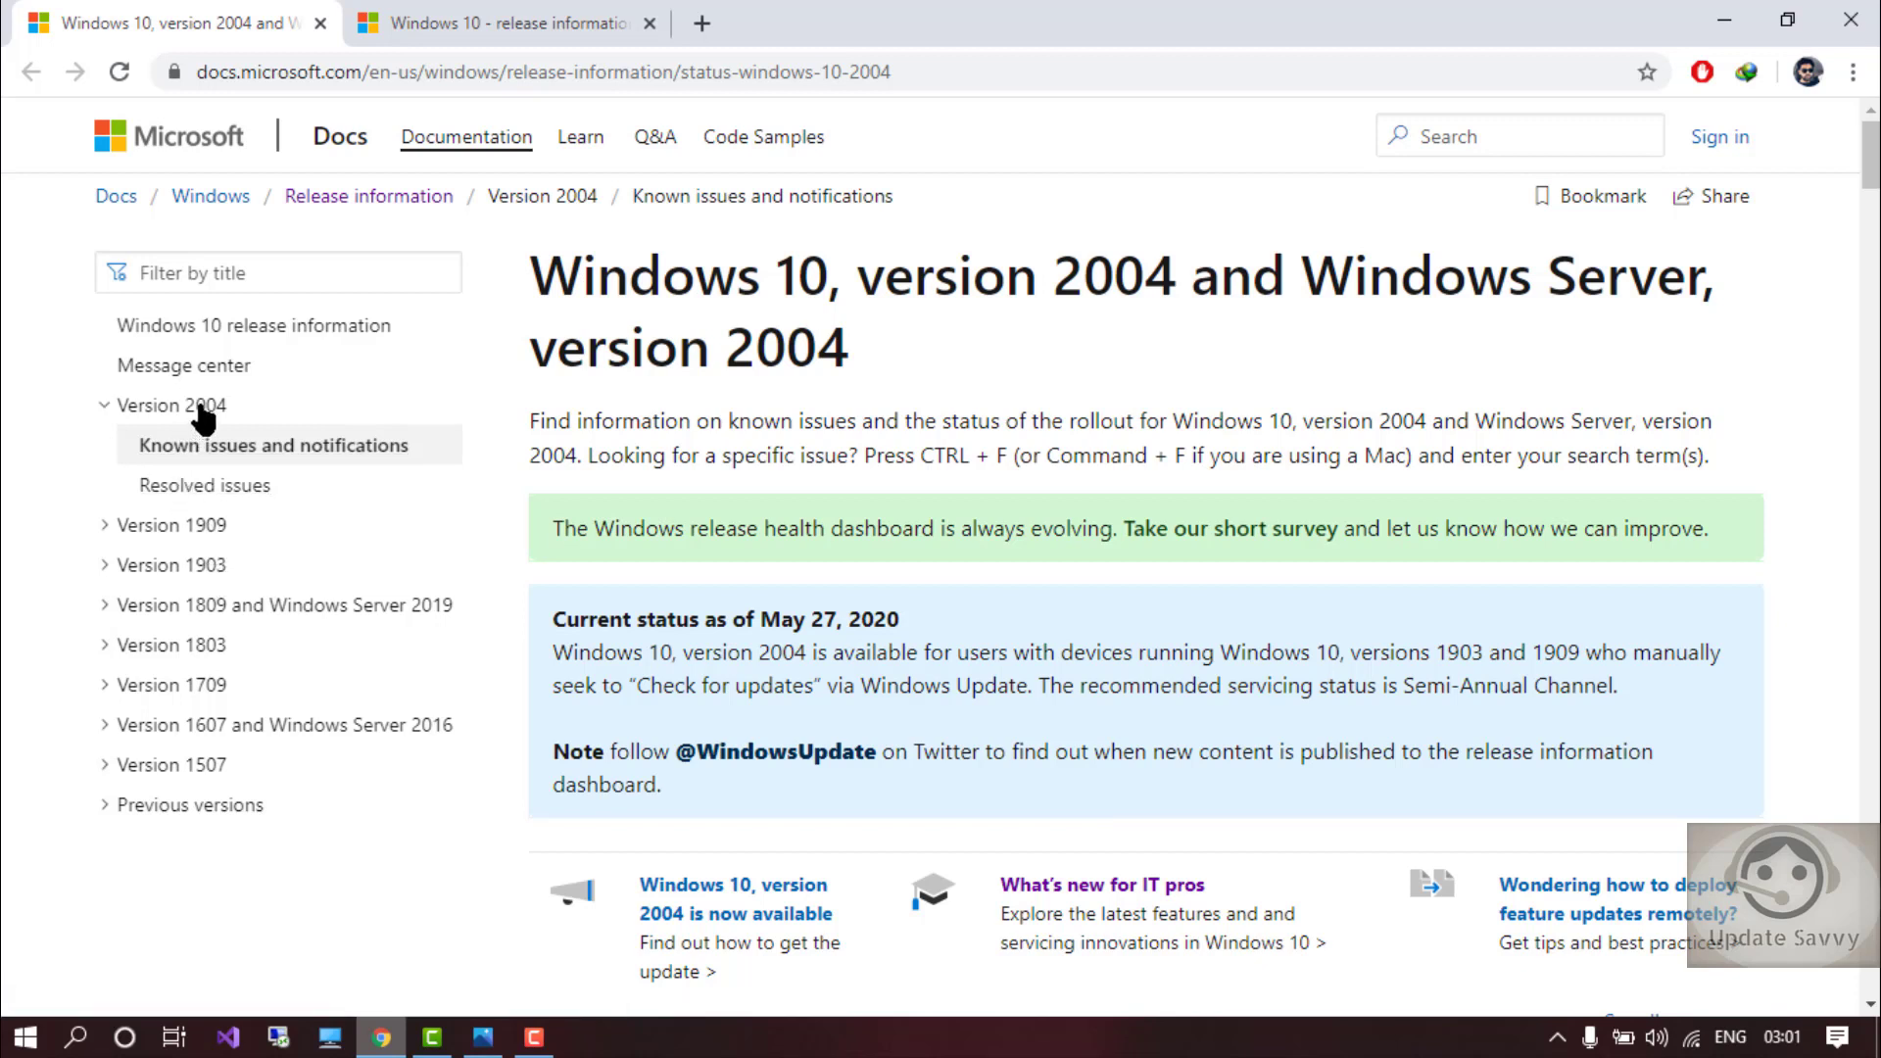
Step: Scroll through the known issues summary table down to the Issue details section and back up
{"action": "scroll", "scroll_direction": "down", "scroll_amount": 3}
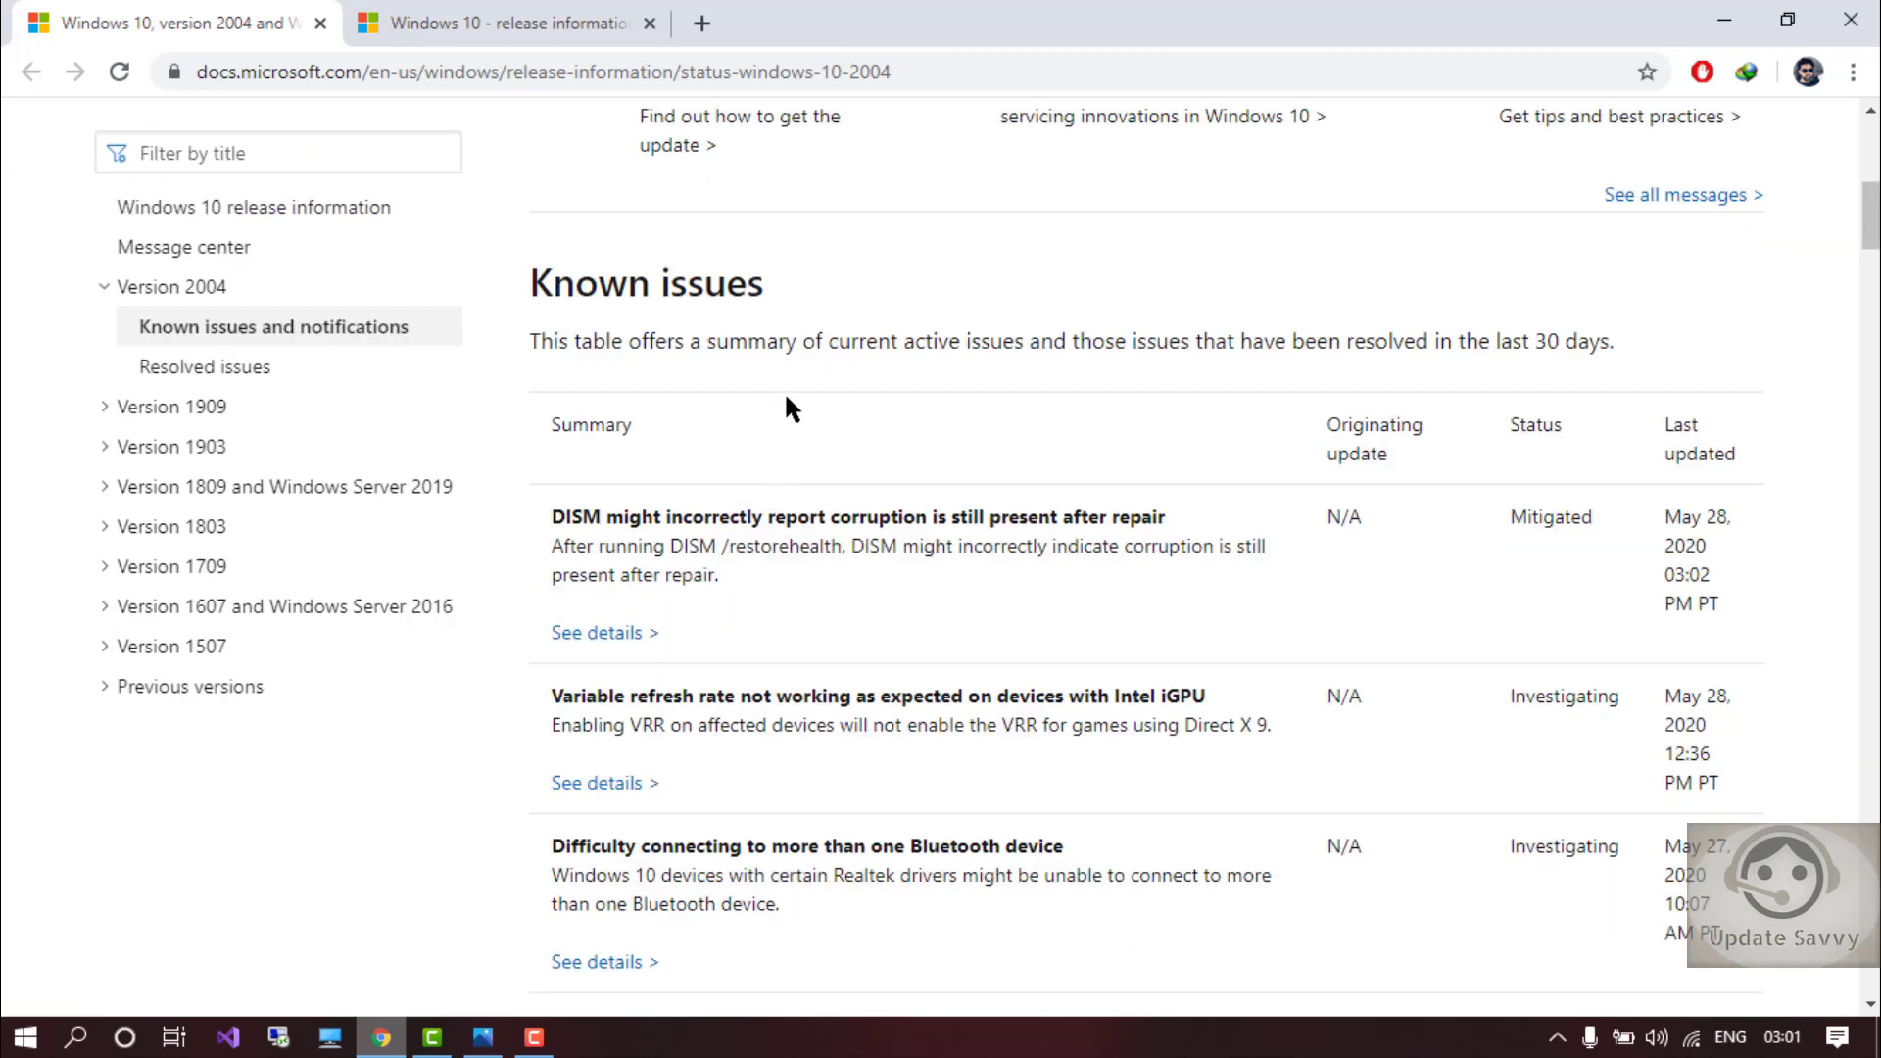
{"action": "scroll", "scroll_direction": "up", "scroll_amount": 3}
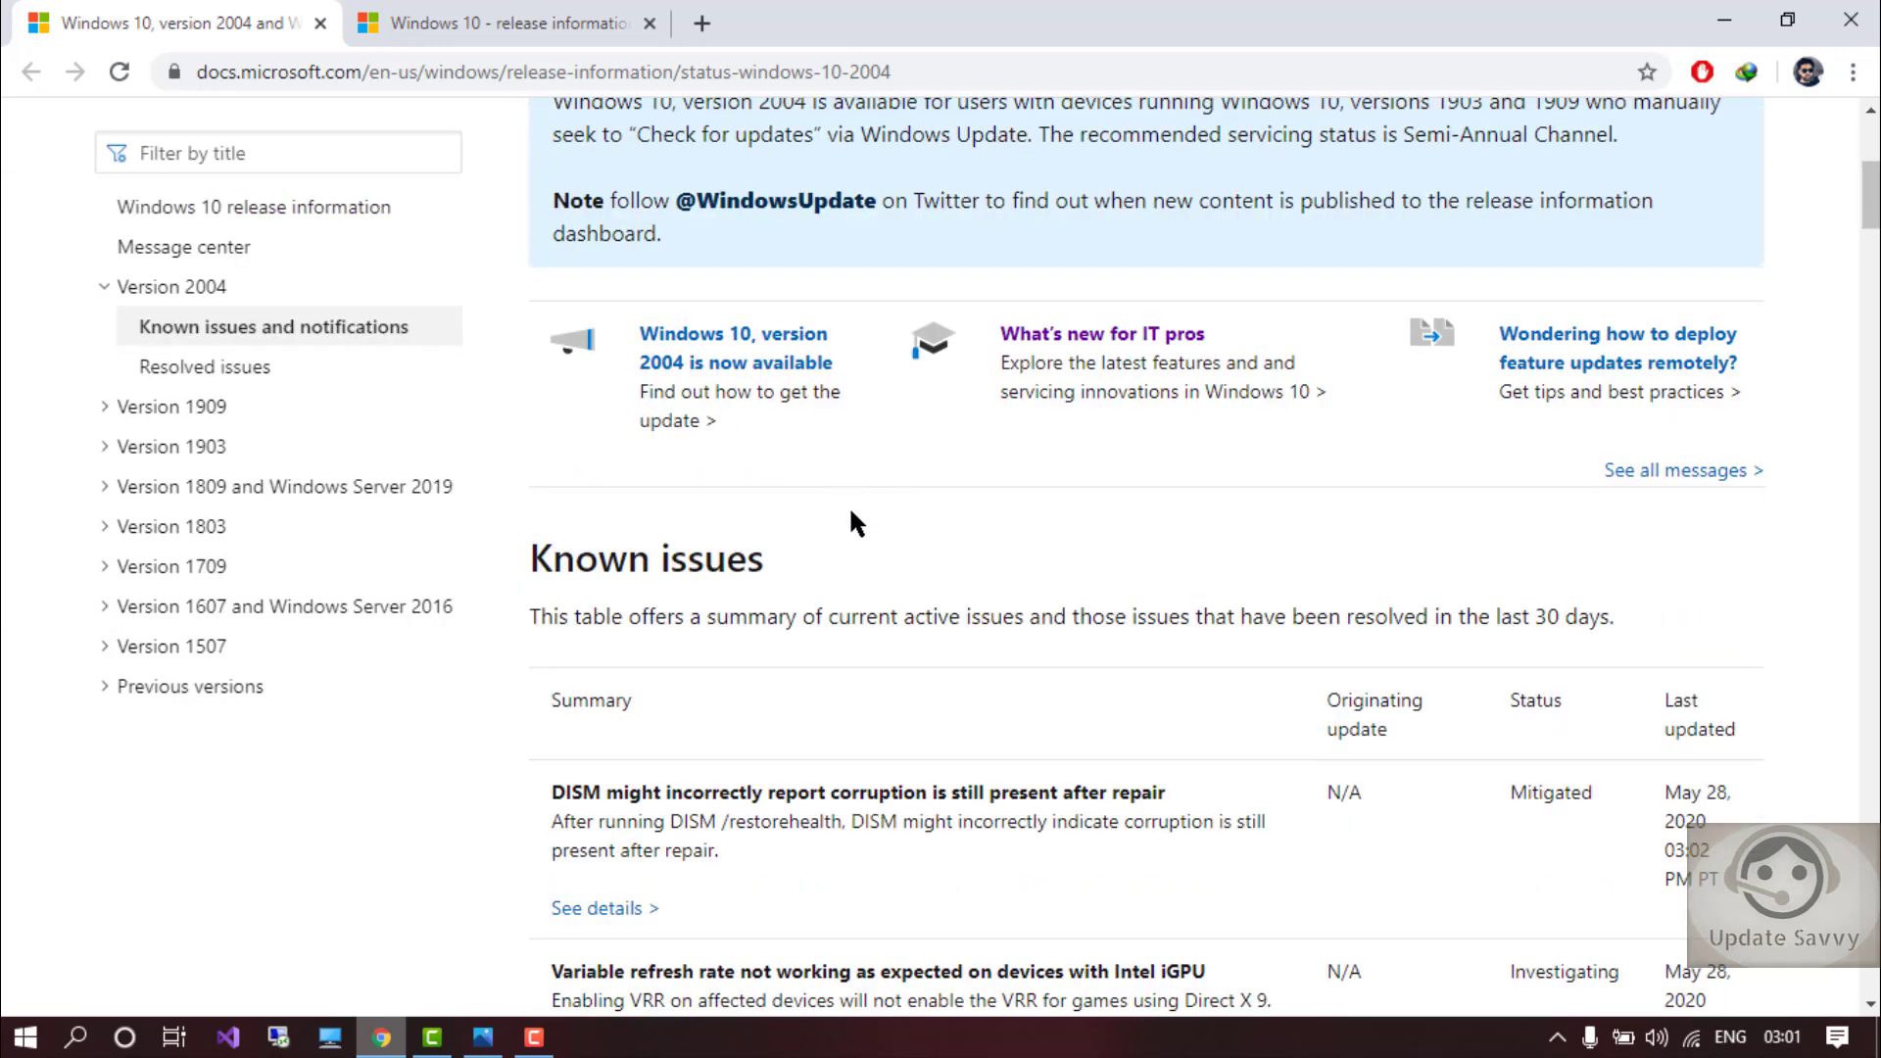
{"action": "scroll", "scroll_direction": "down", "scroll_amount": 3}
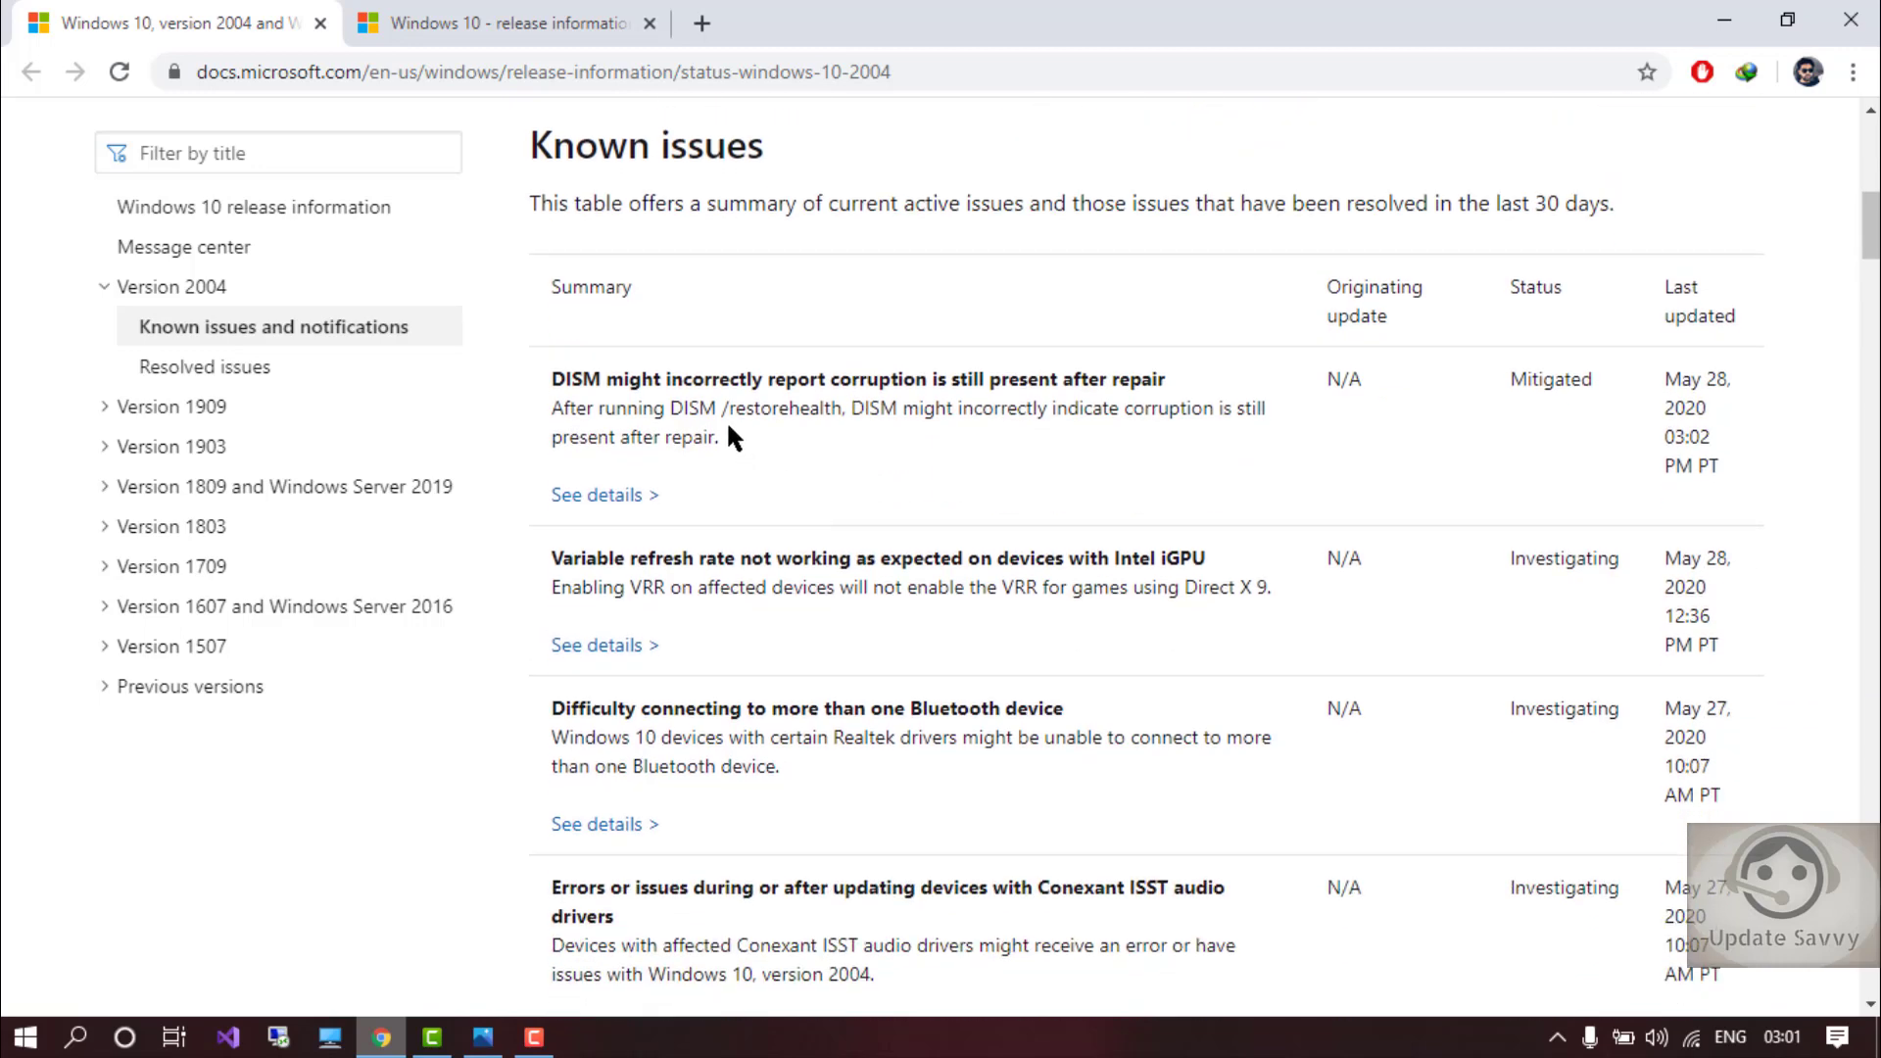
{"action": "scroll", "scroll_direction": "down", "scroll_amount": 3}
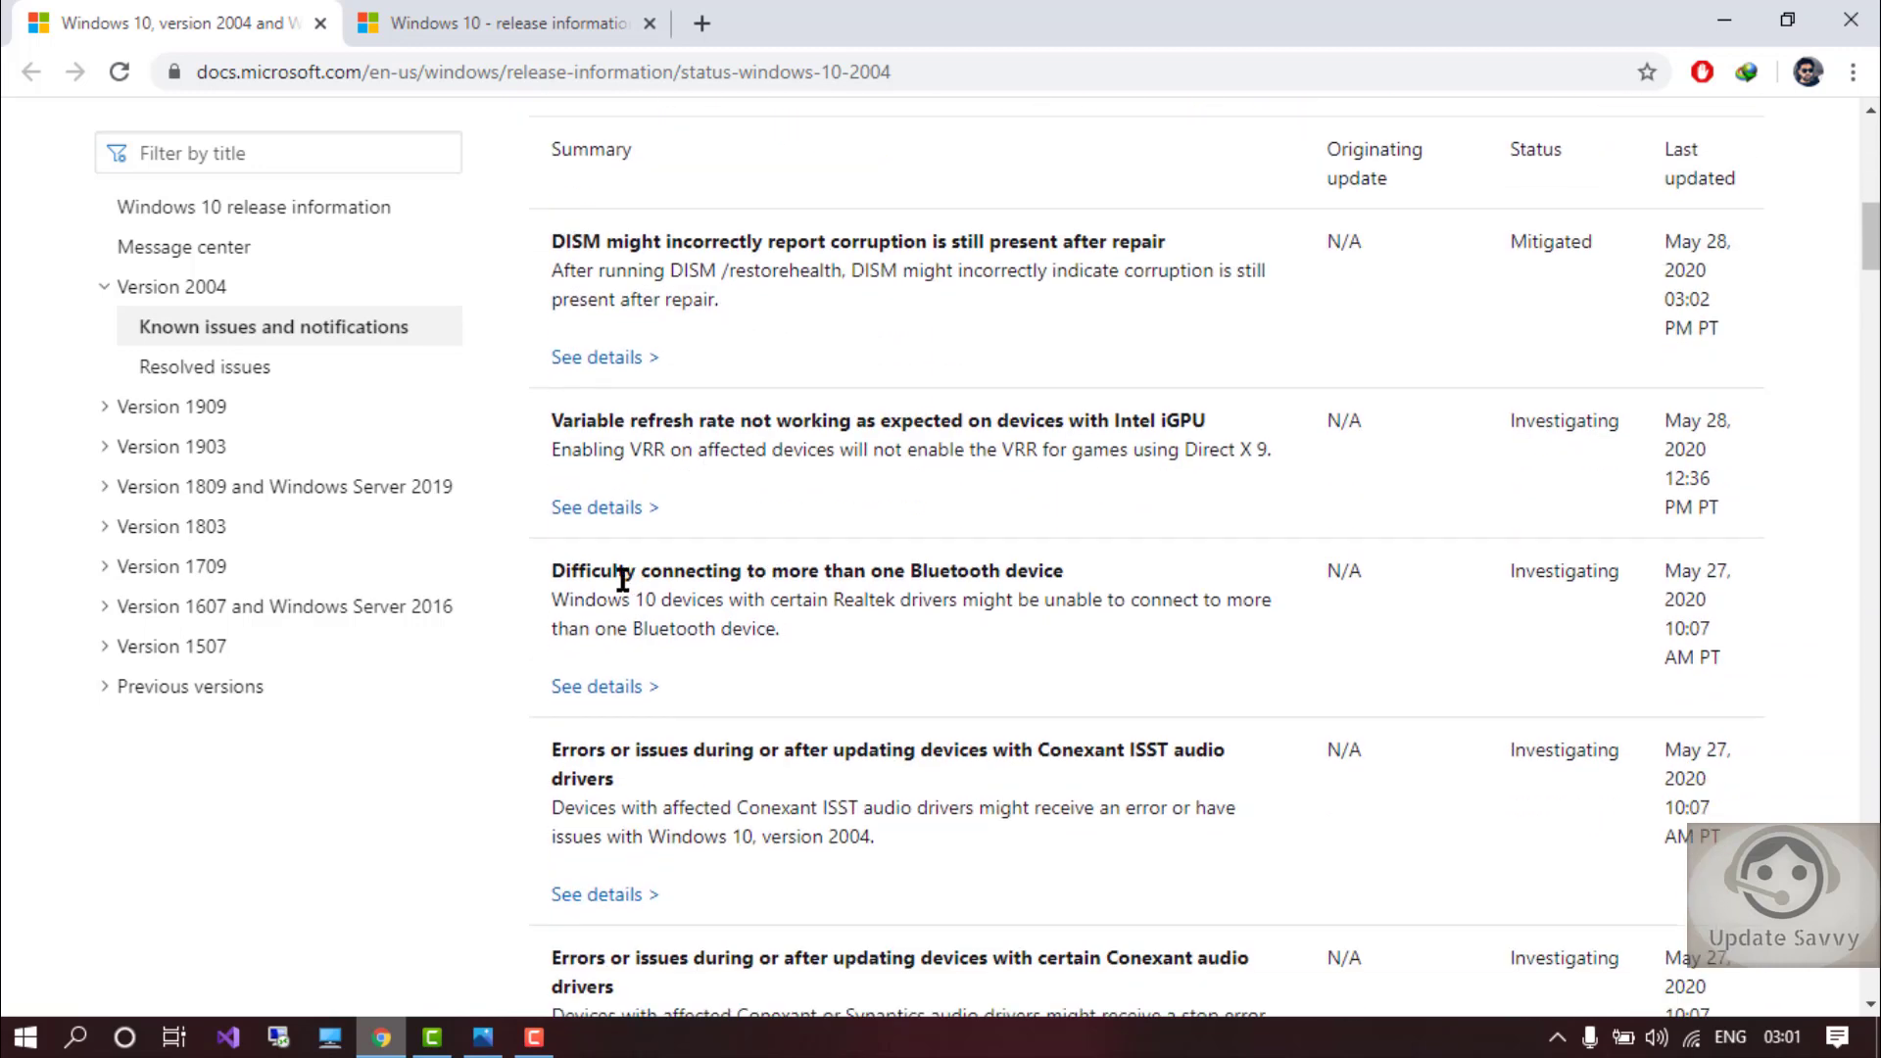
{"action": "scroll", "scroll_direction": "down", "scroll_amount": 3}
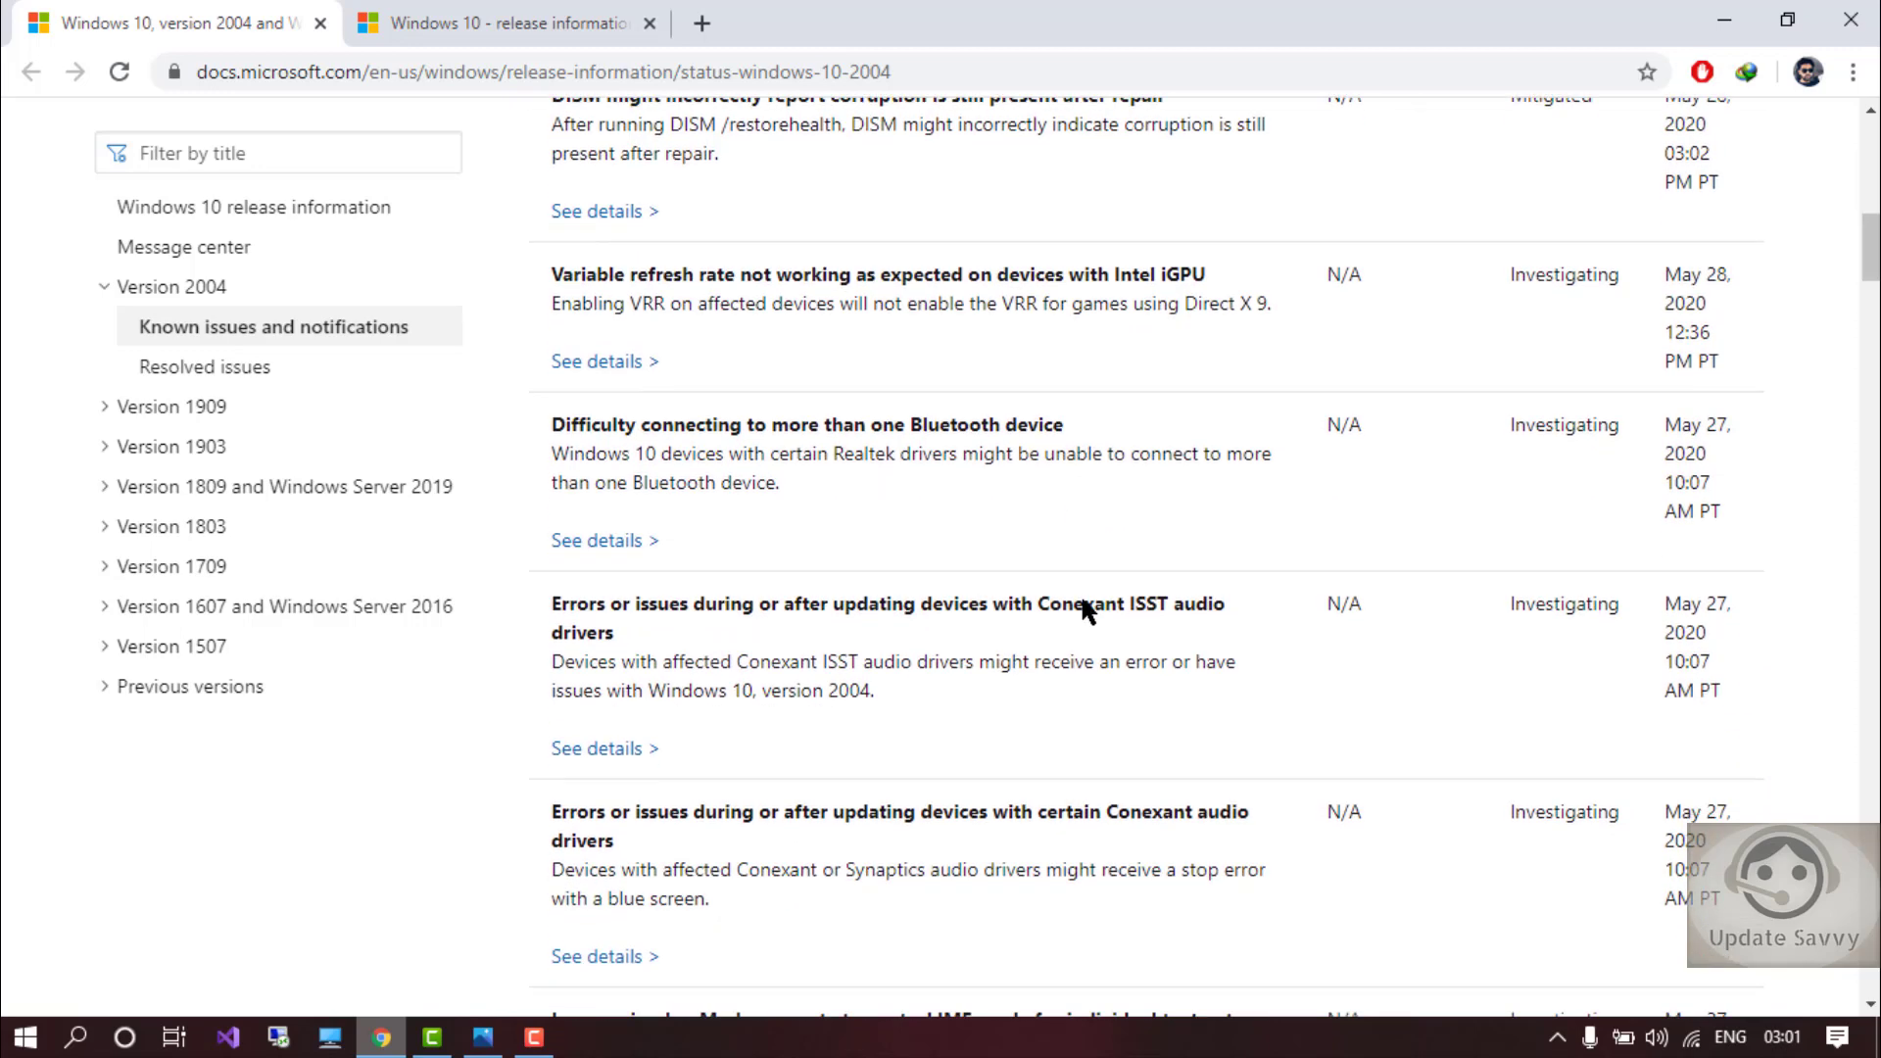
{"action": "scroll", "scroll_direction": "down", "scroll_amount": 3}
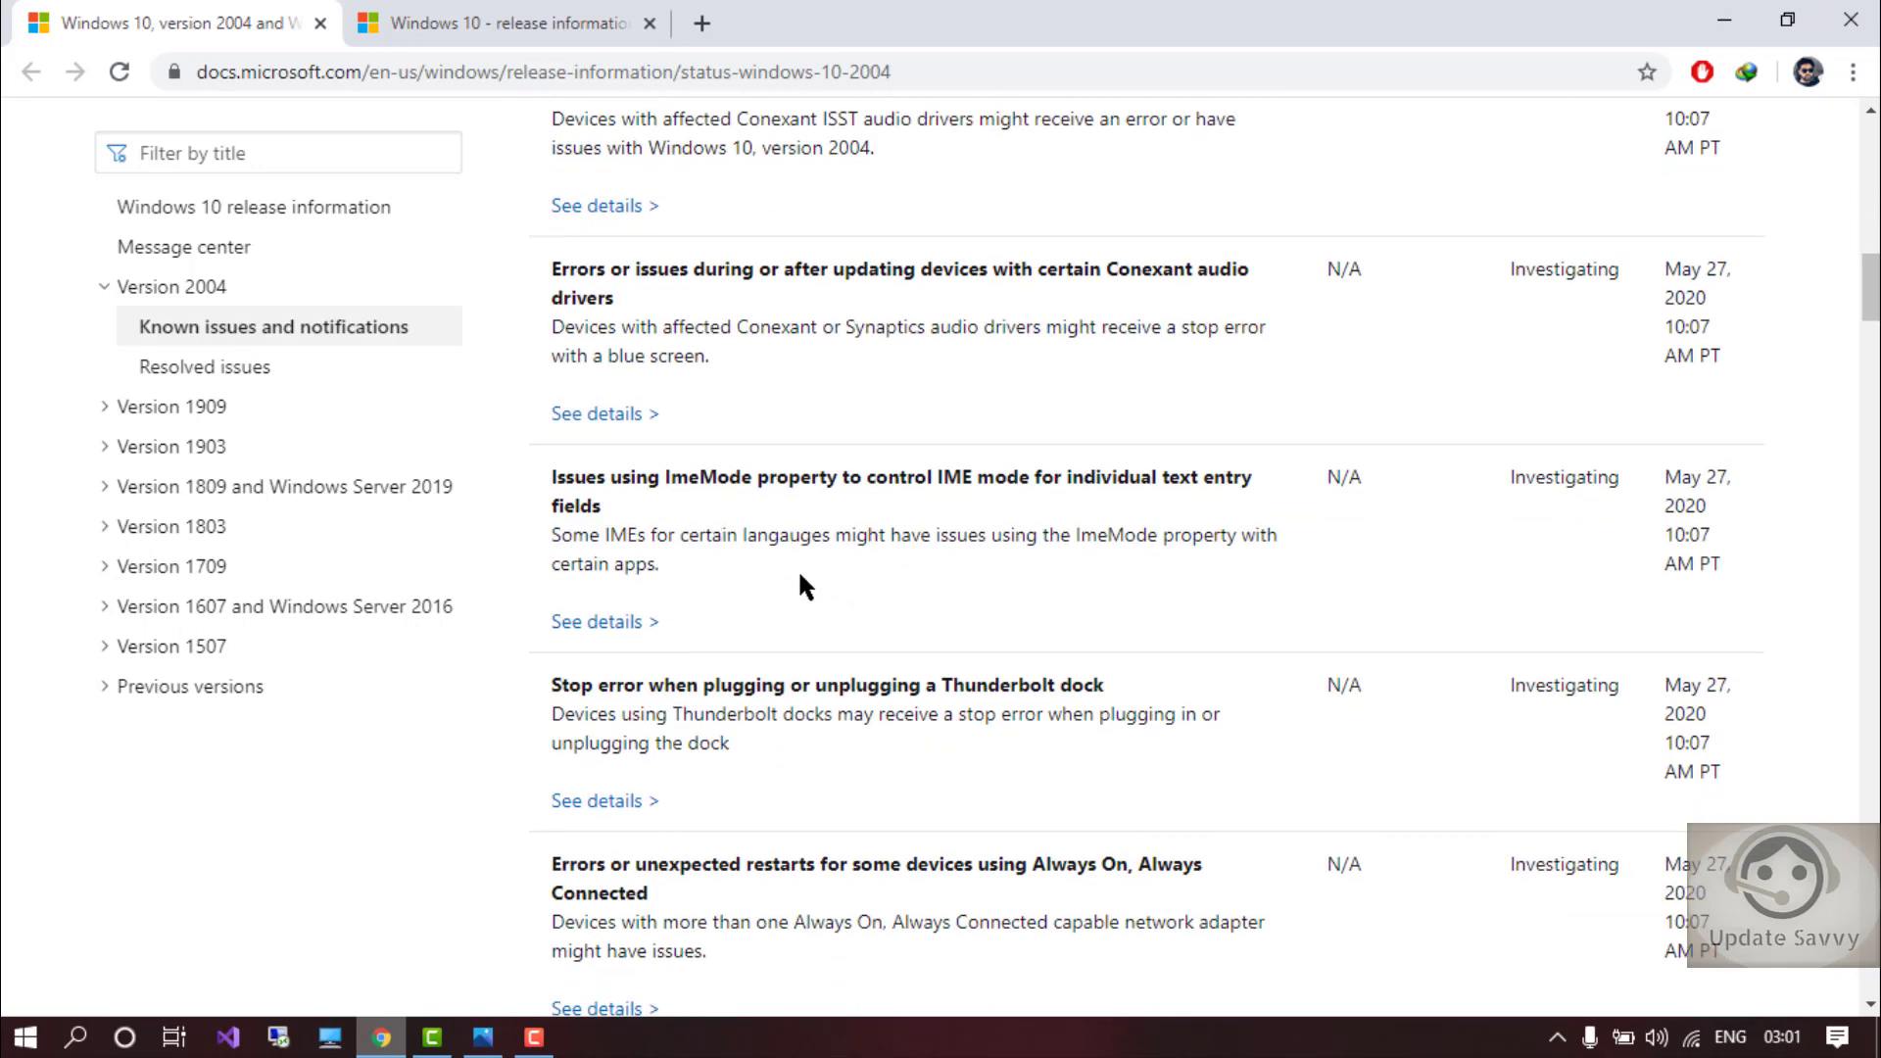
{"action": "scroll", "scroll_direction": "down", "scroll_amount": 3}
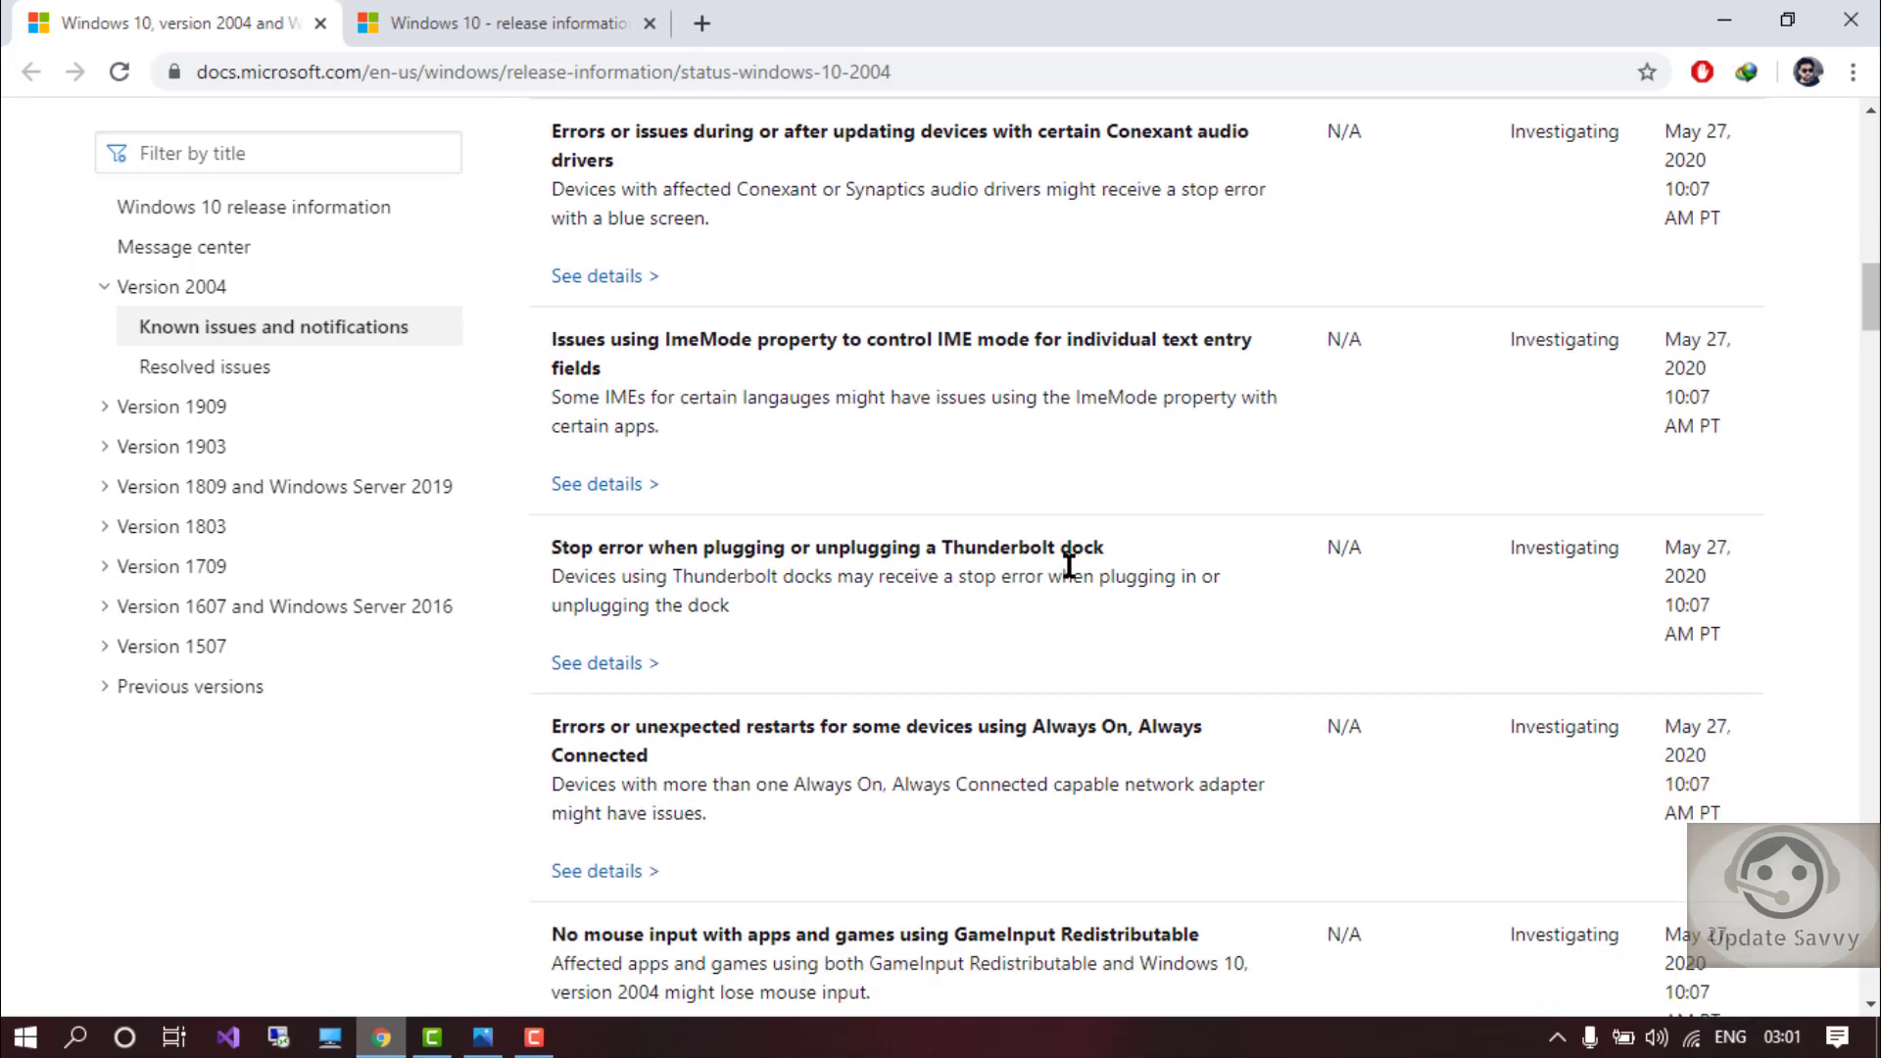
{"action": "scroll", "scroll_direction": "down", "scroll_amount": 3}
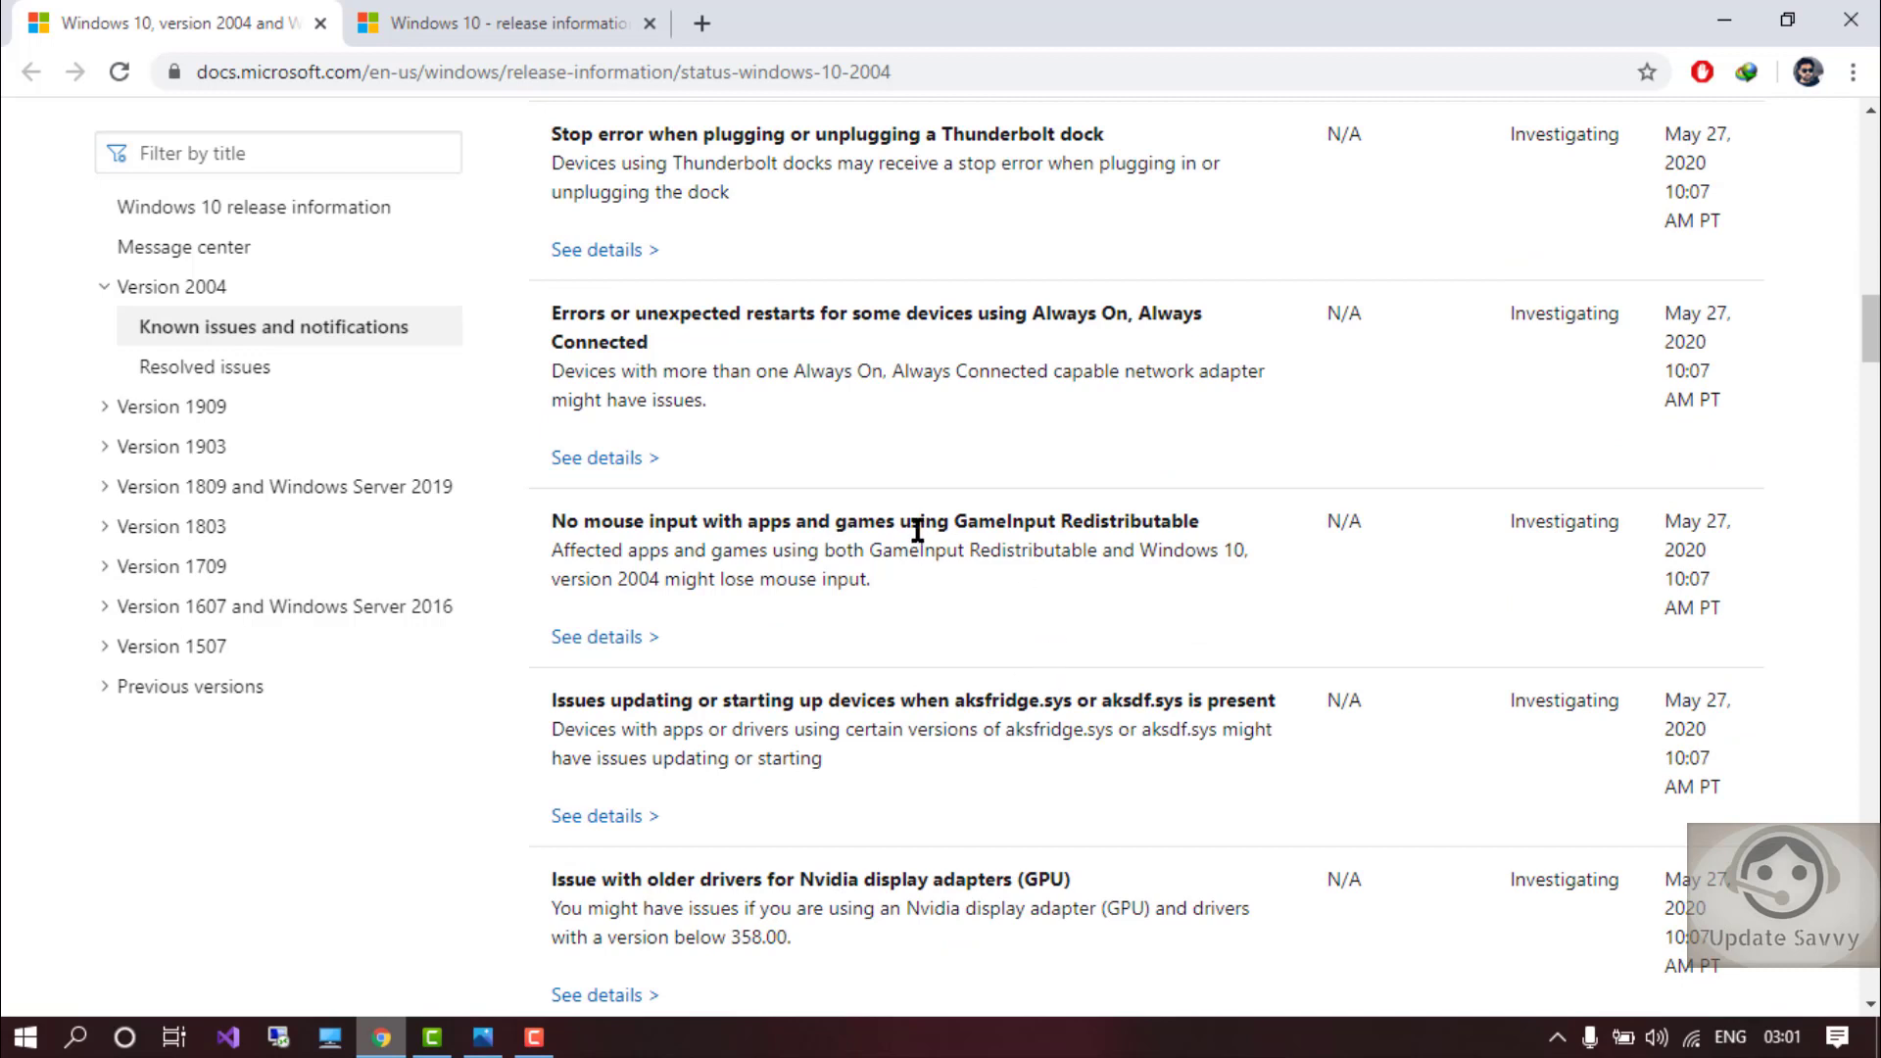
{"action": "scroll", "scroll_direction": "down", "scroll_amount": 3}
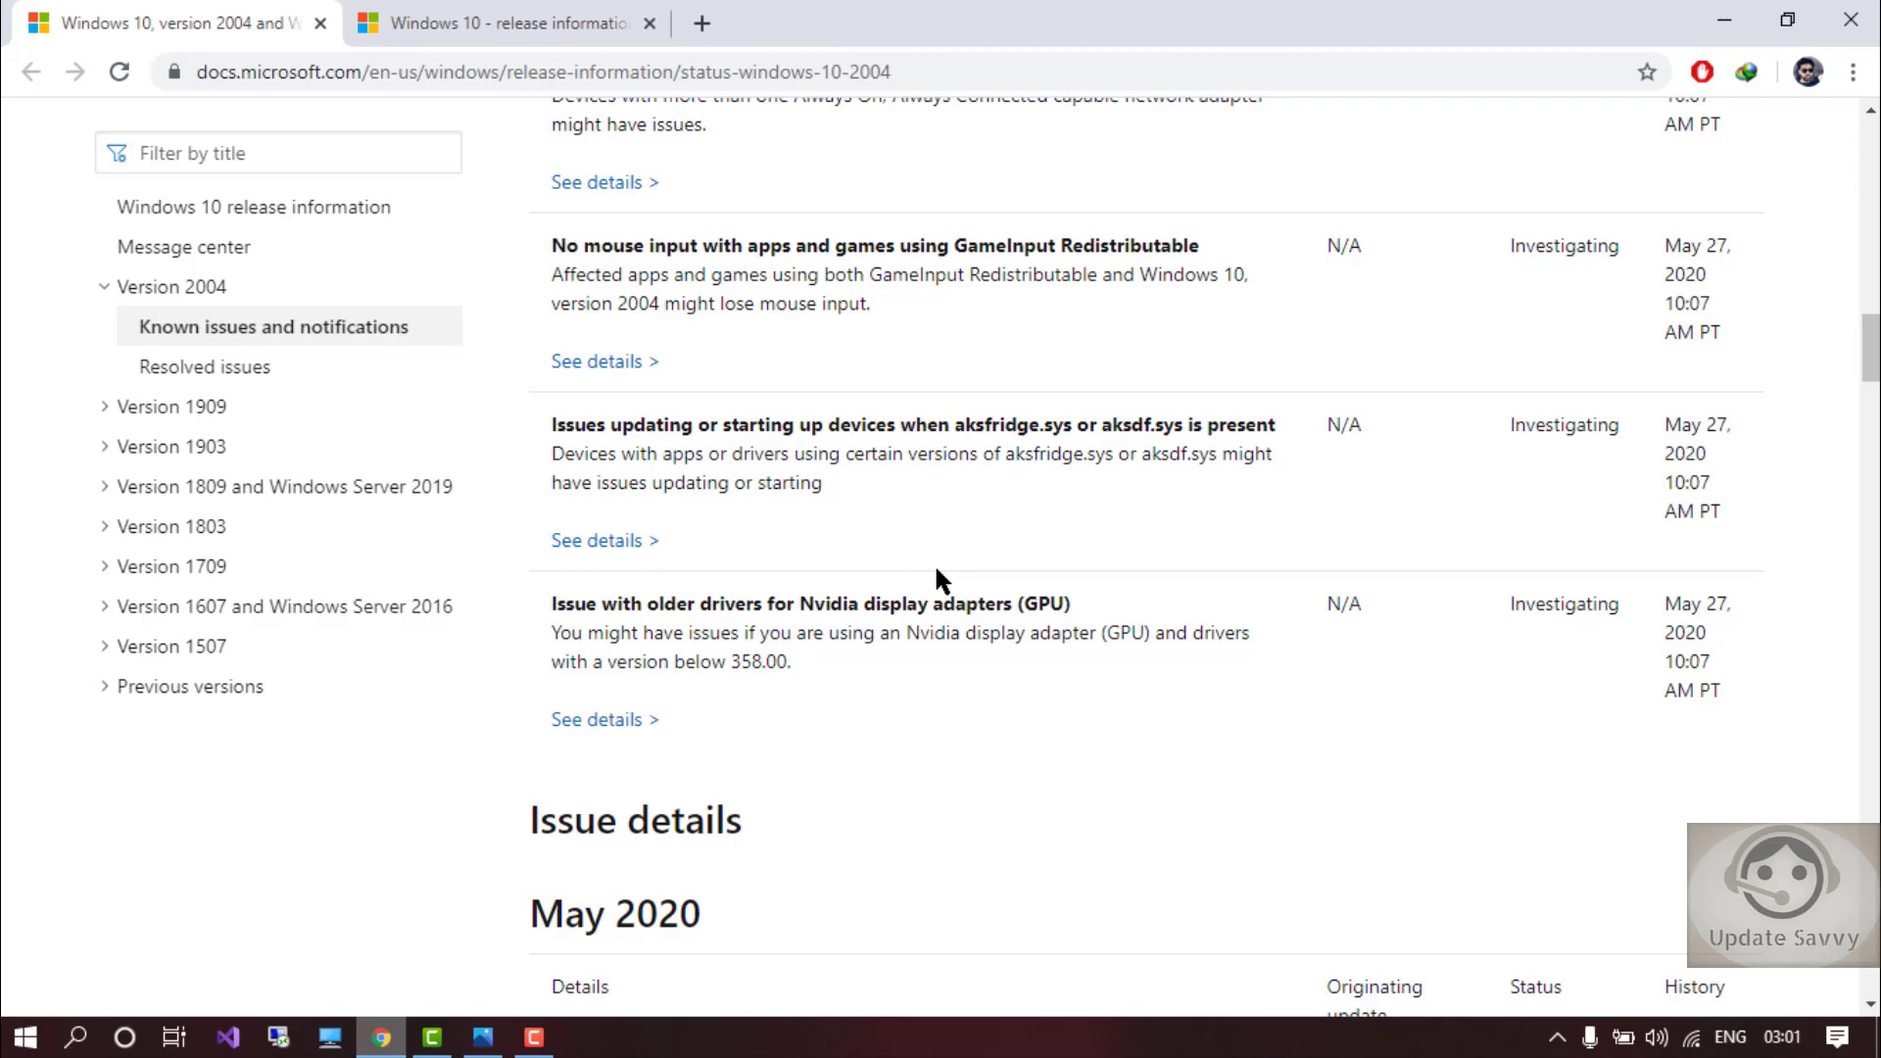
{"action": "scroll", "scroll_direction": "down", "scroll_amount": 3}
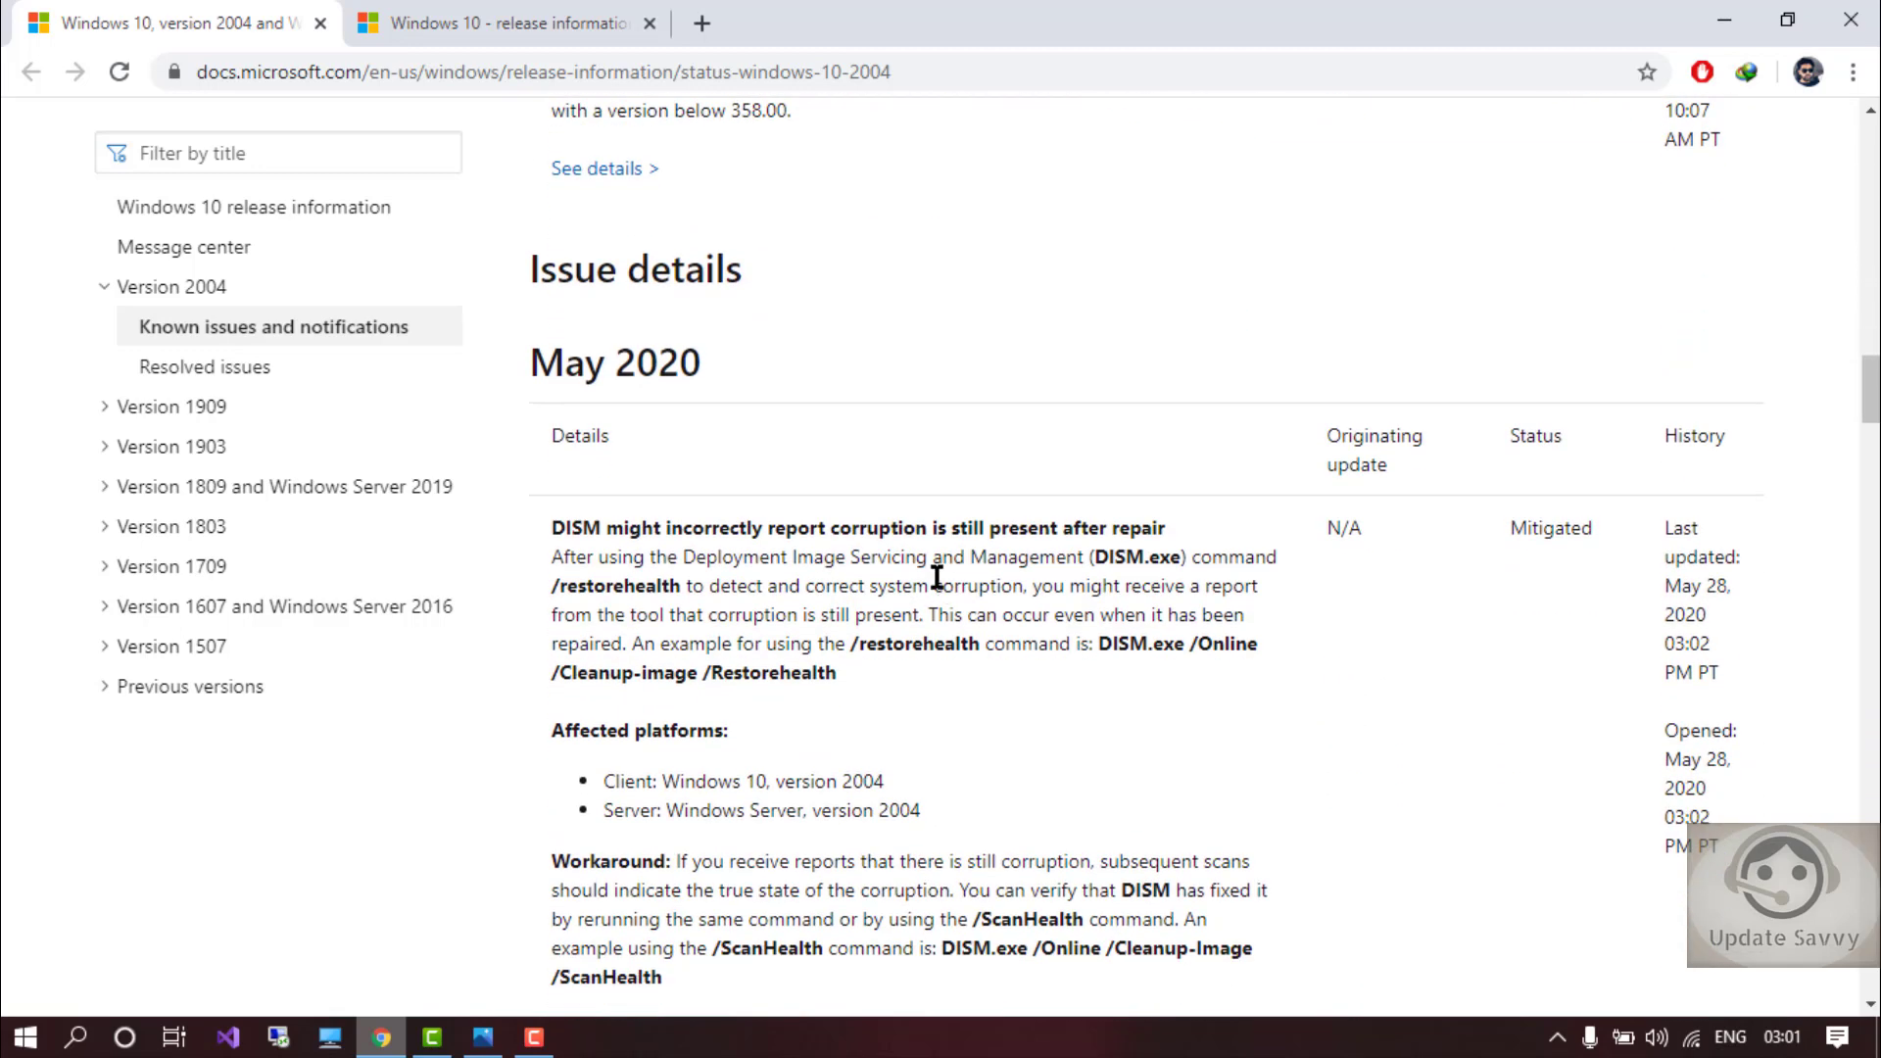
{"action": "scroll", "scroll_direction": "up", "scroll_amount": 3}
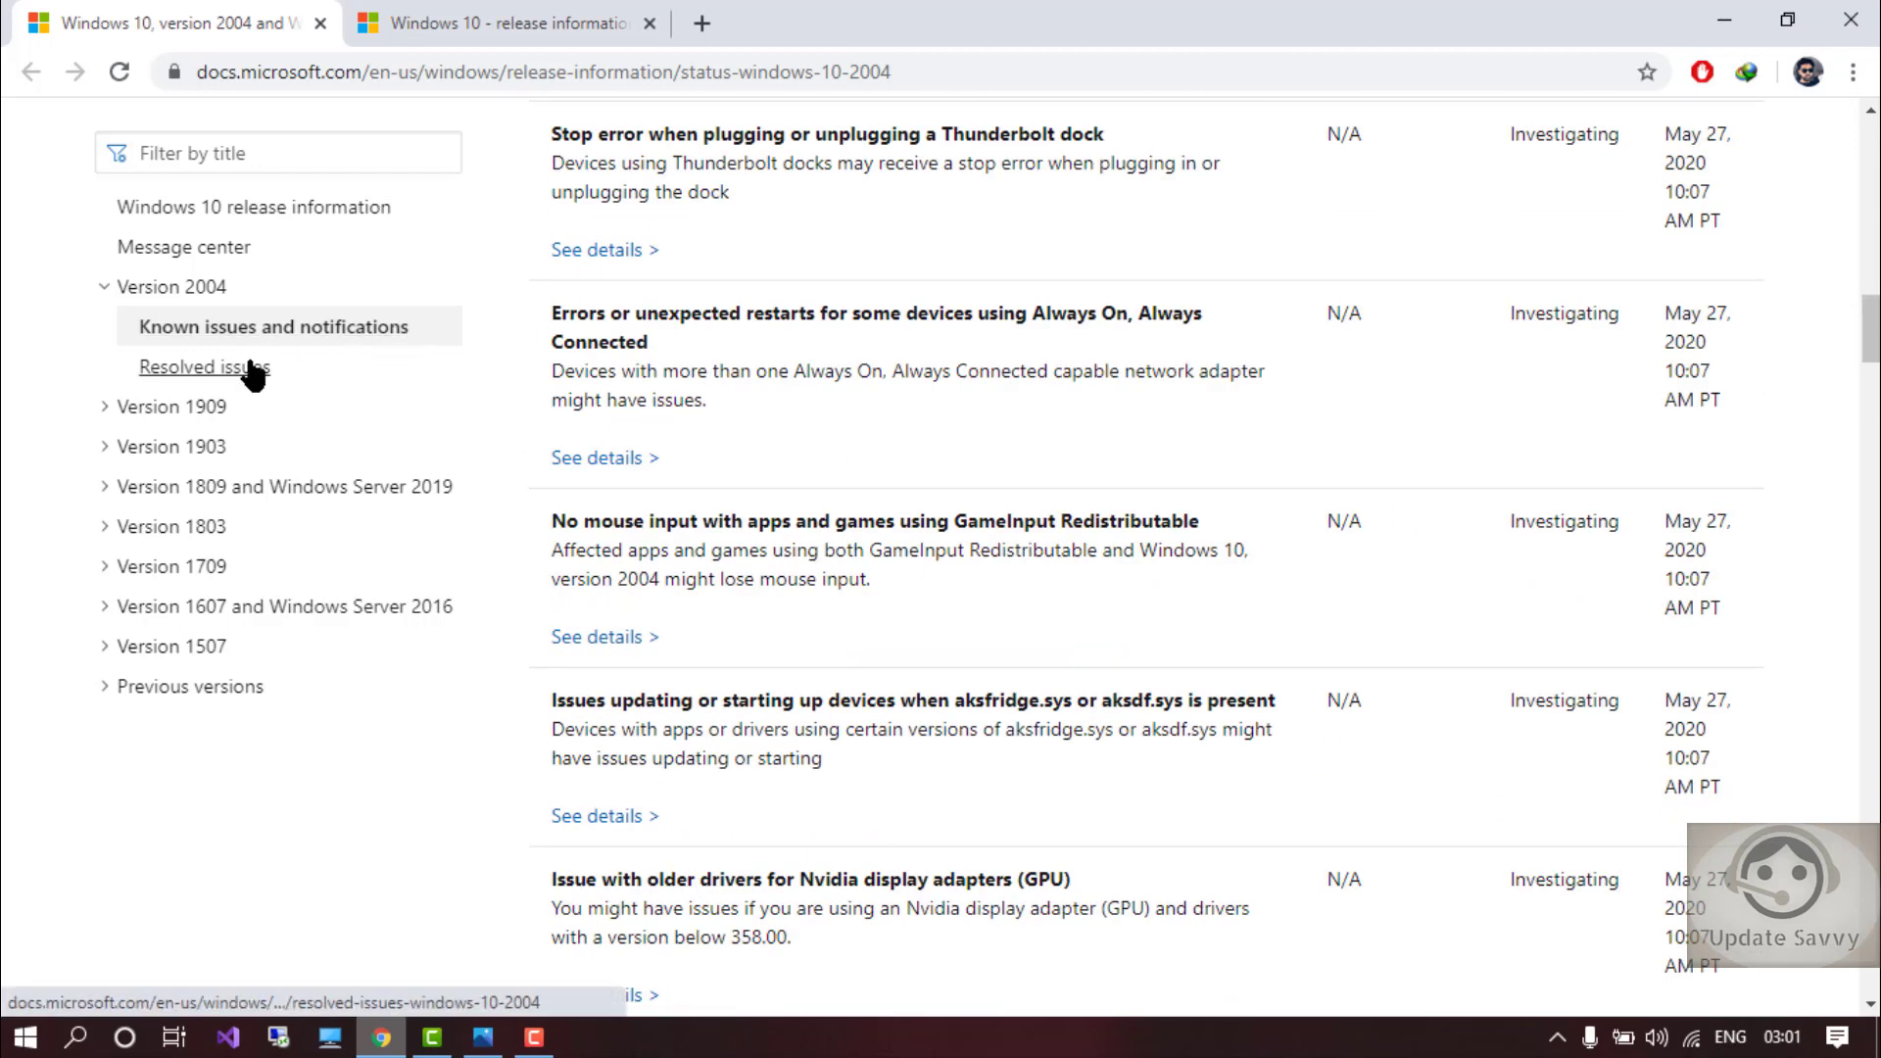
Step: Go to Resolved issues under Version 2004 in the left navigation
{"action": "left_click", "coordinate": [204, 367]}
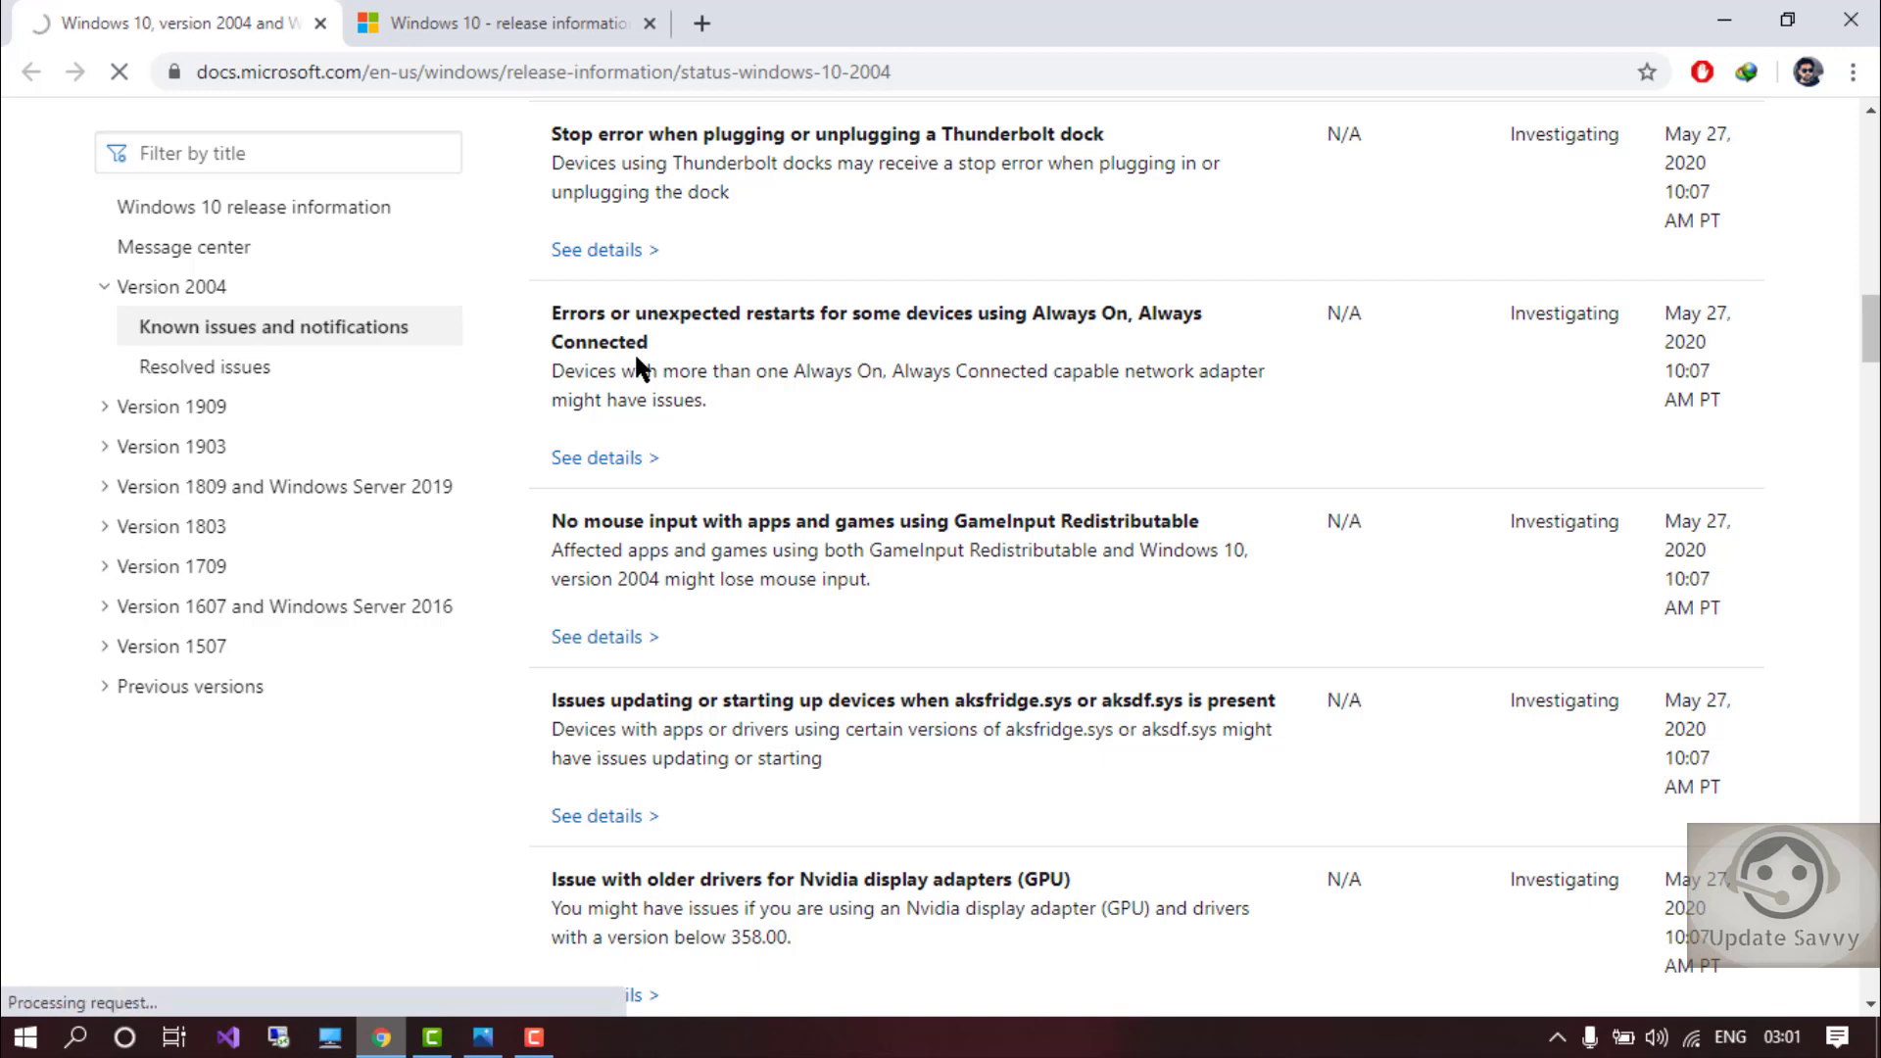
{"action": "left_click", "coordinate": [204, 367]}
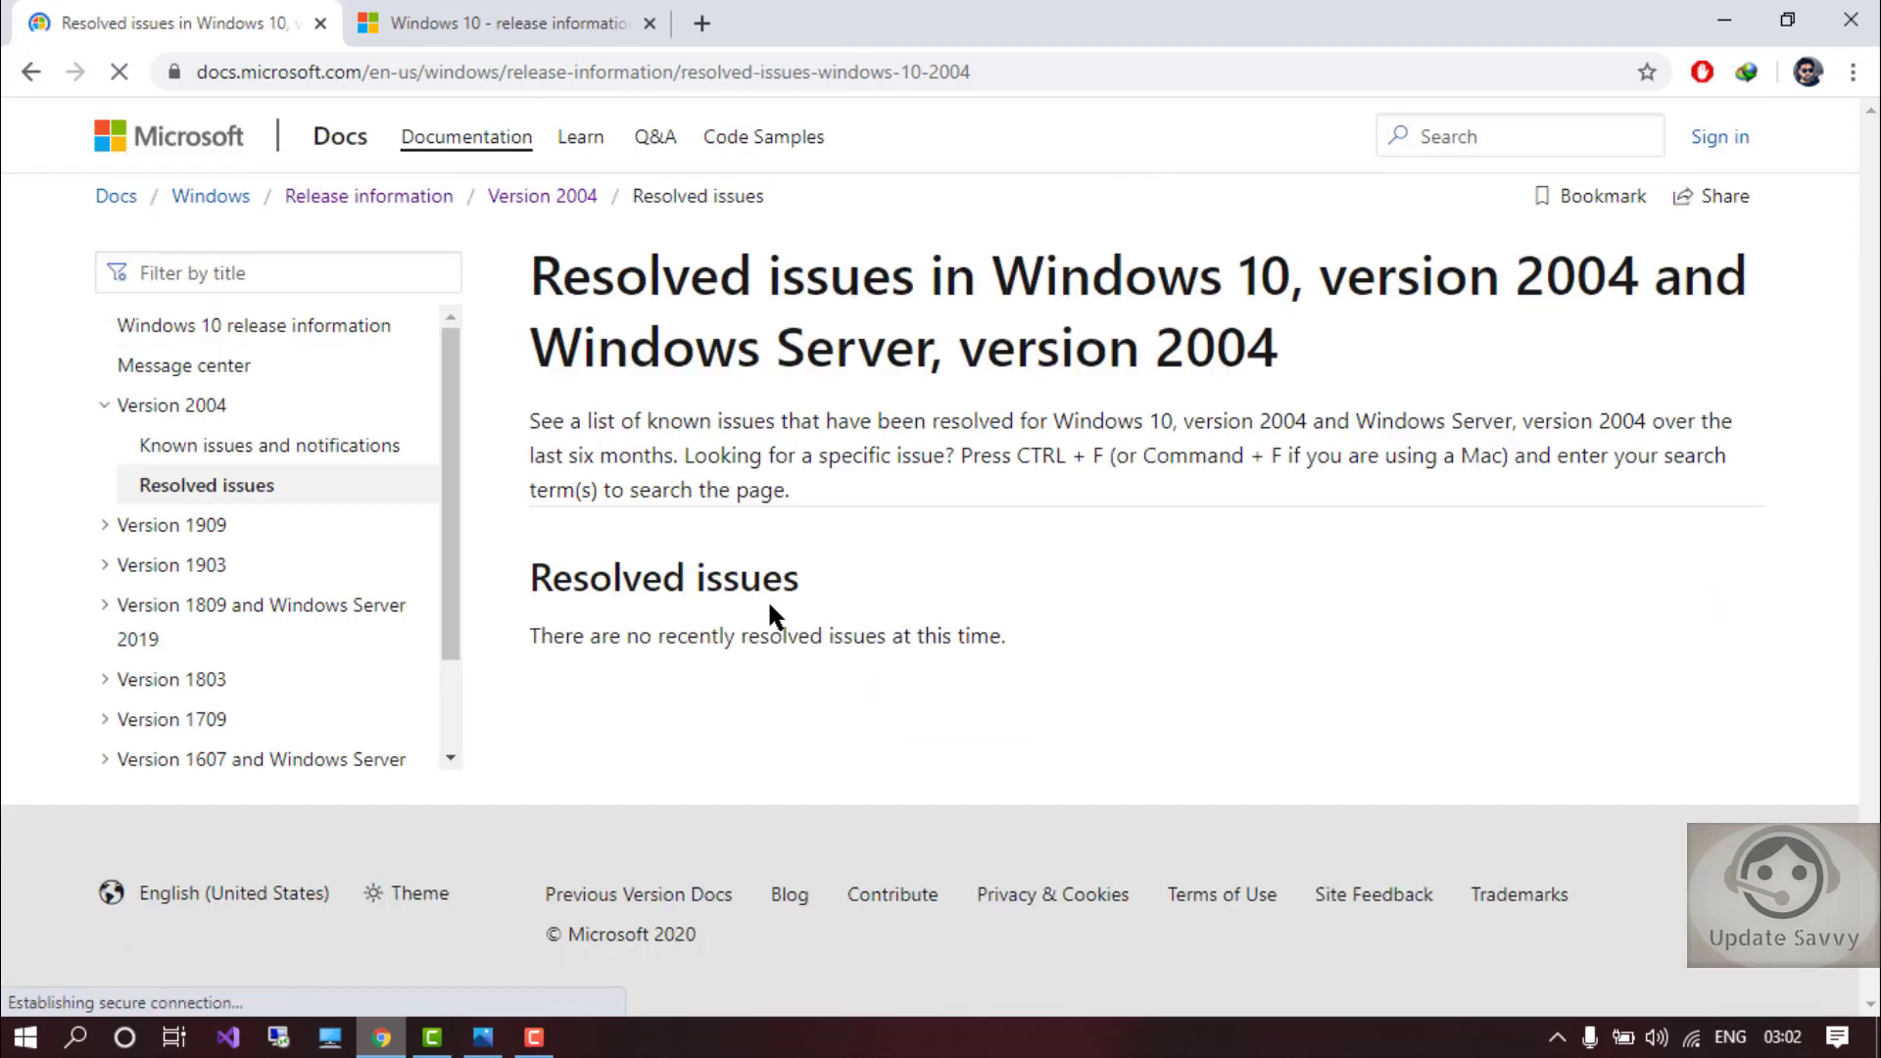
{"action": "mouse_move", "coordinate": [903, 658]}
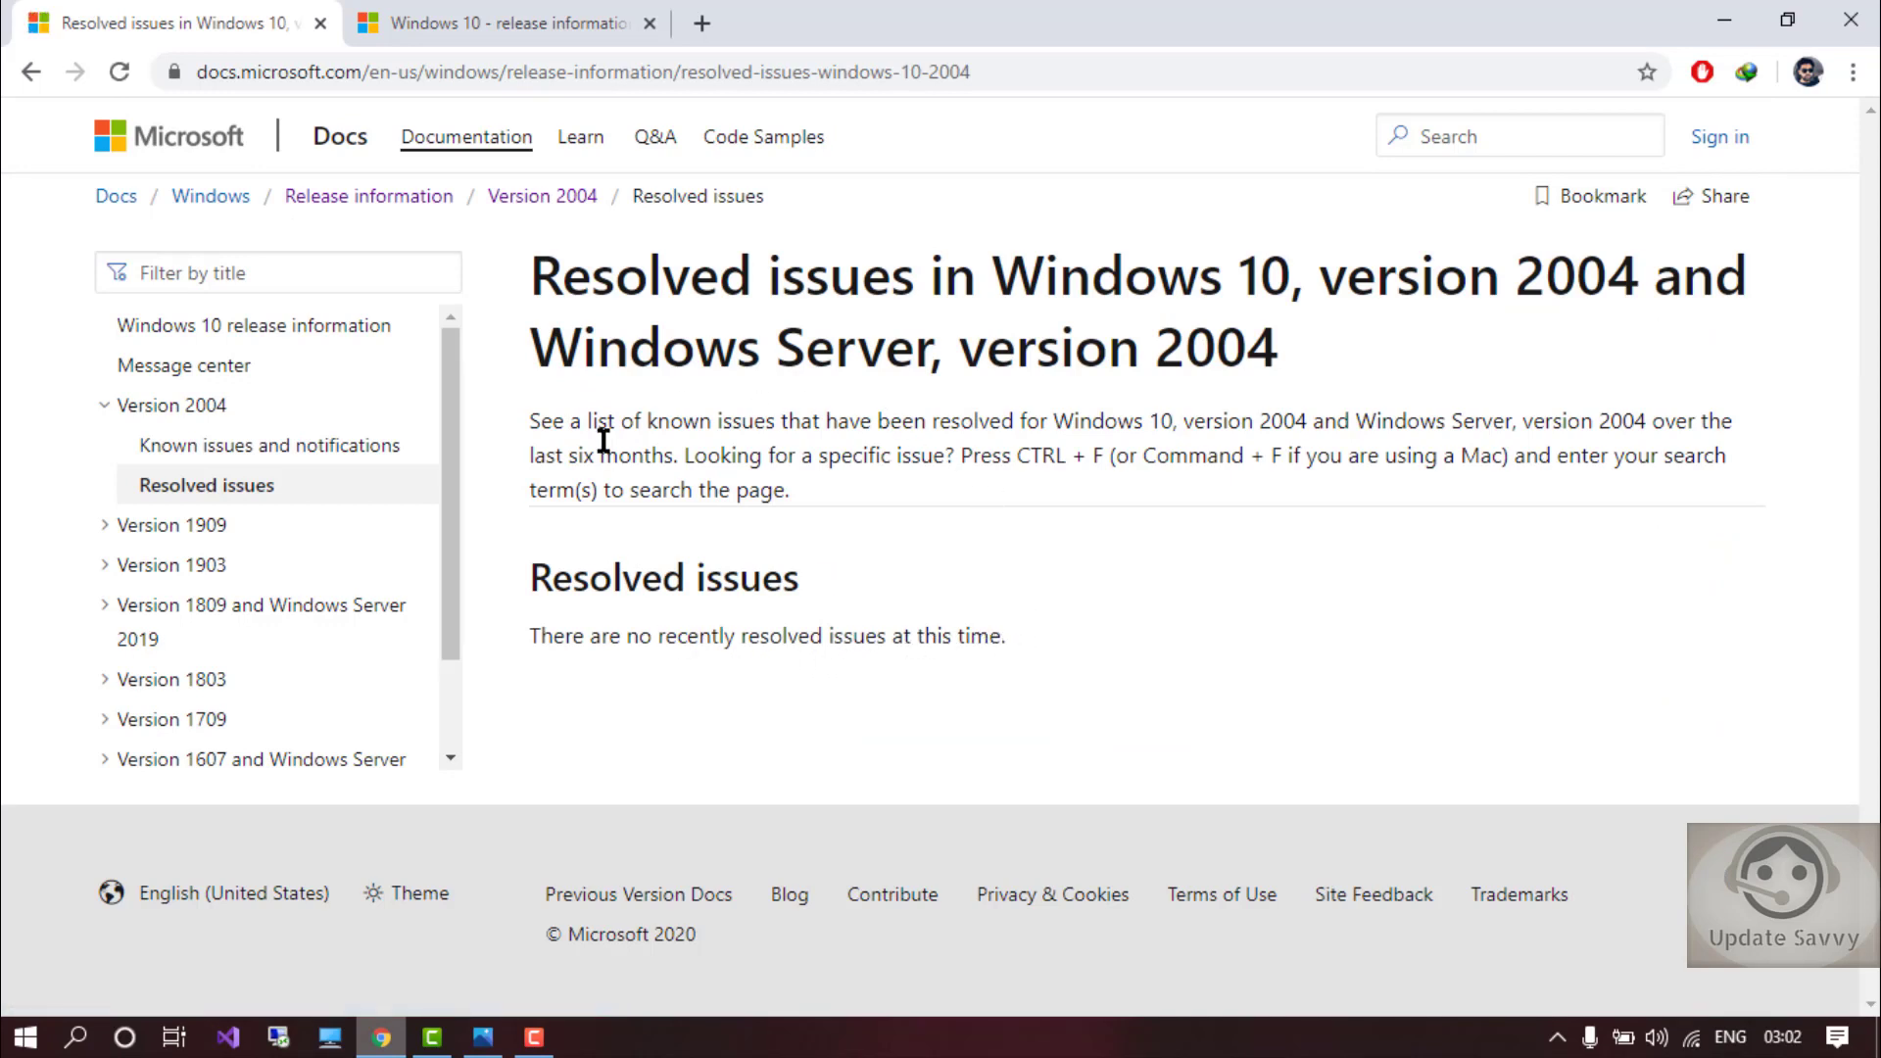
{"action": "mouse_move", "coordinate": [623, 411]}
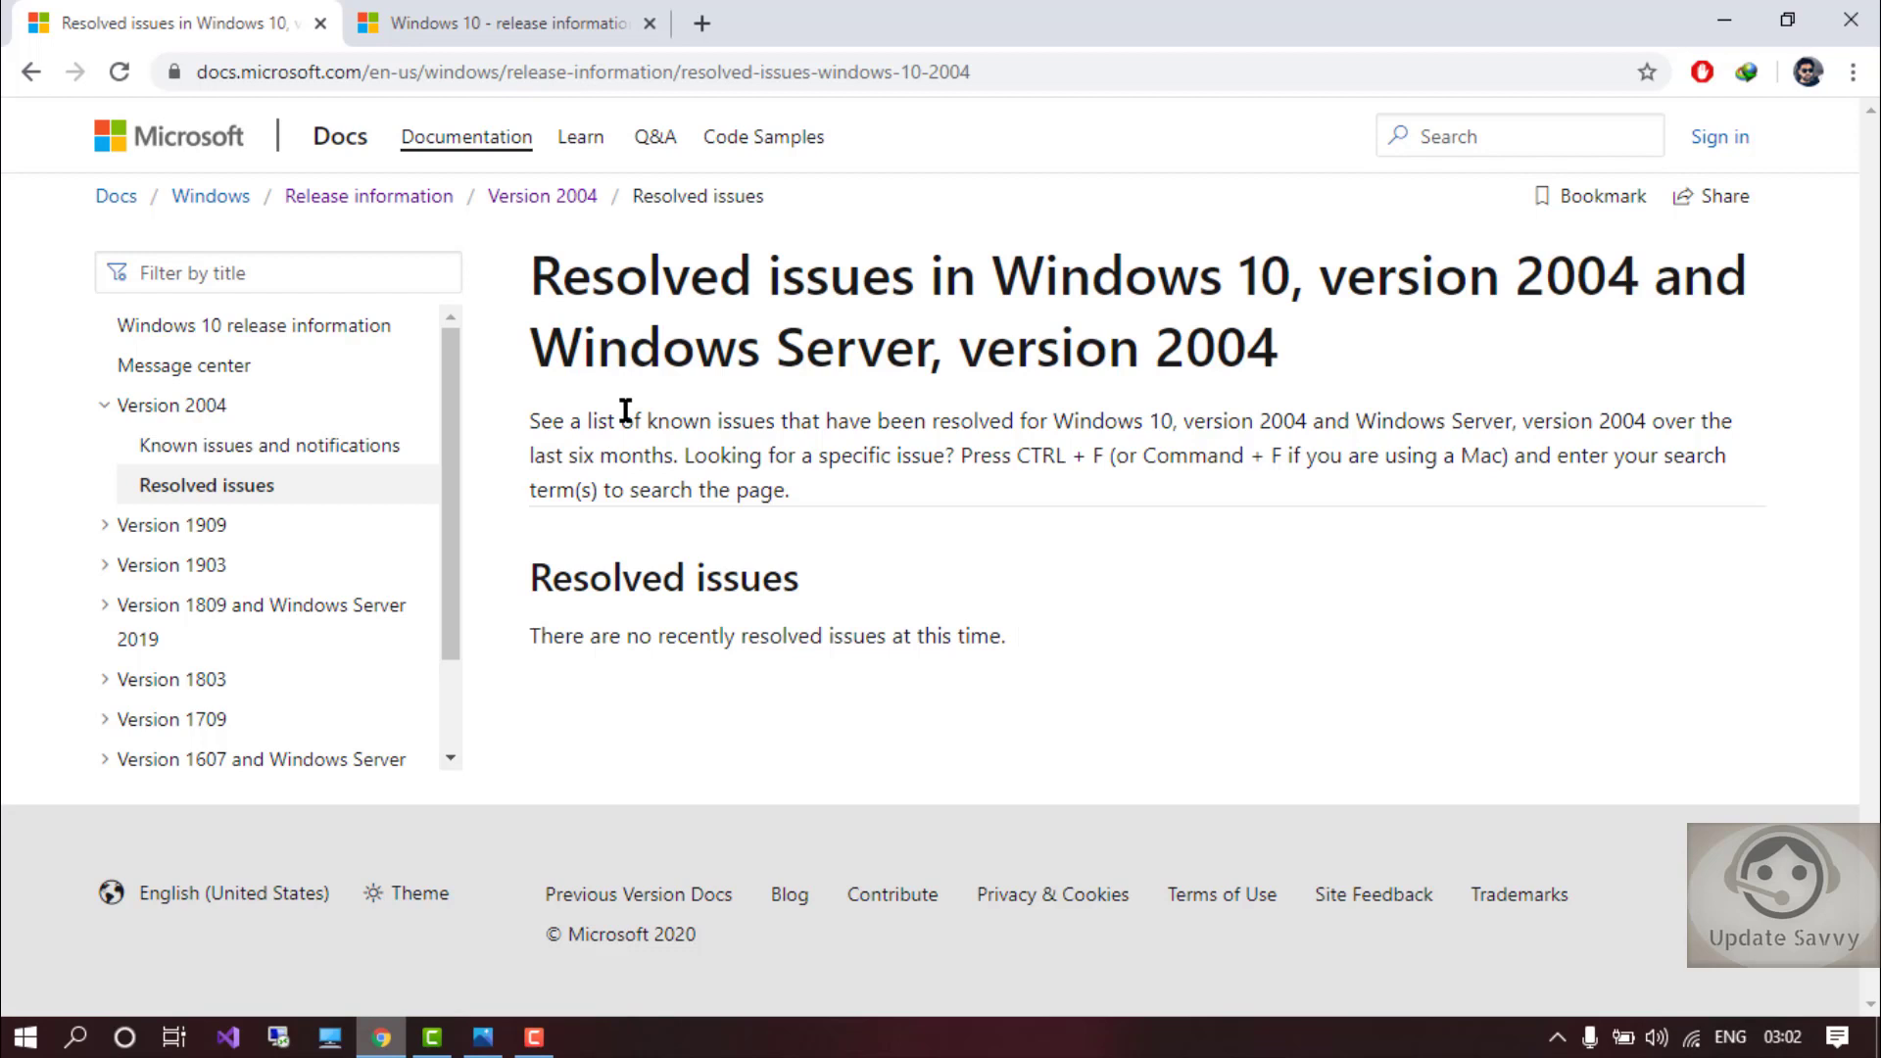
{"action": "mouse_move", "coordinate": [752, 413]}
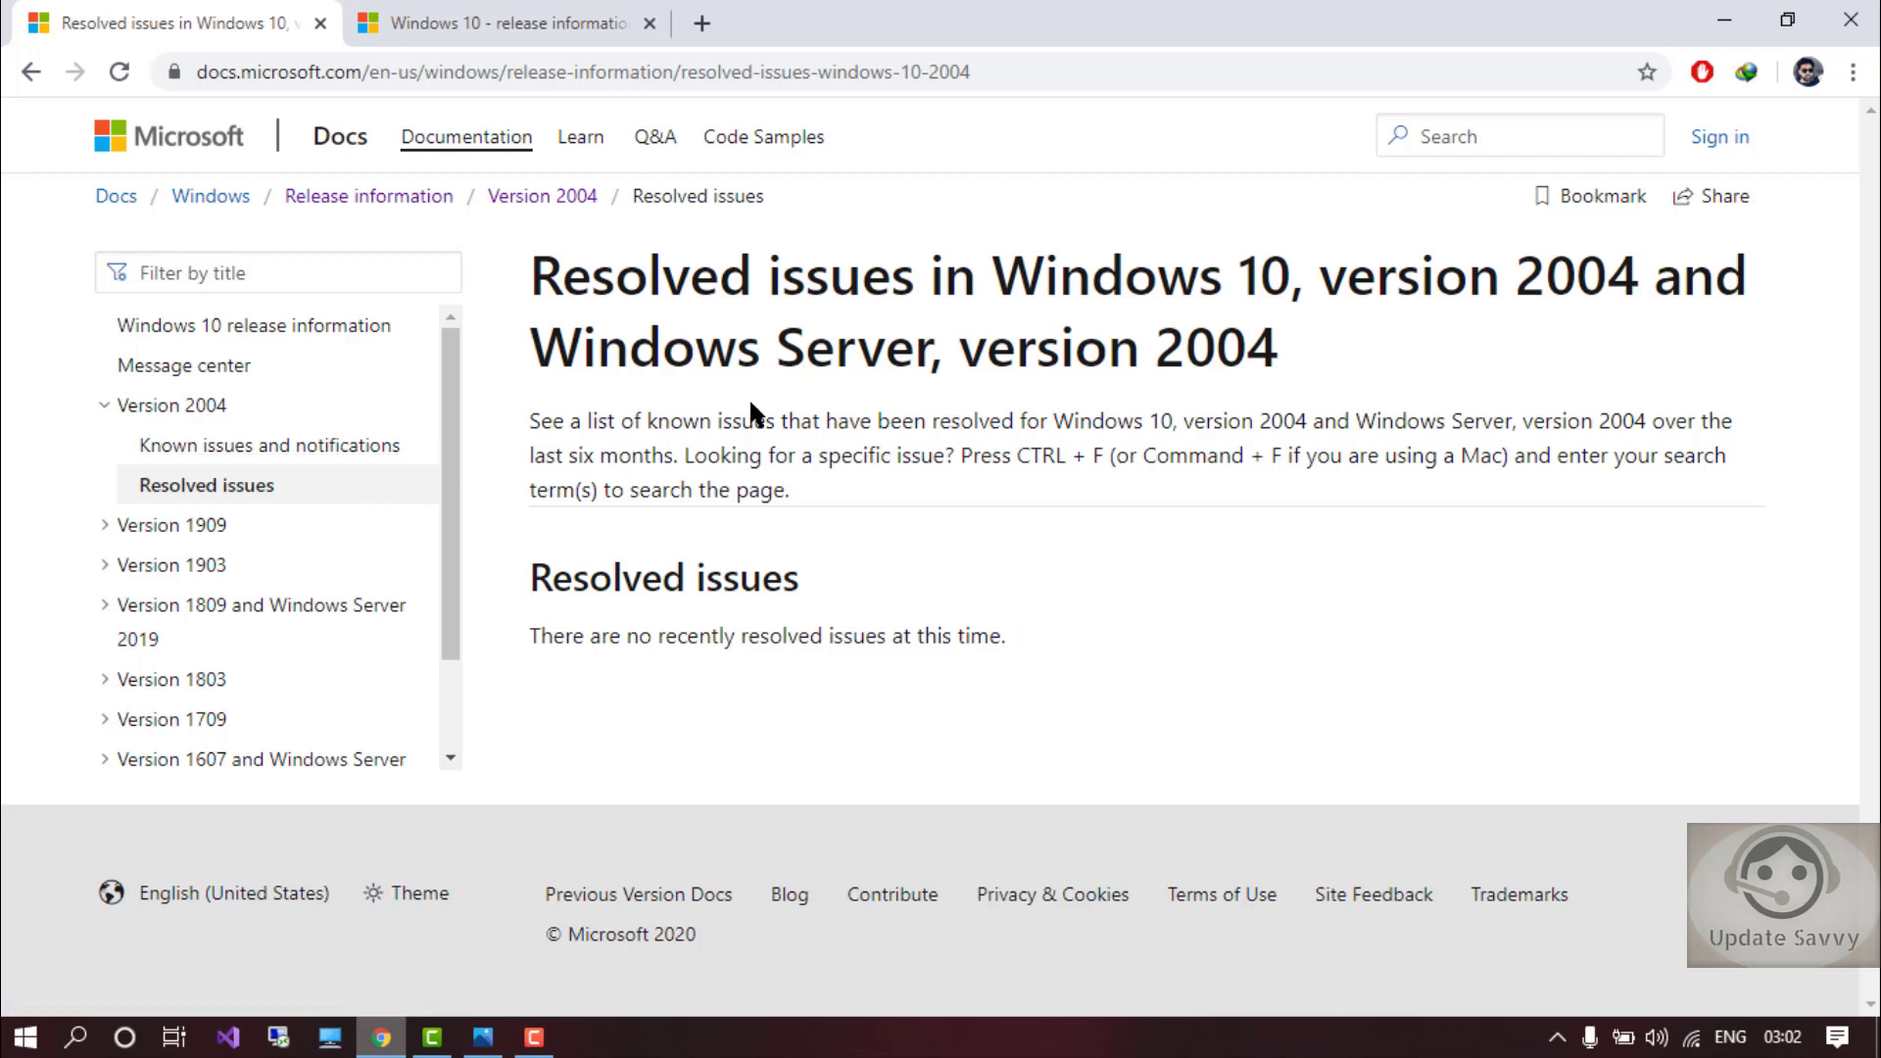
{"action": "mouse_move", "coordinate": [900, 601]}
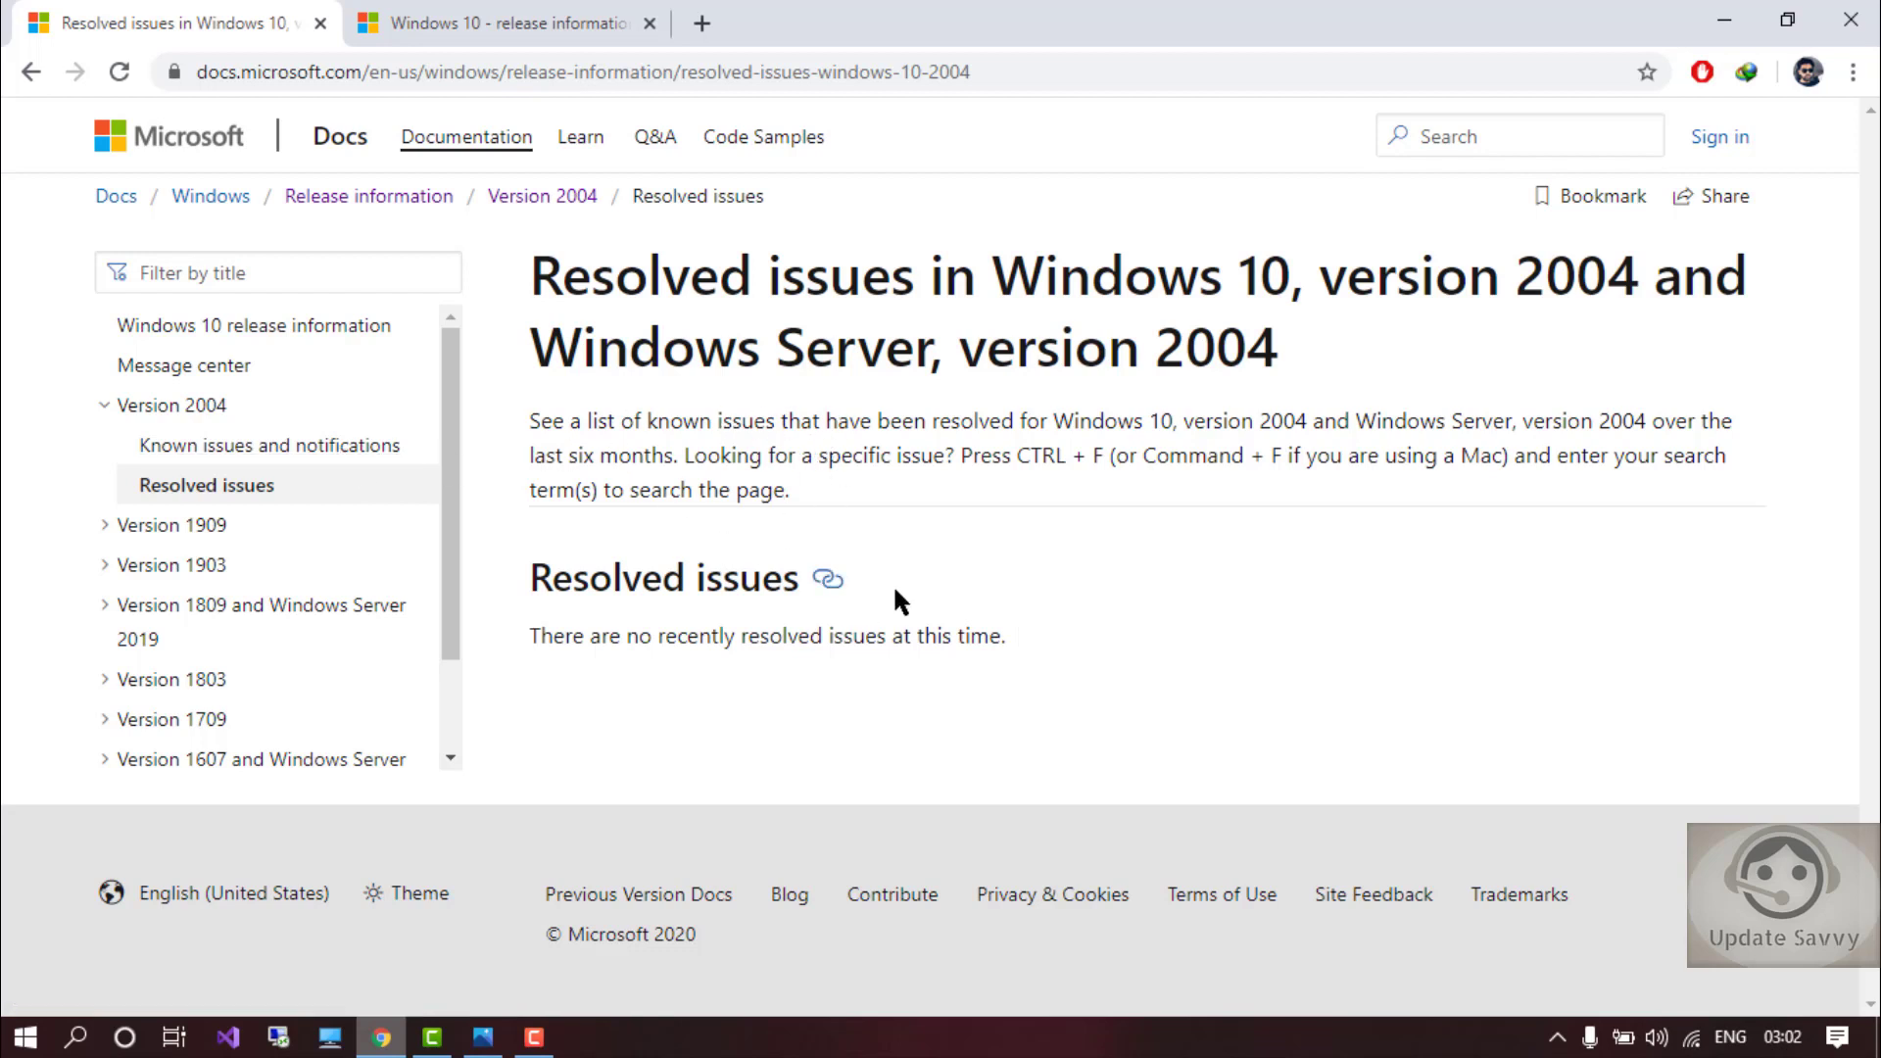
{"action": "mouse_move", "coordinate": [776, 447]}
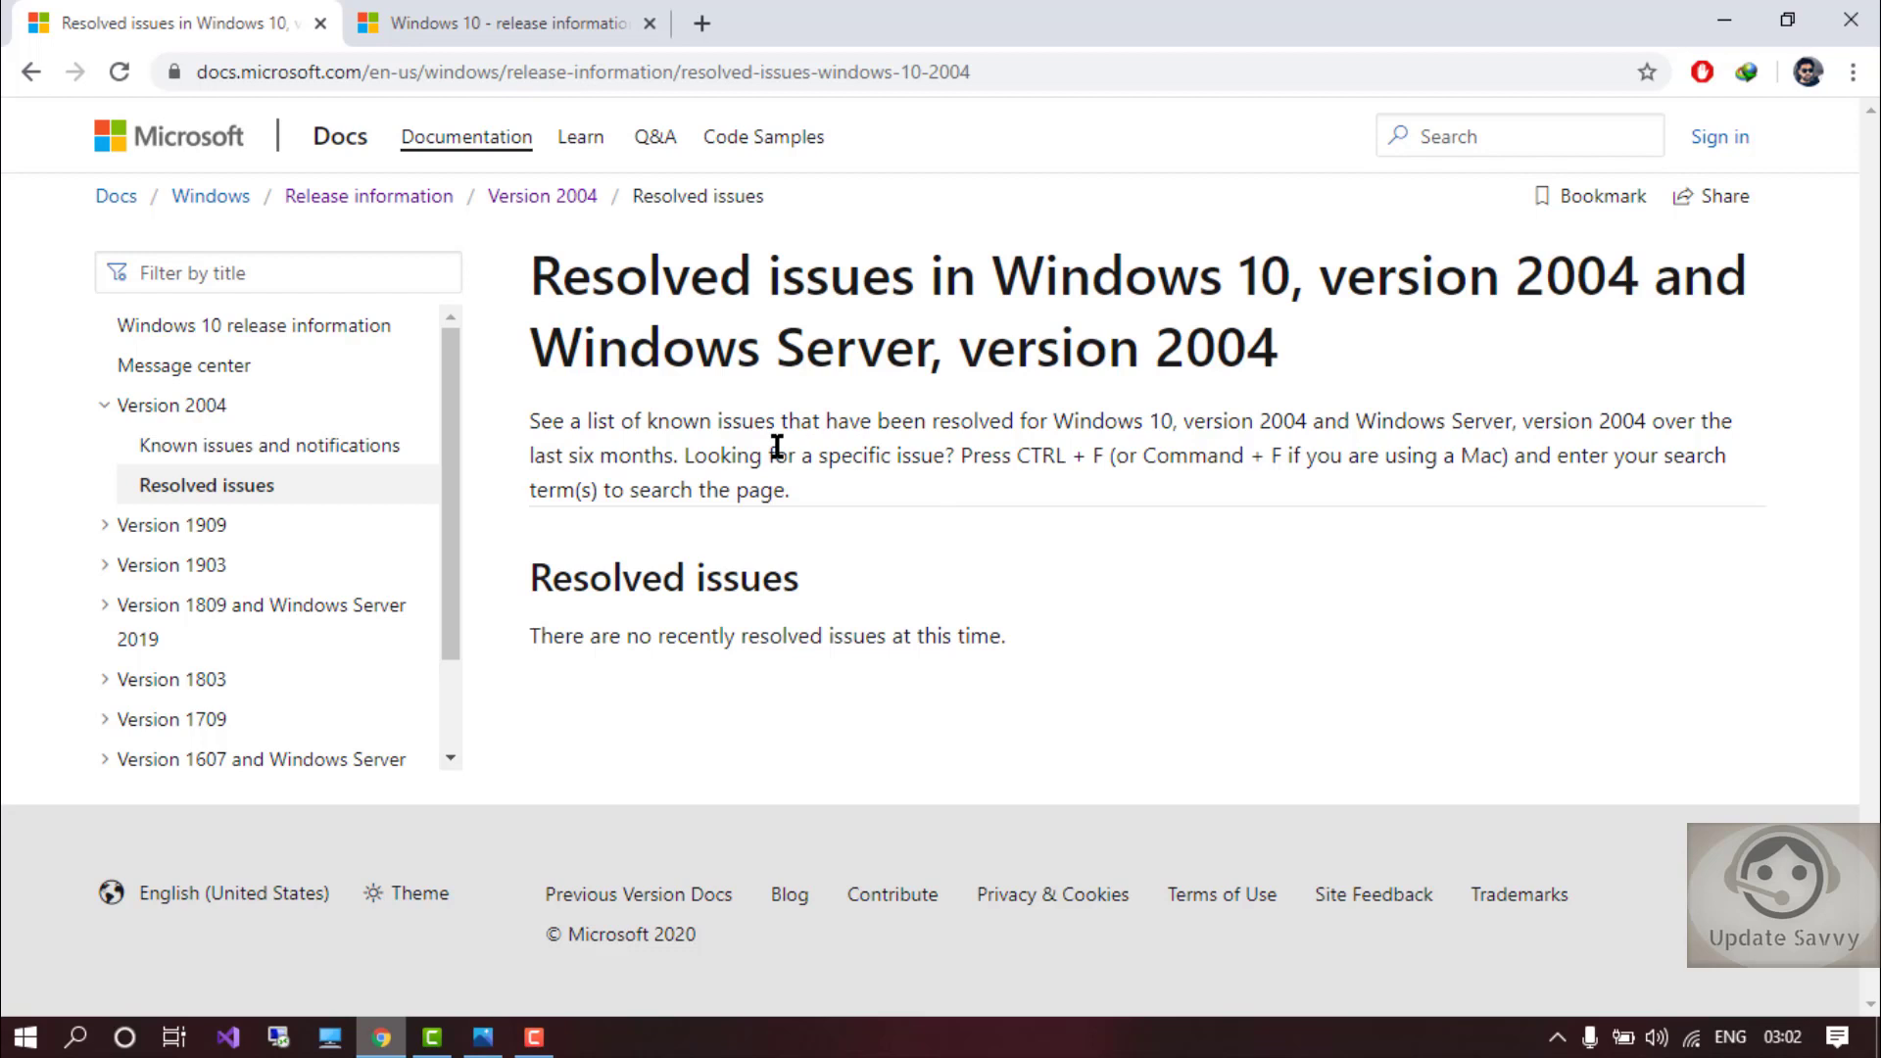
{"action": "mouse_move", "coordinate": [633, 457]}
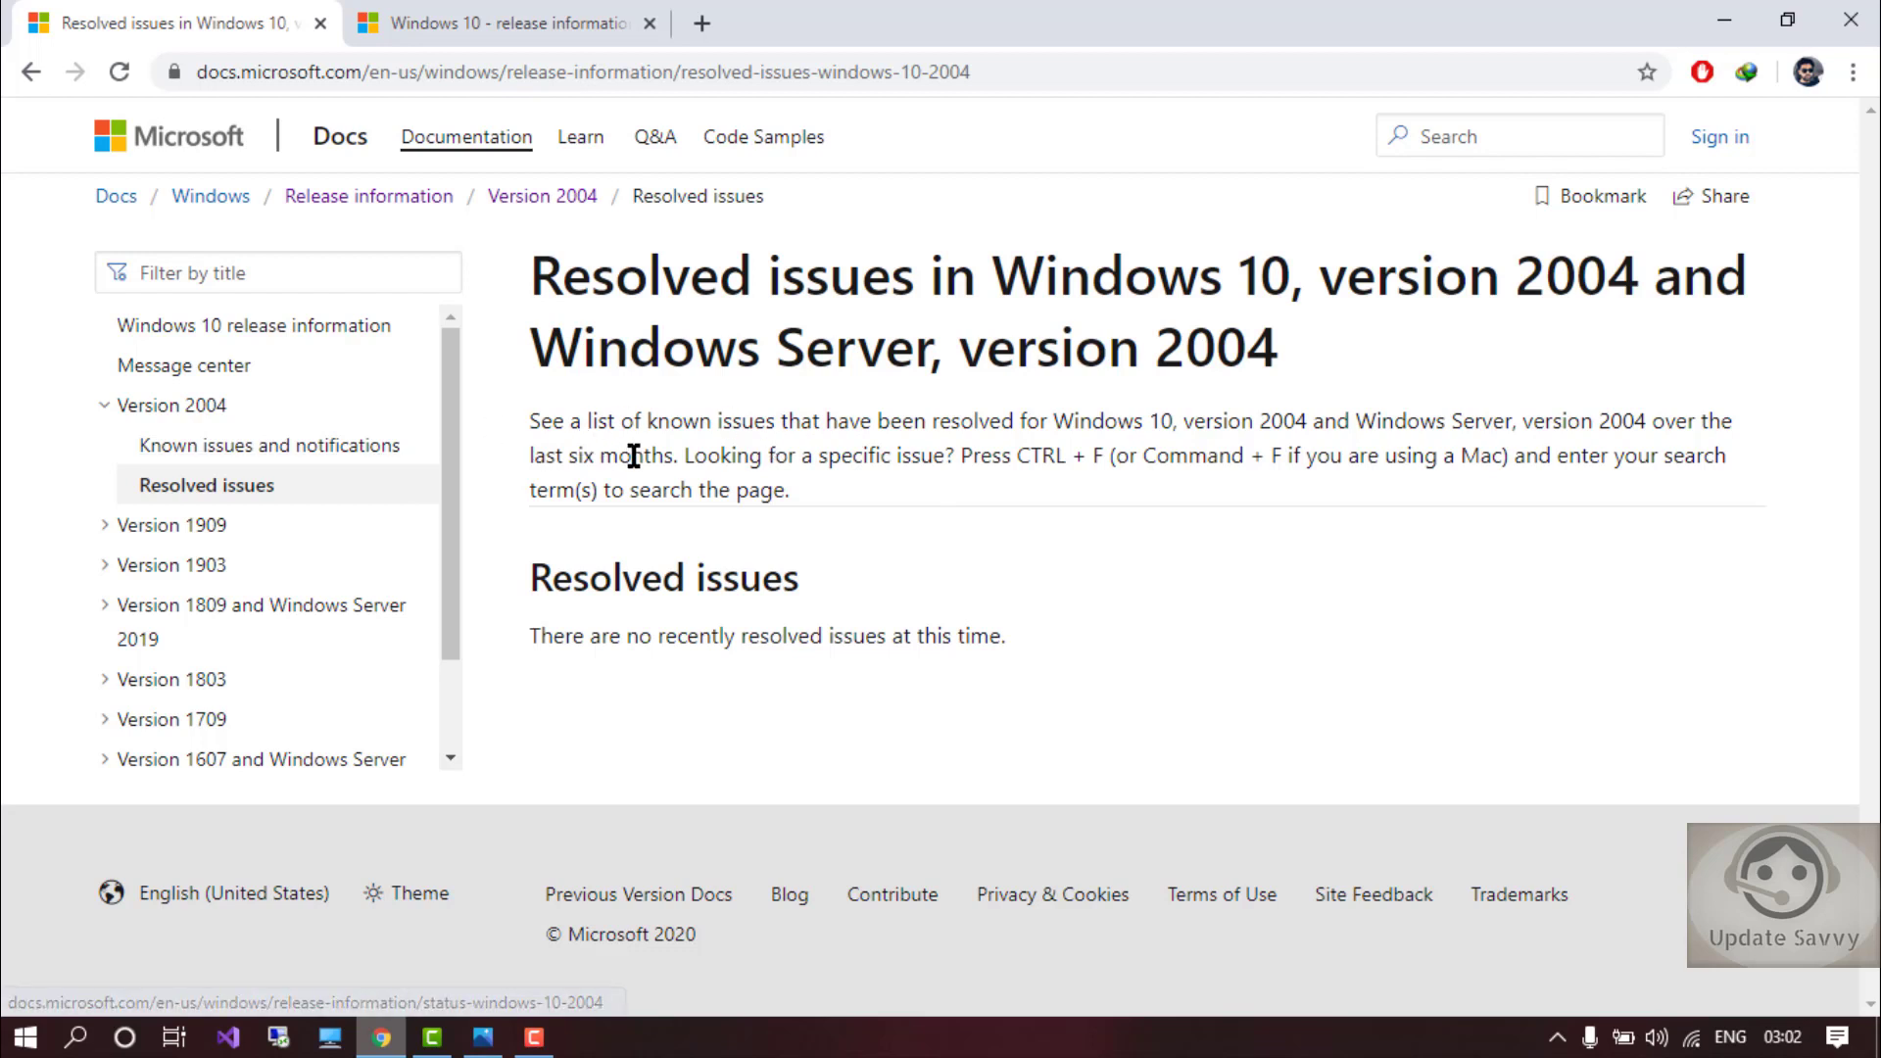
{"action": "mouse_move", "coordinate": [355, 453]}
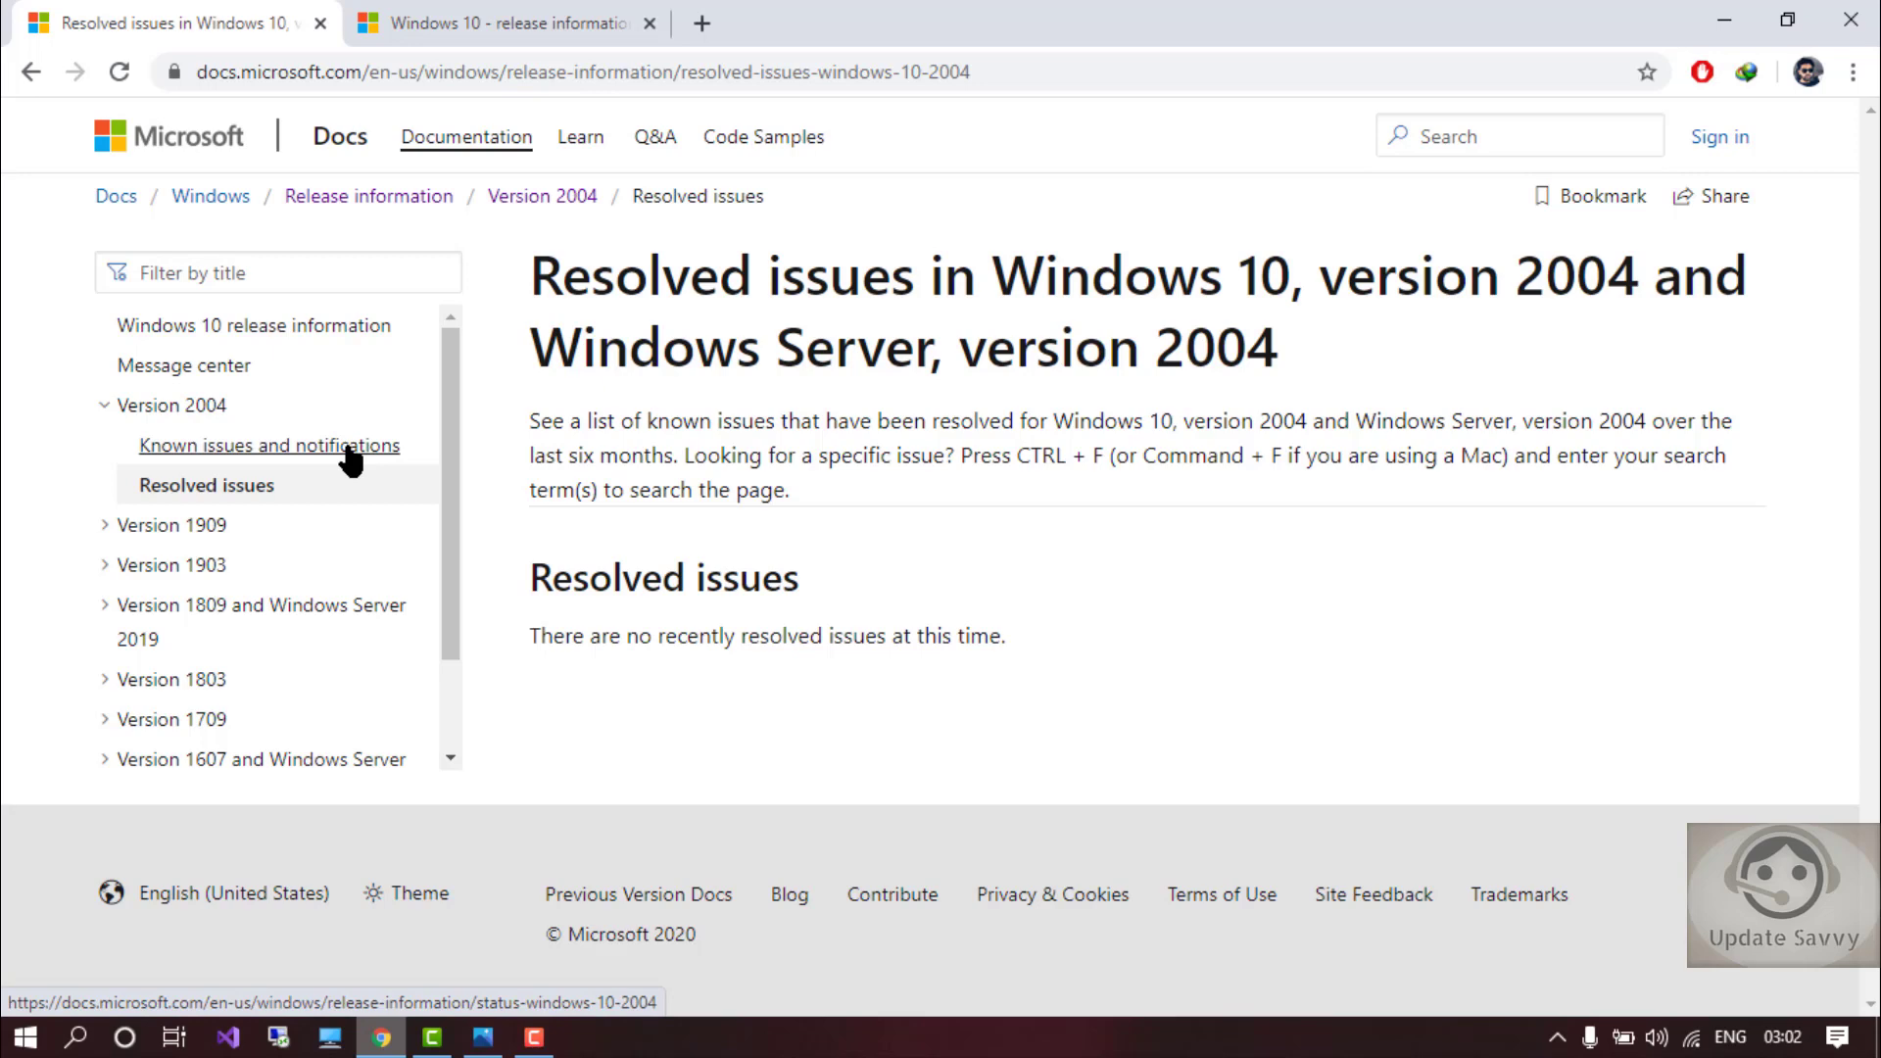
Step: Return to Known issues and notifications for Version 2004 and reveal the rollout status
{"action": "left_click", "coordinate": [269, 444]}
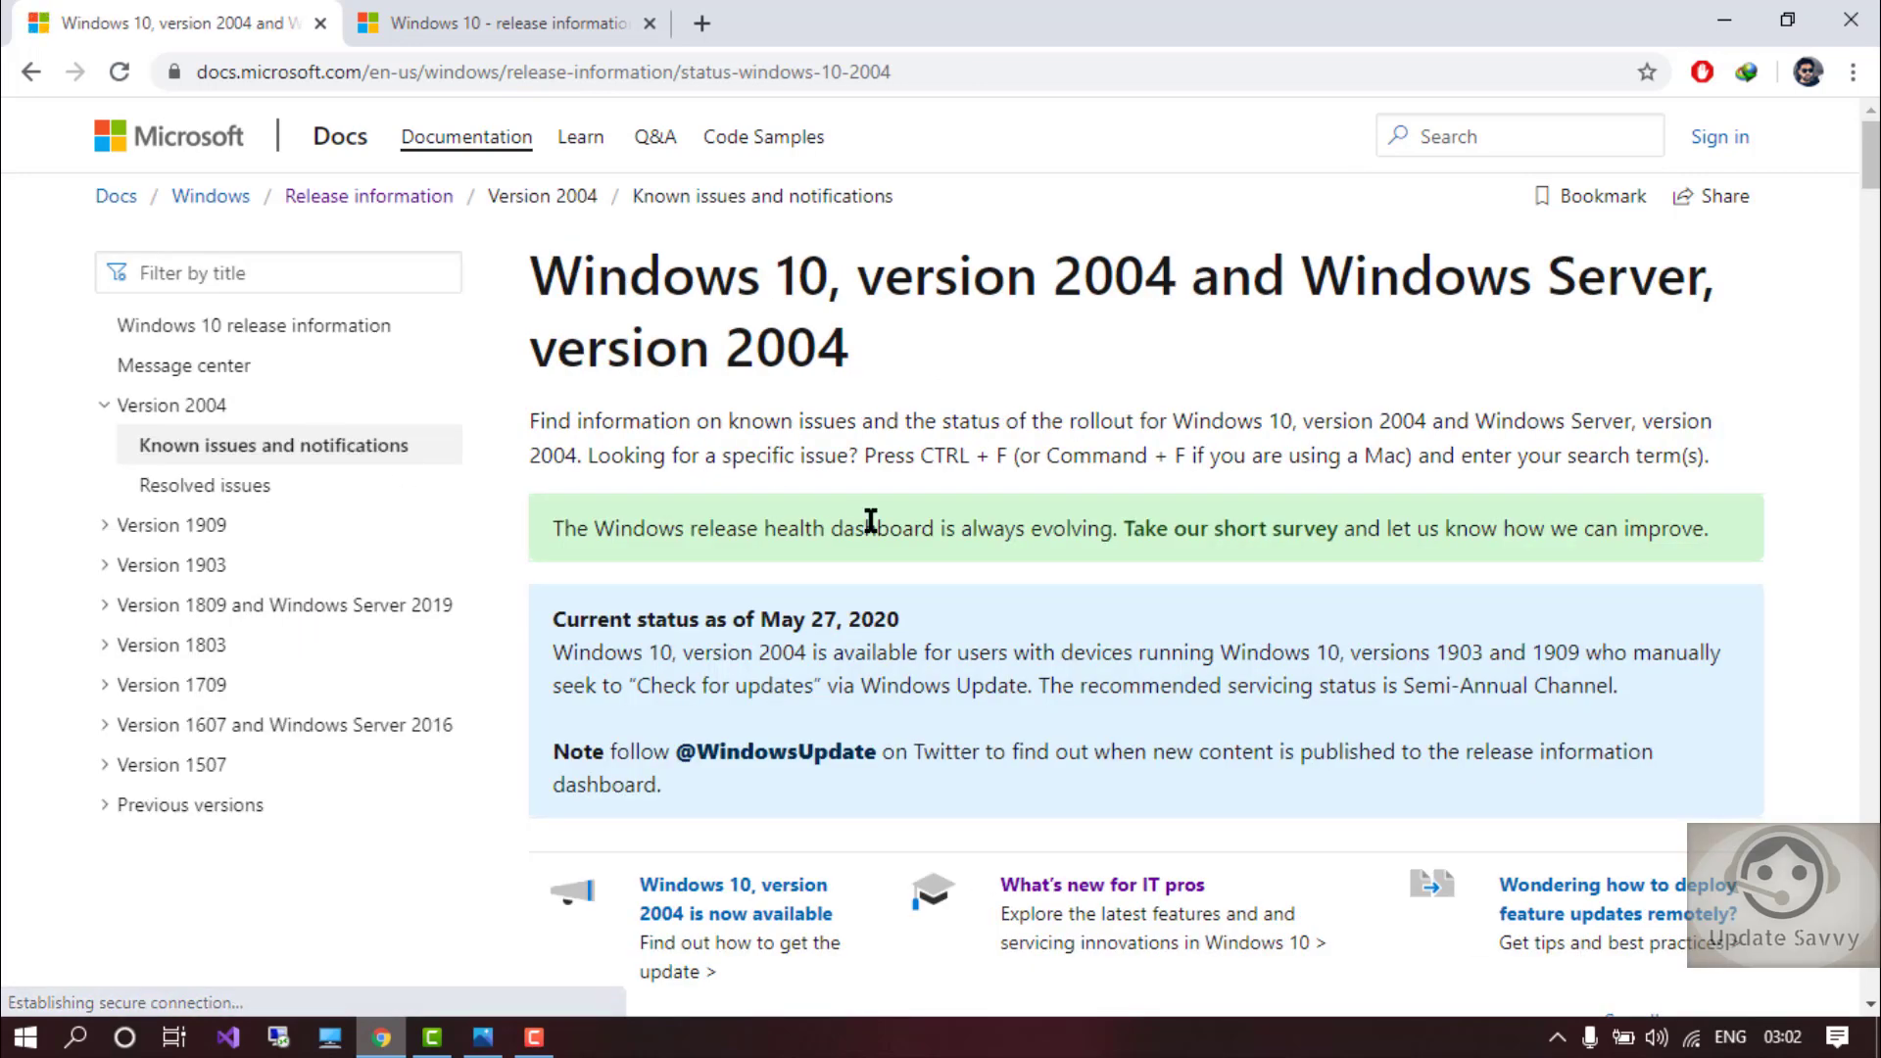
{"action": "scroll", "scroll_direction": "down", "scroll_amount": 3}
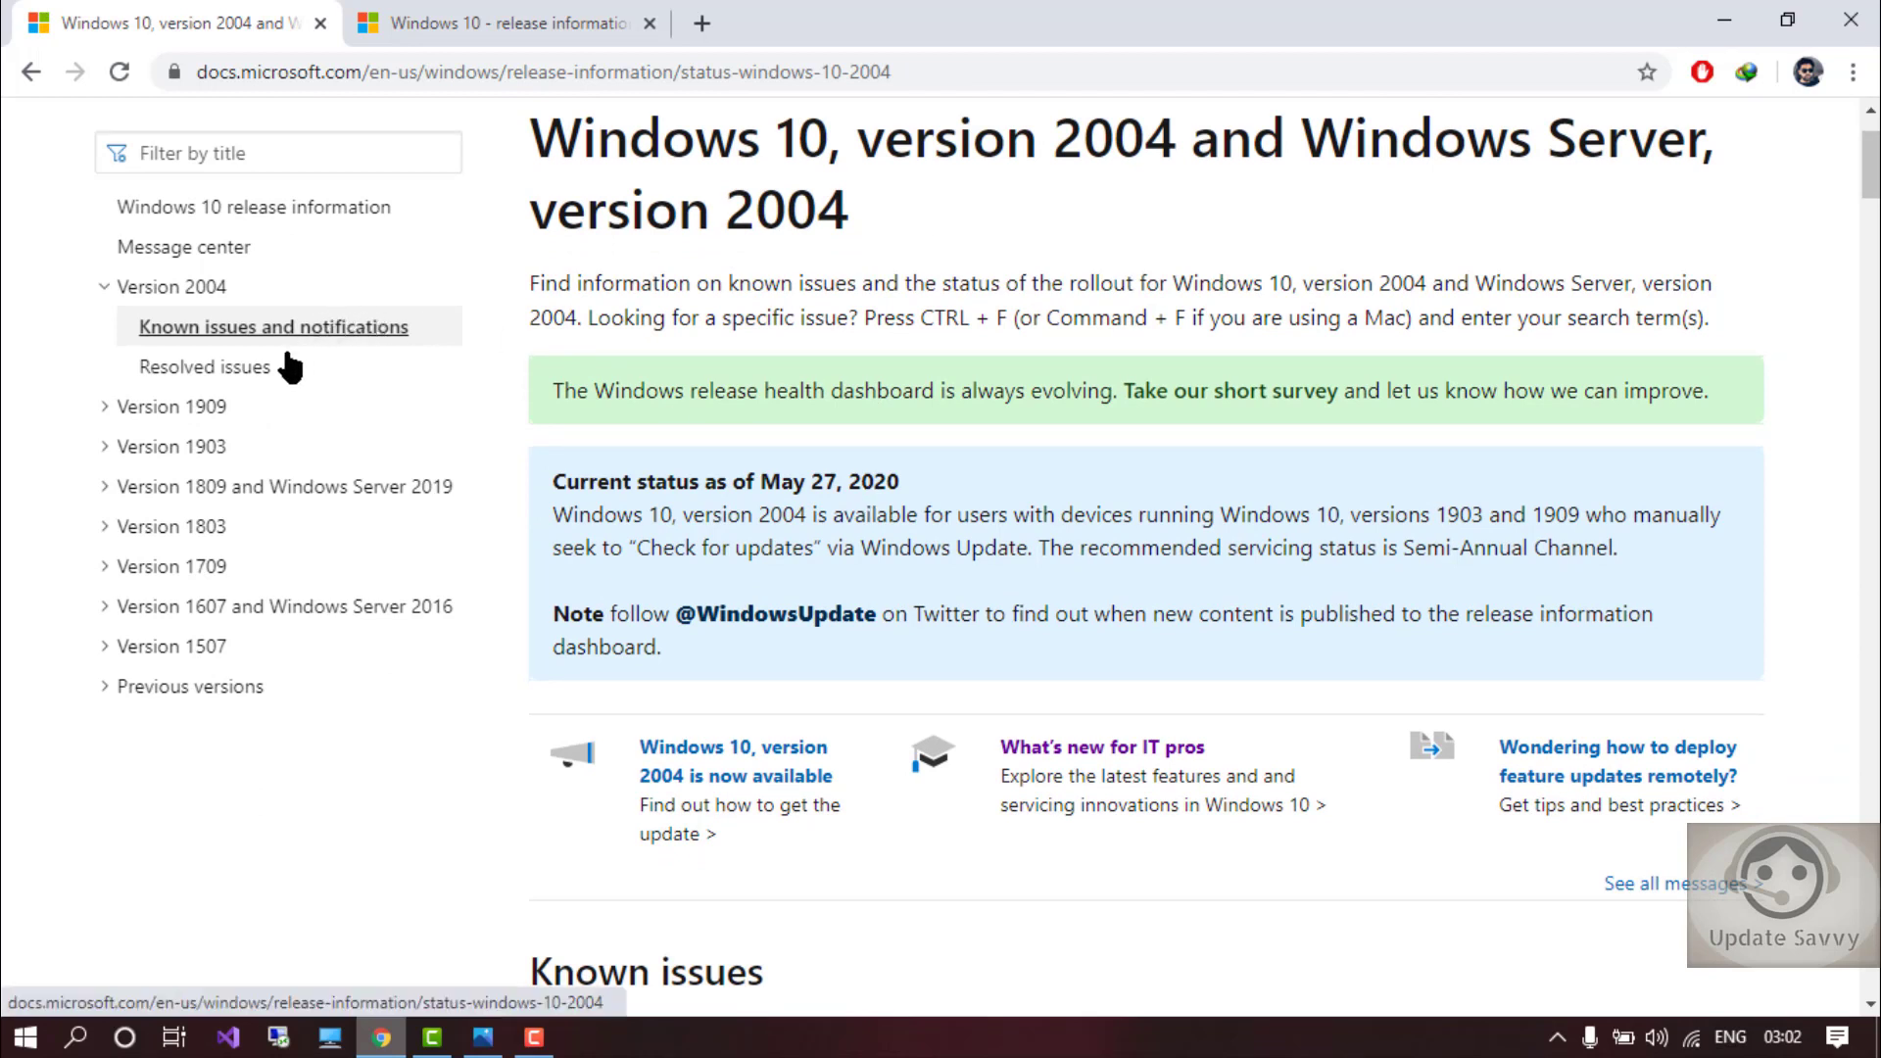
{"action": "mouse_move", "coordinate": [252, 408]}
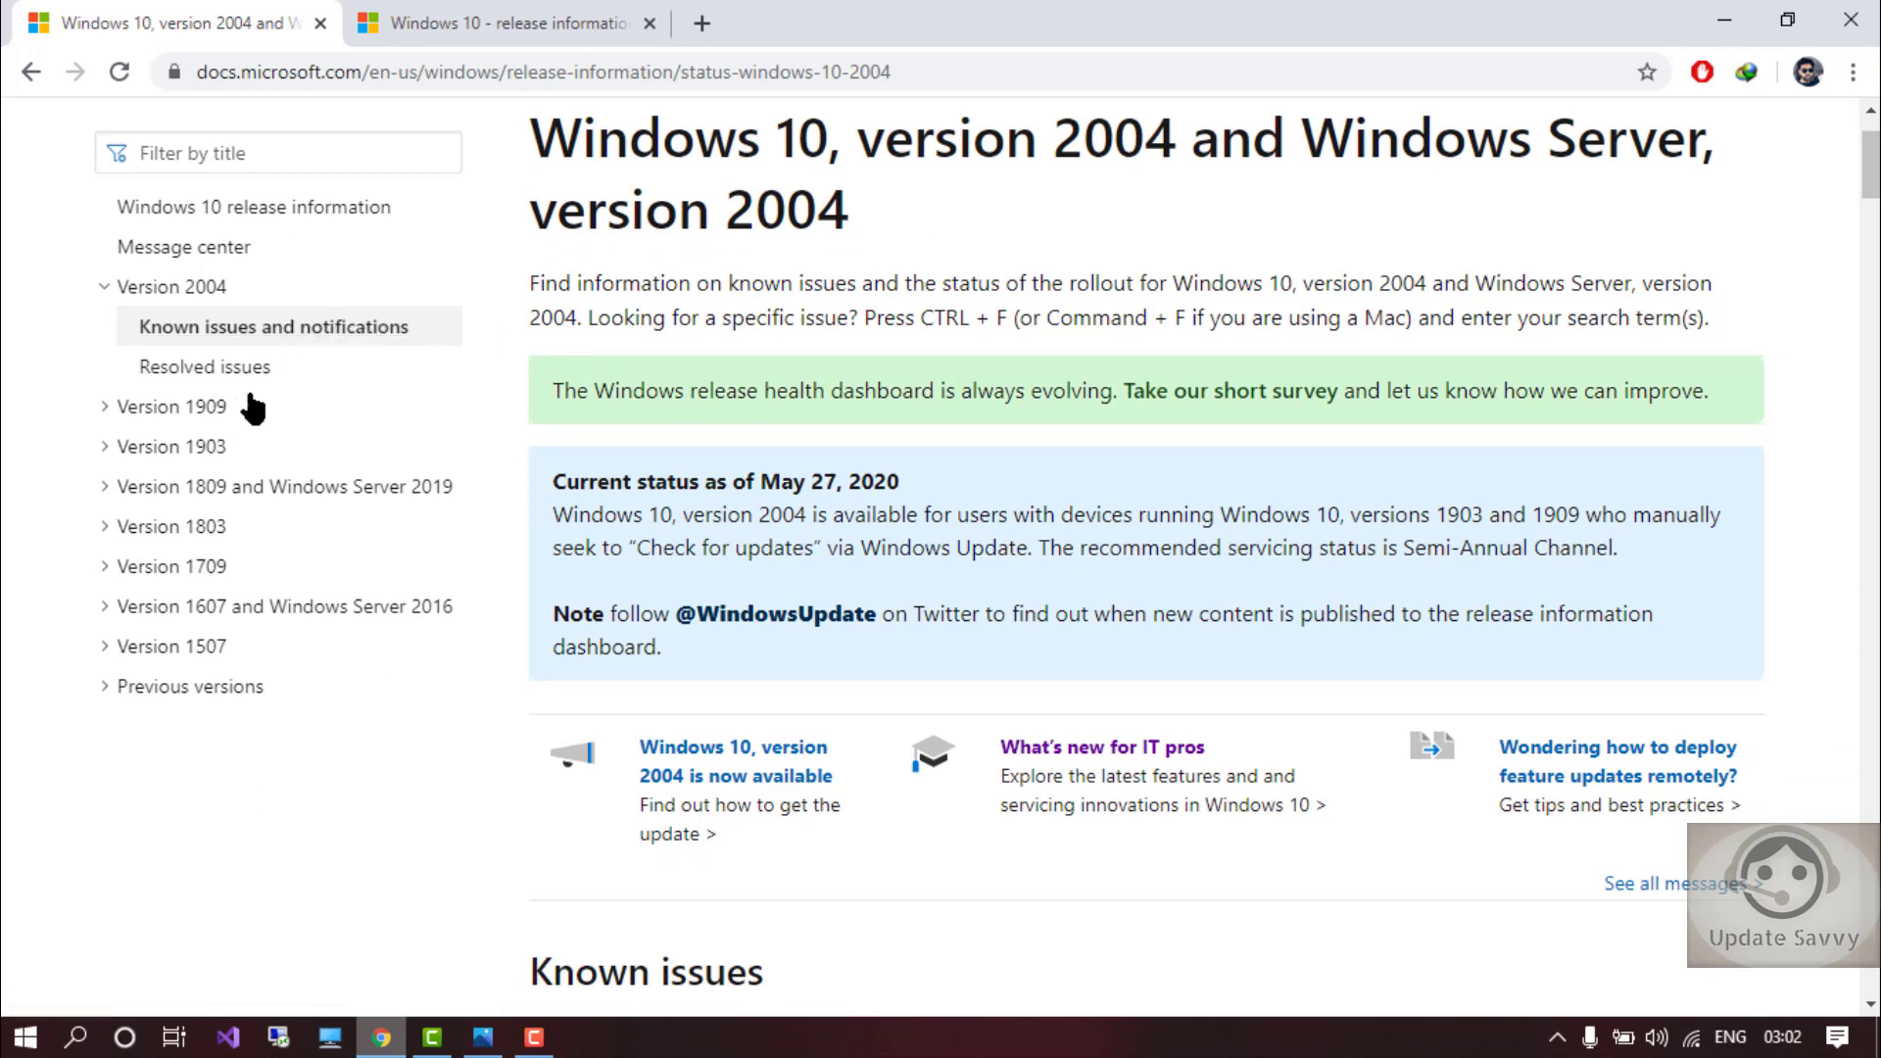
{"action": "mouse_move", "coordinate": [176, 423]}
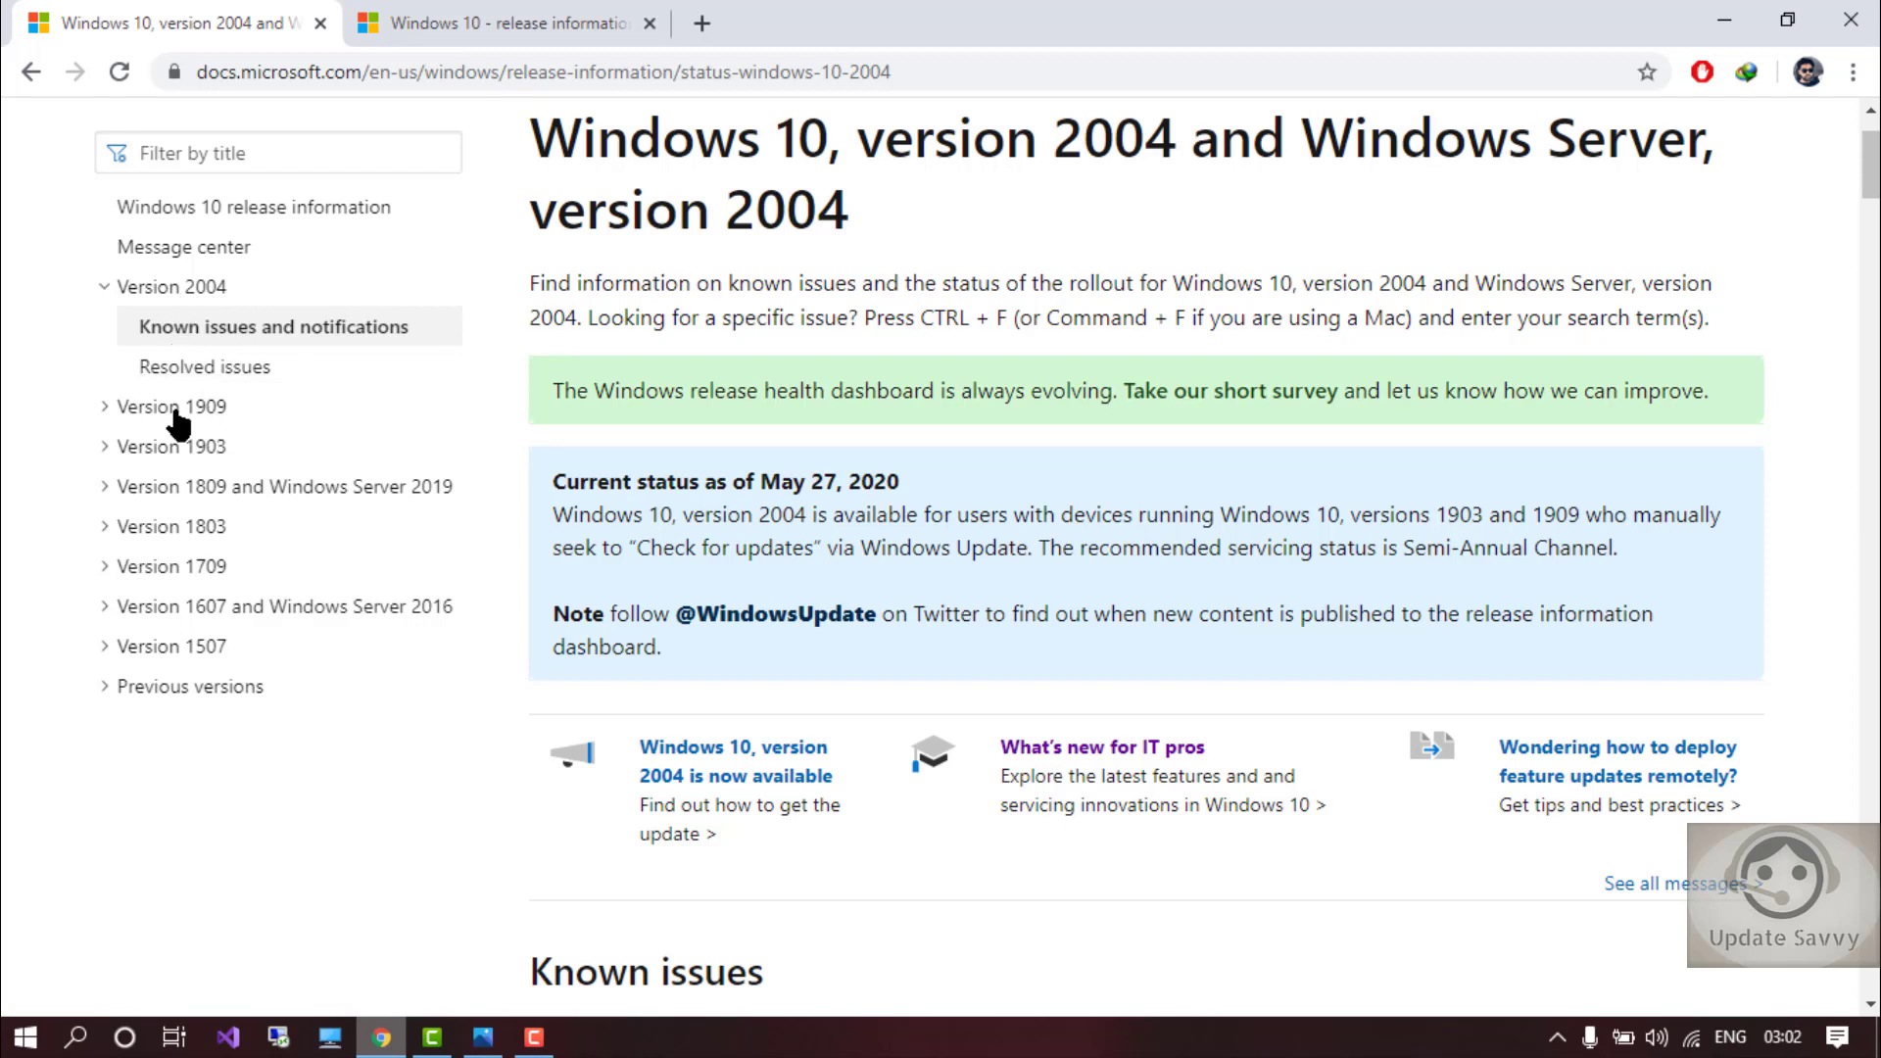
{"action": "mouse_move", "coordinate": [198, 435]}
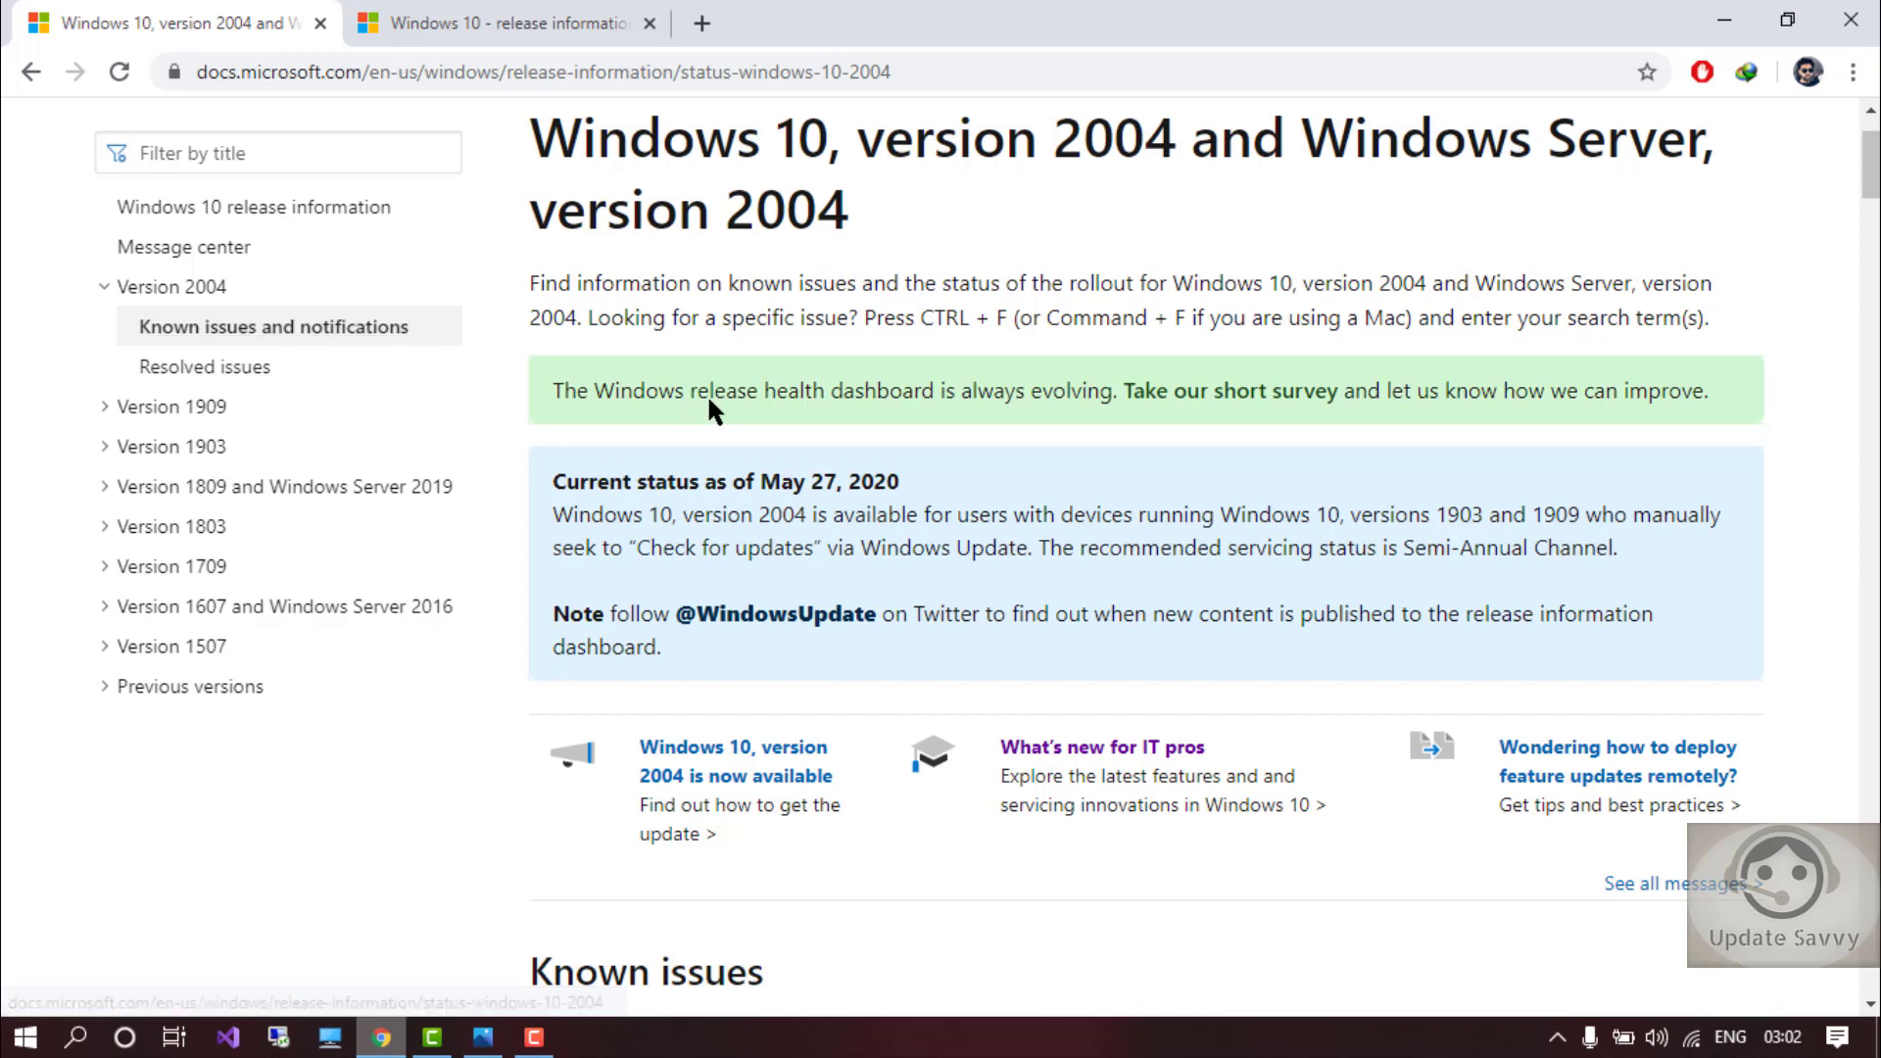
{"action": "mouse_move", "coordinate": [687, 431]}
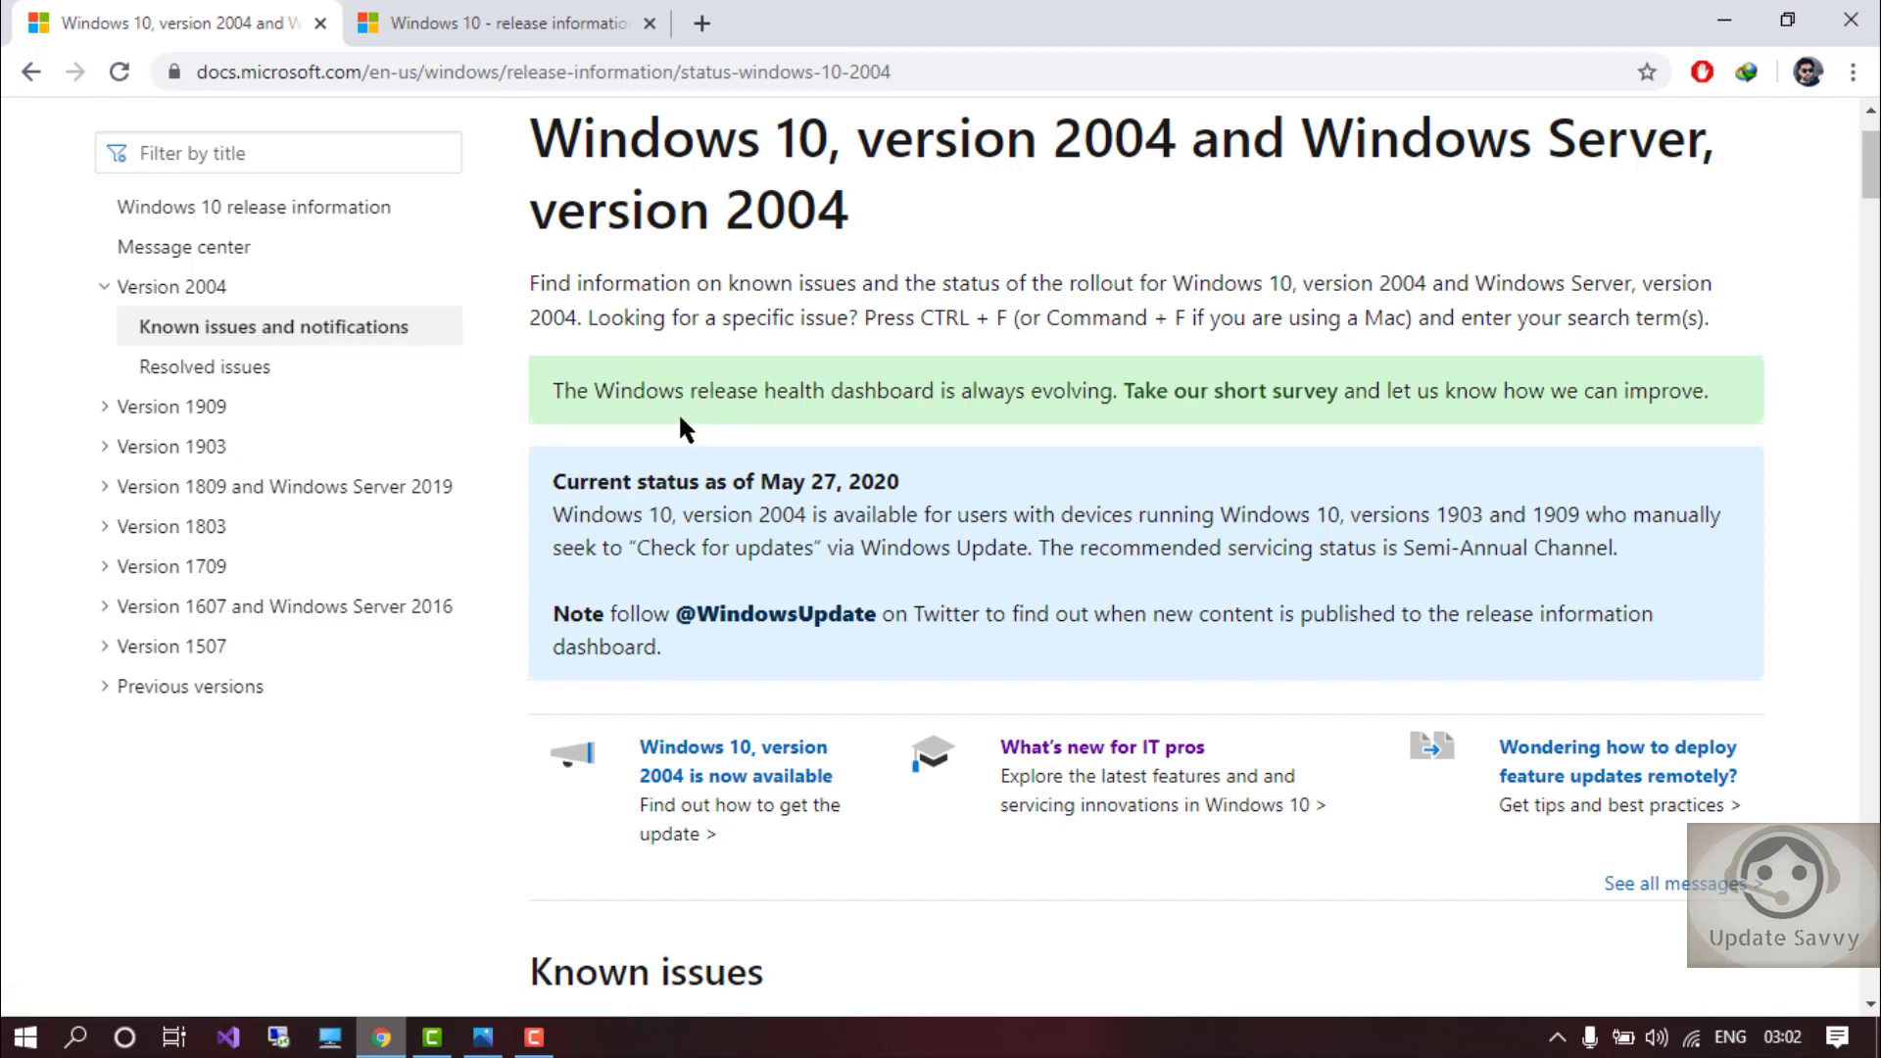
{"action": "mouse_move", "coordinate": [666, 357]}
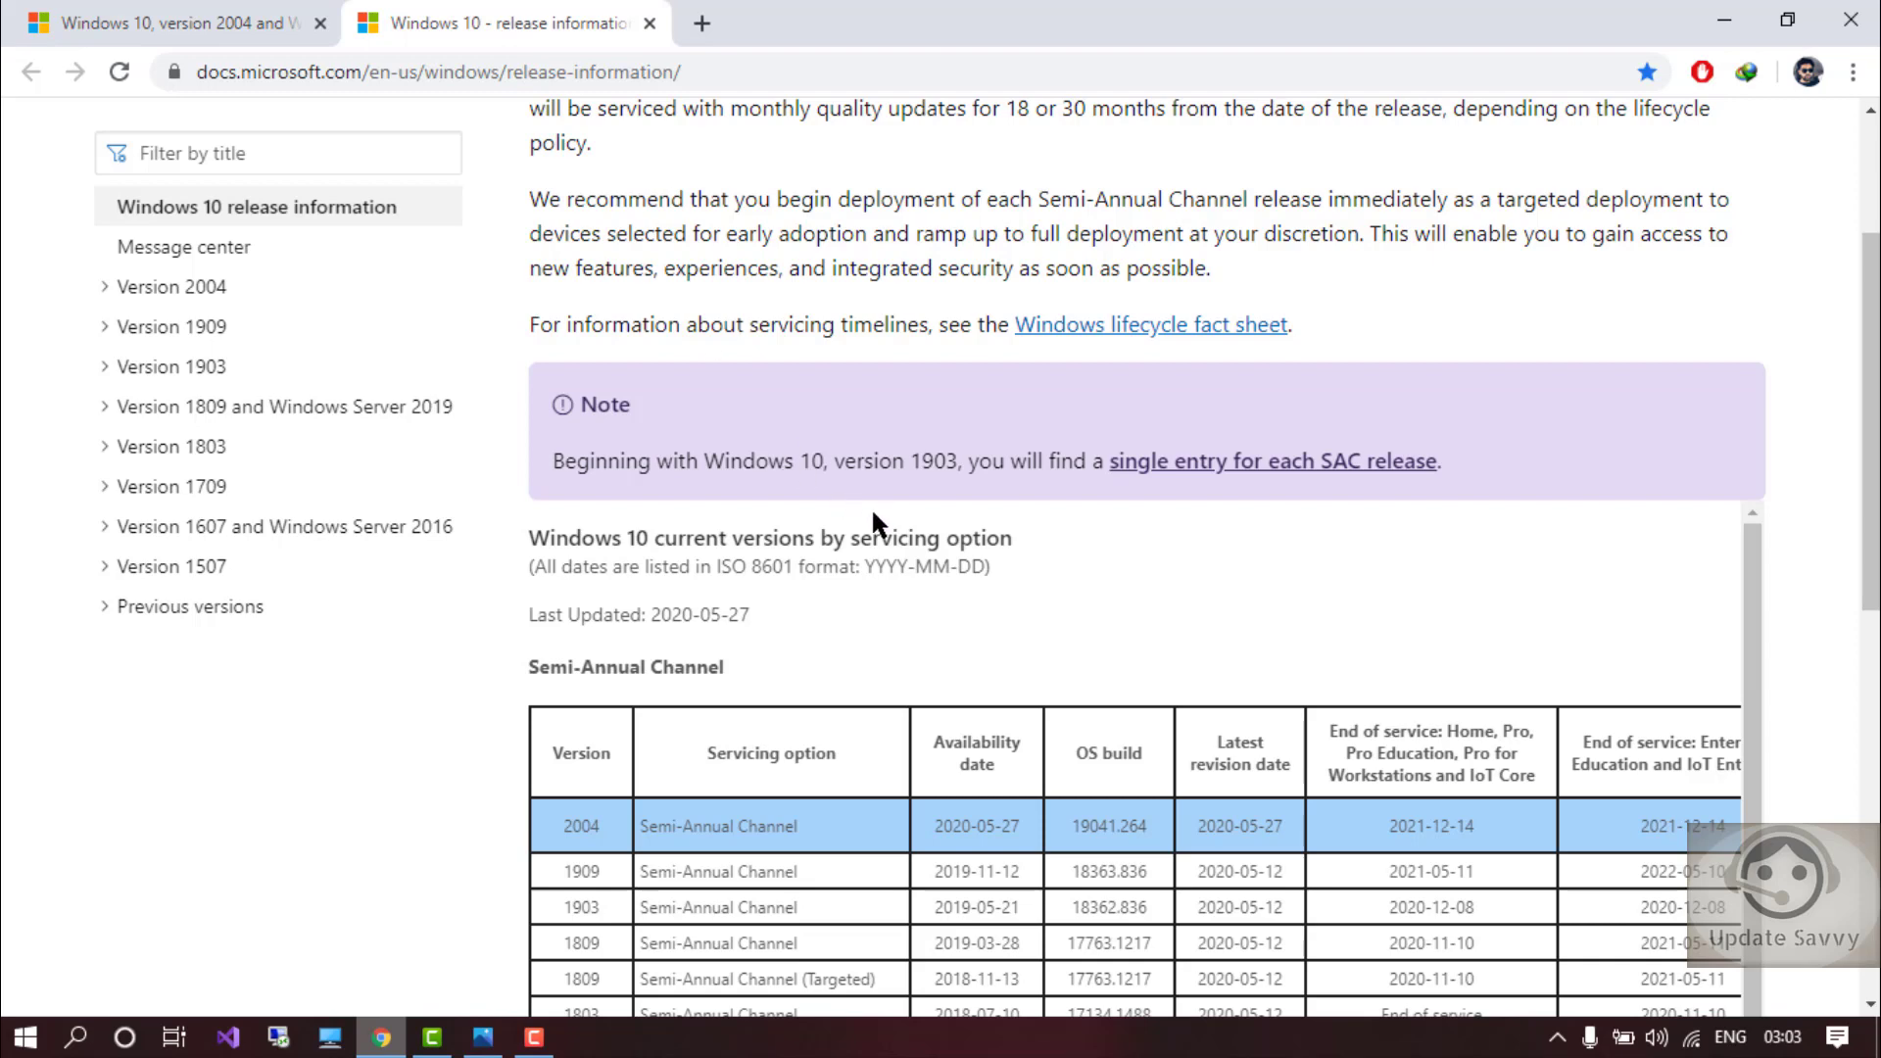
Step: Scroll the release information page down to the Semi-Annual Channel table with 2004 listed first
{"action": "scroll", "scroll_direction": "up", "scroll_amount": 3}
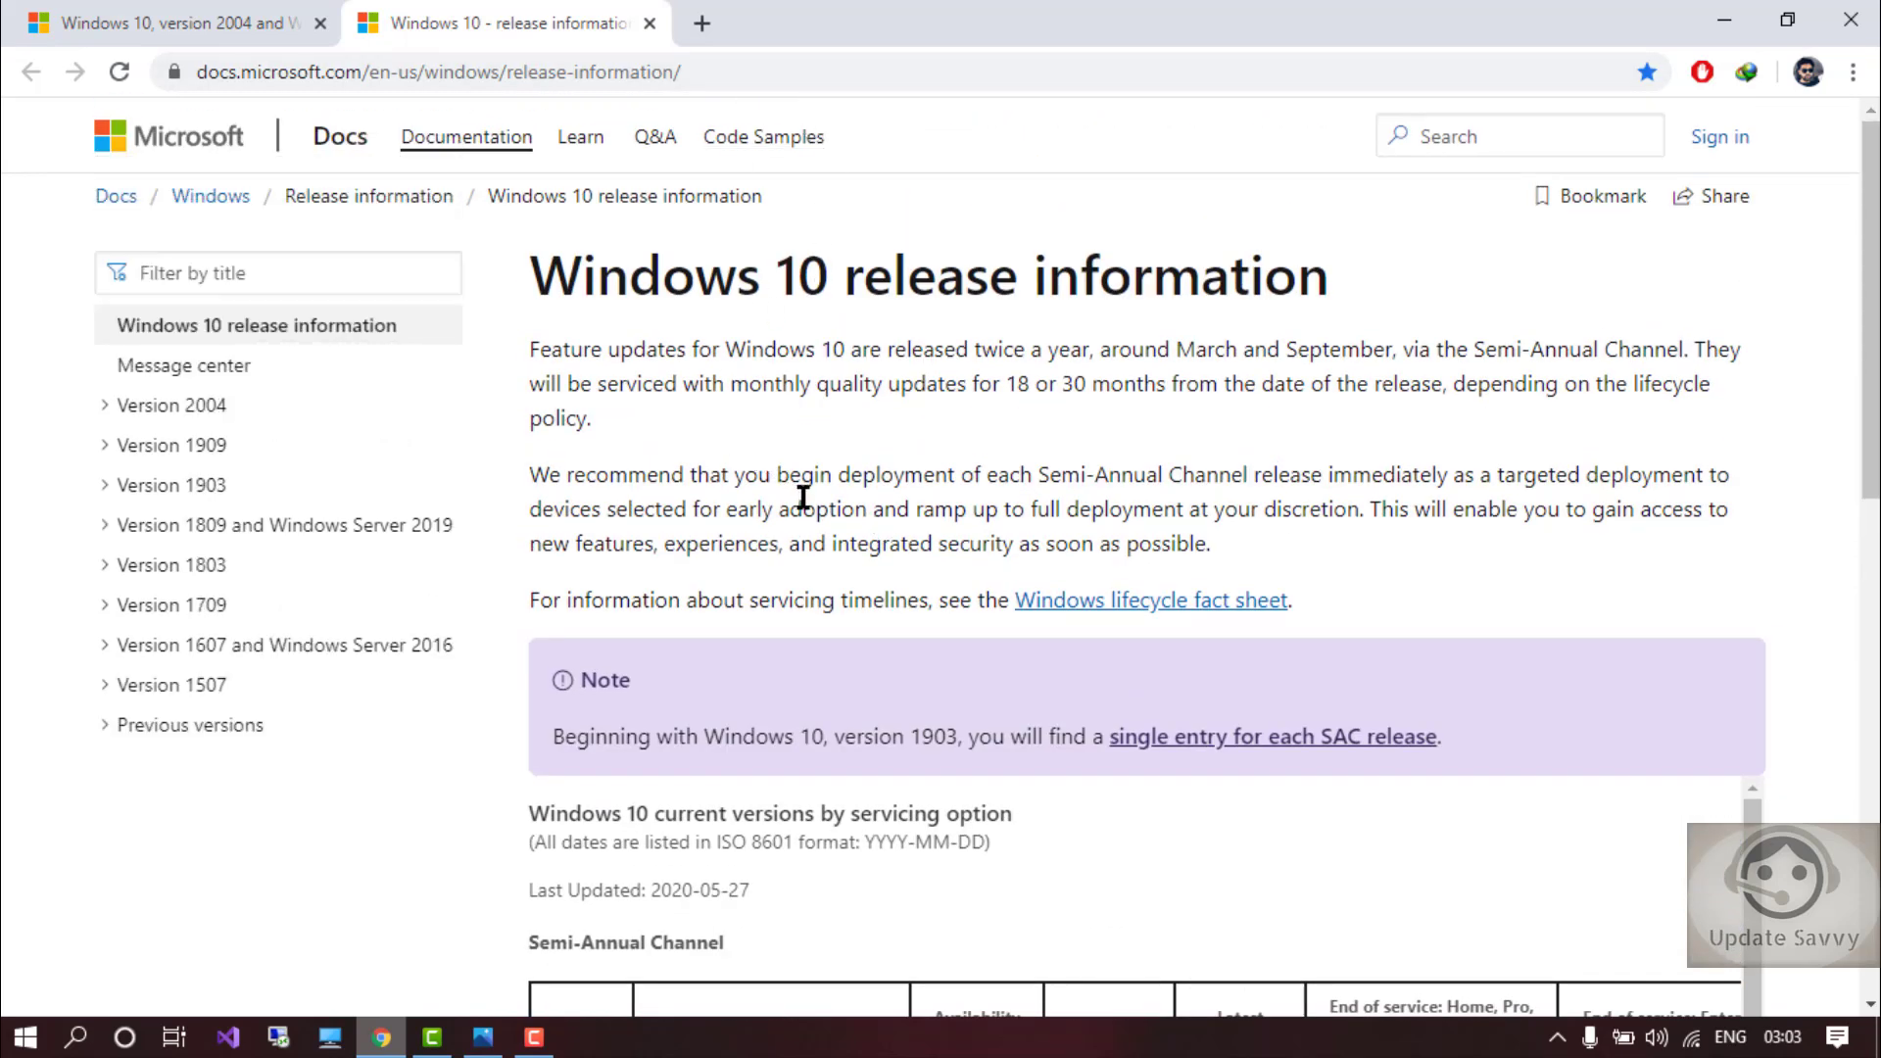
{"action": "scroll", "scroll_direction": "down", "scroll_amount": 3}
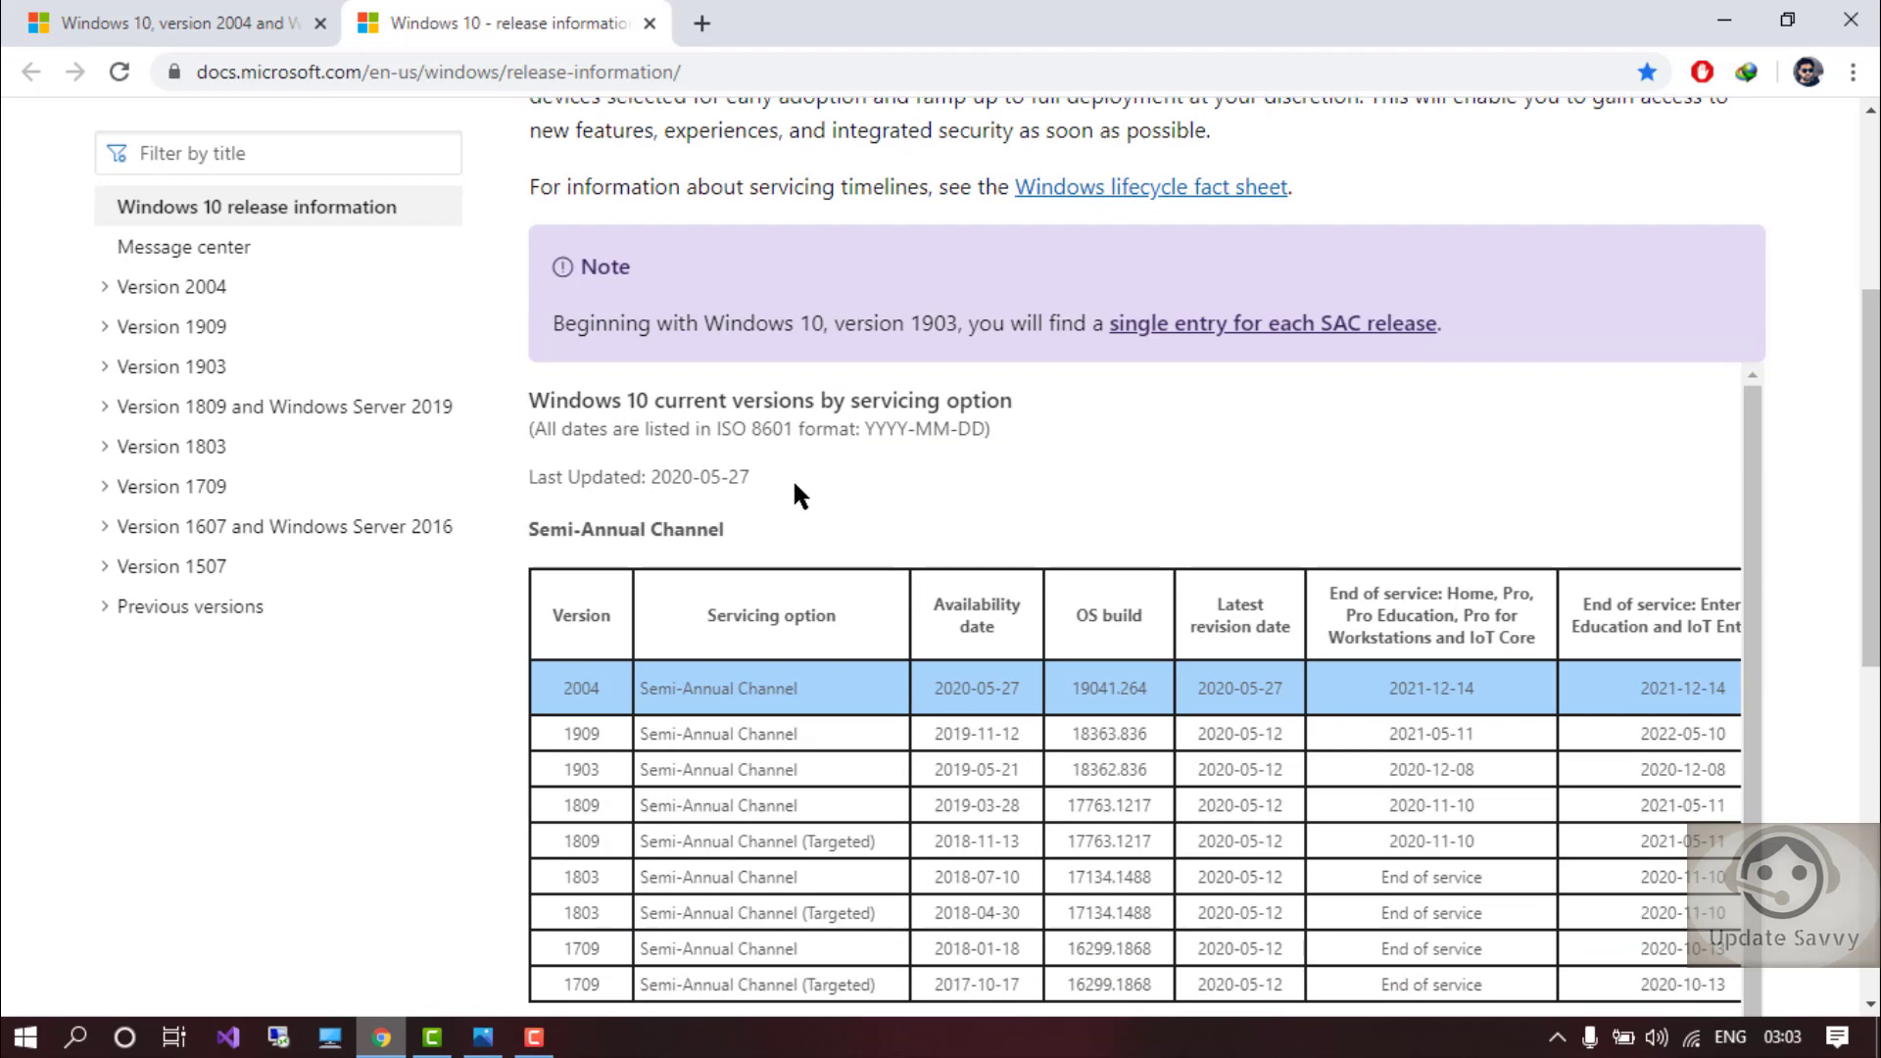
{"action": "scroll", "scroll_direction": "down", "scroll_amount": 3}
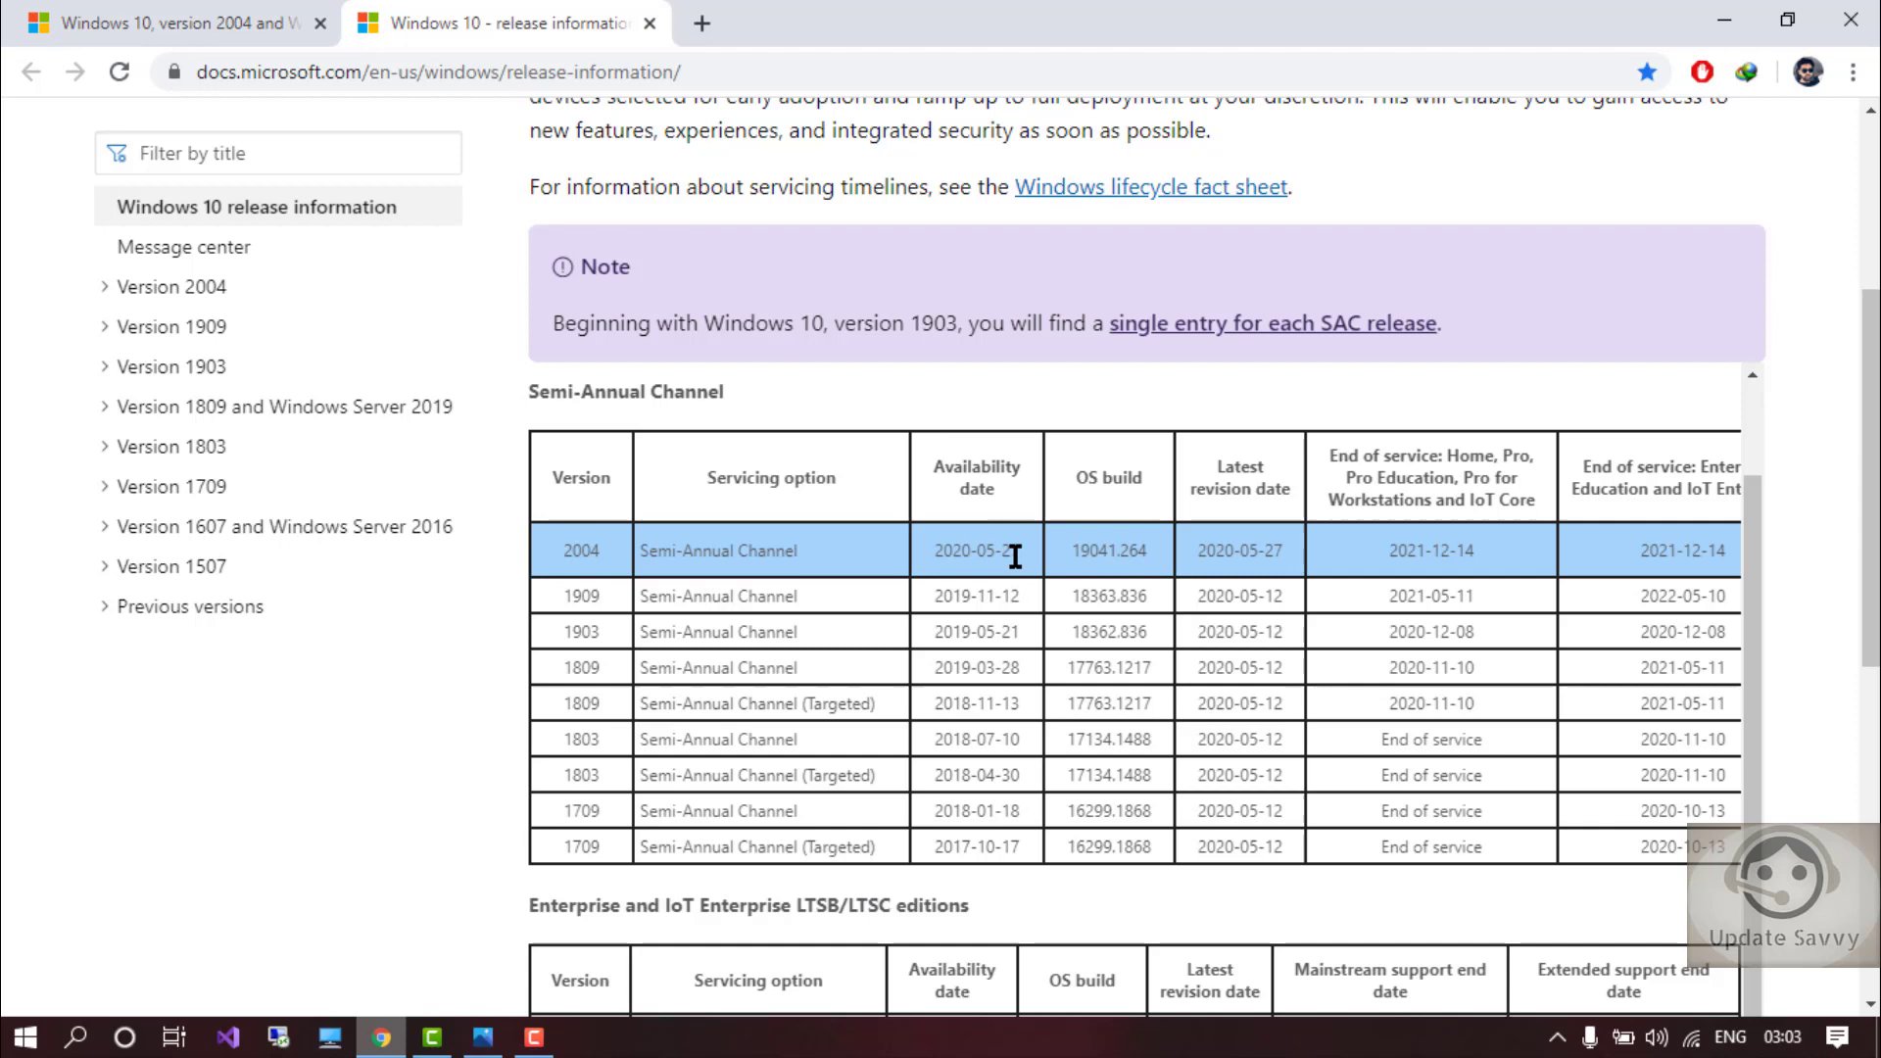
{"action": "mouse_move", "coordinate": [1258, 540]}
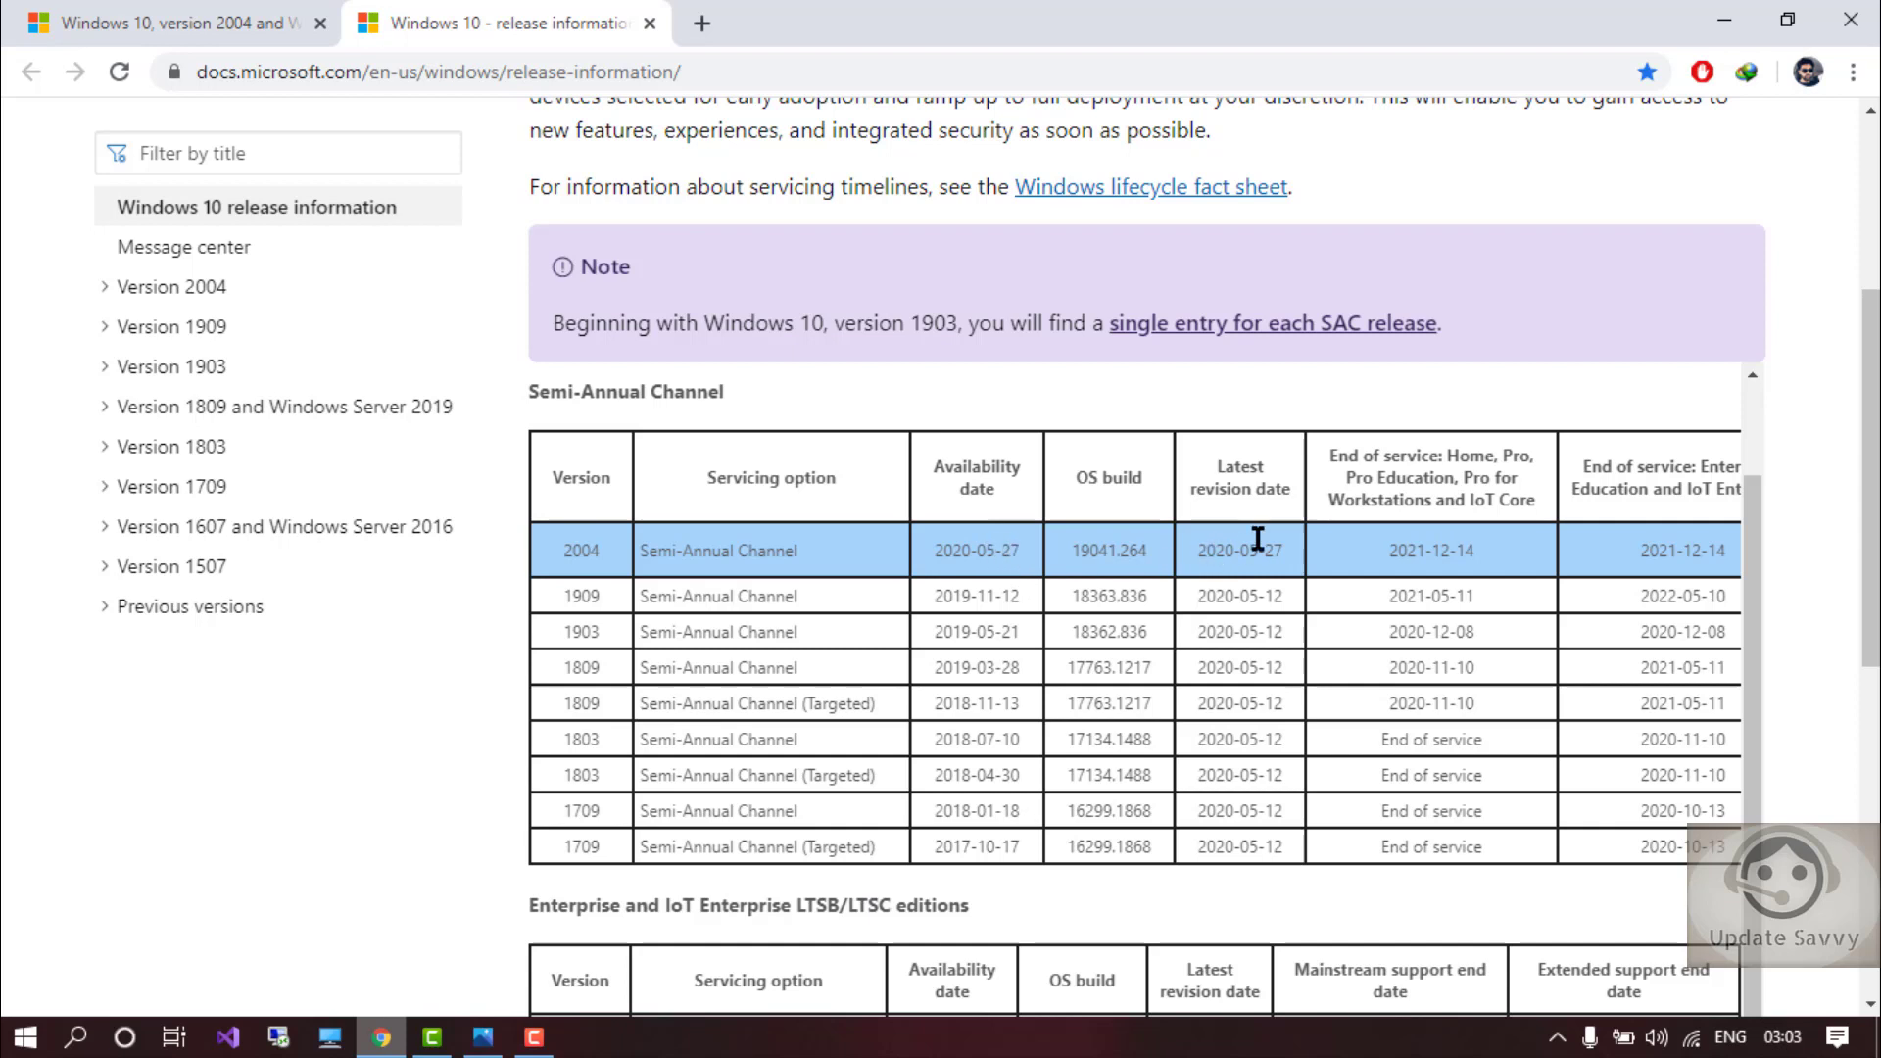
{"action": "mouse_move", "coordinate": [1279, 556]}
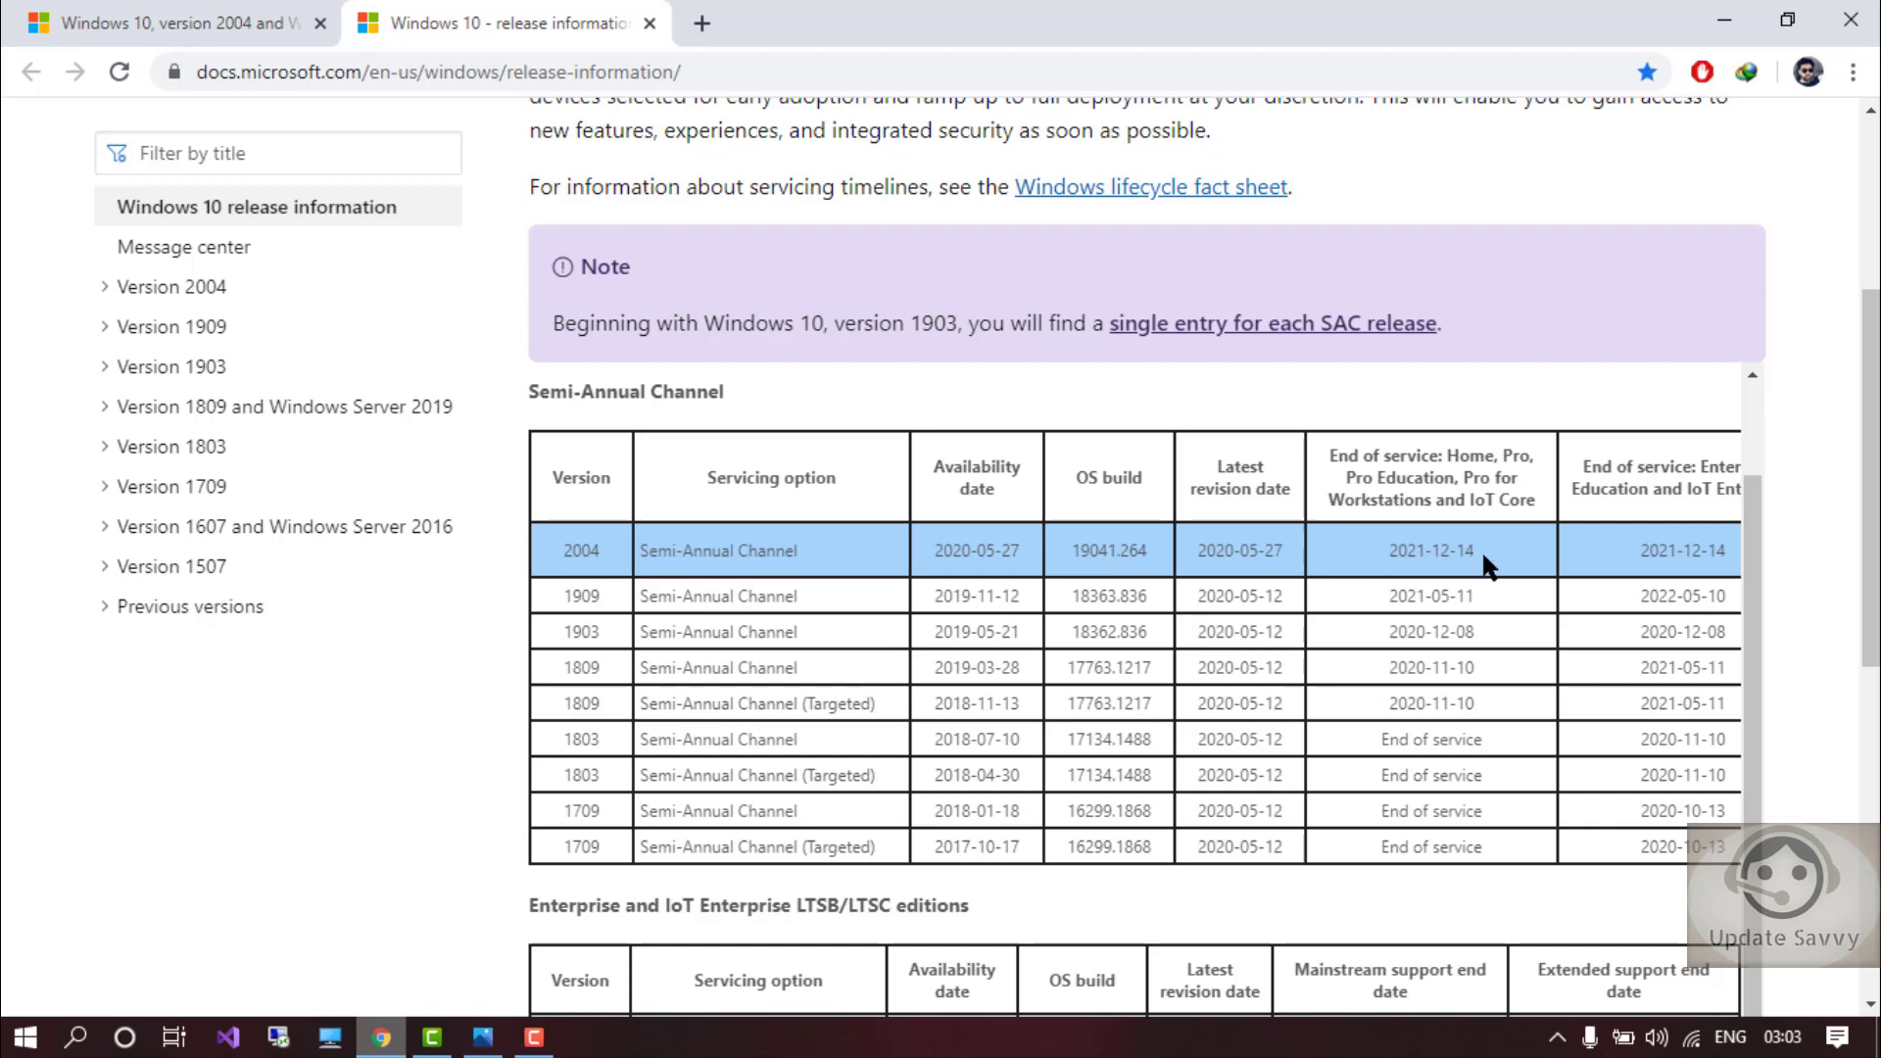
{"action": "mouse_move", "coordinate": [582, 629]}
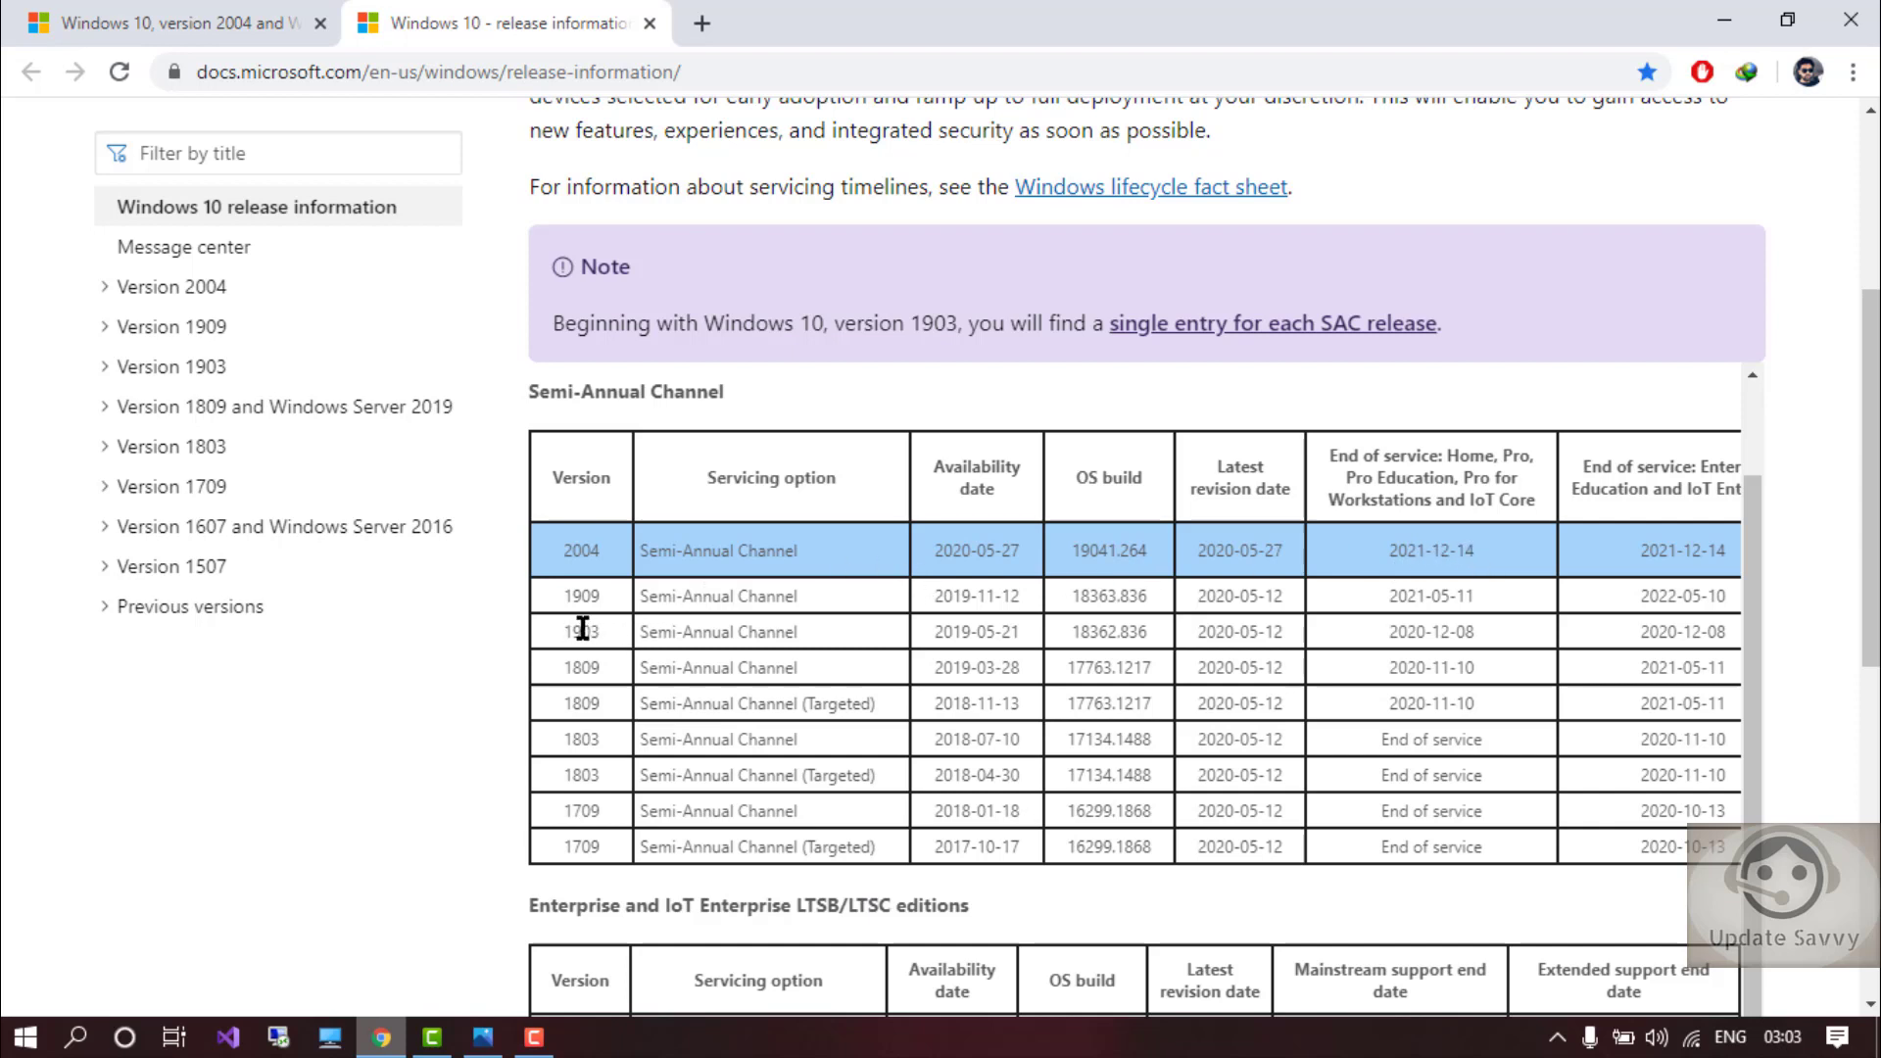
{"action": "double_click", "coordinate": [580, 631]}
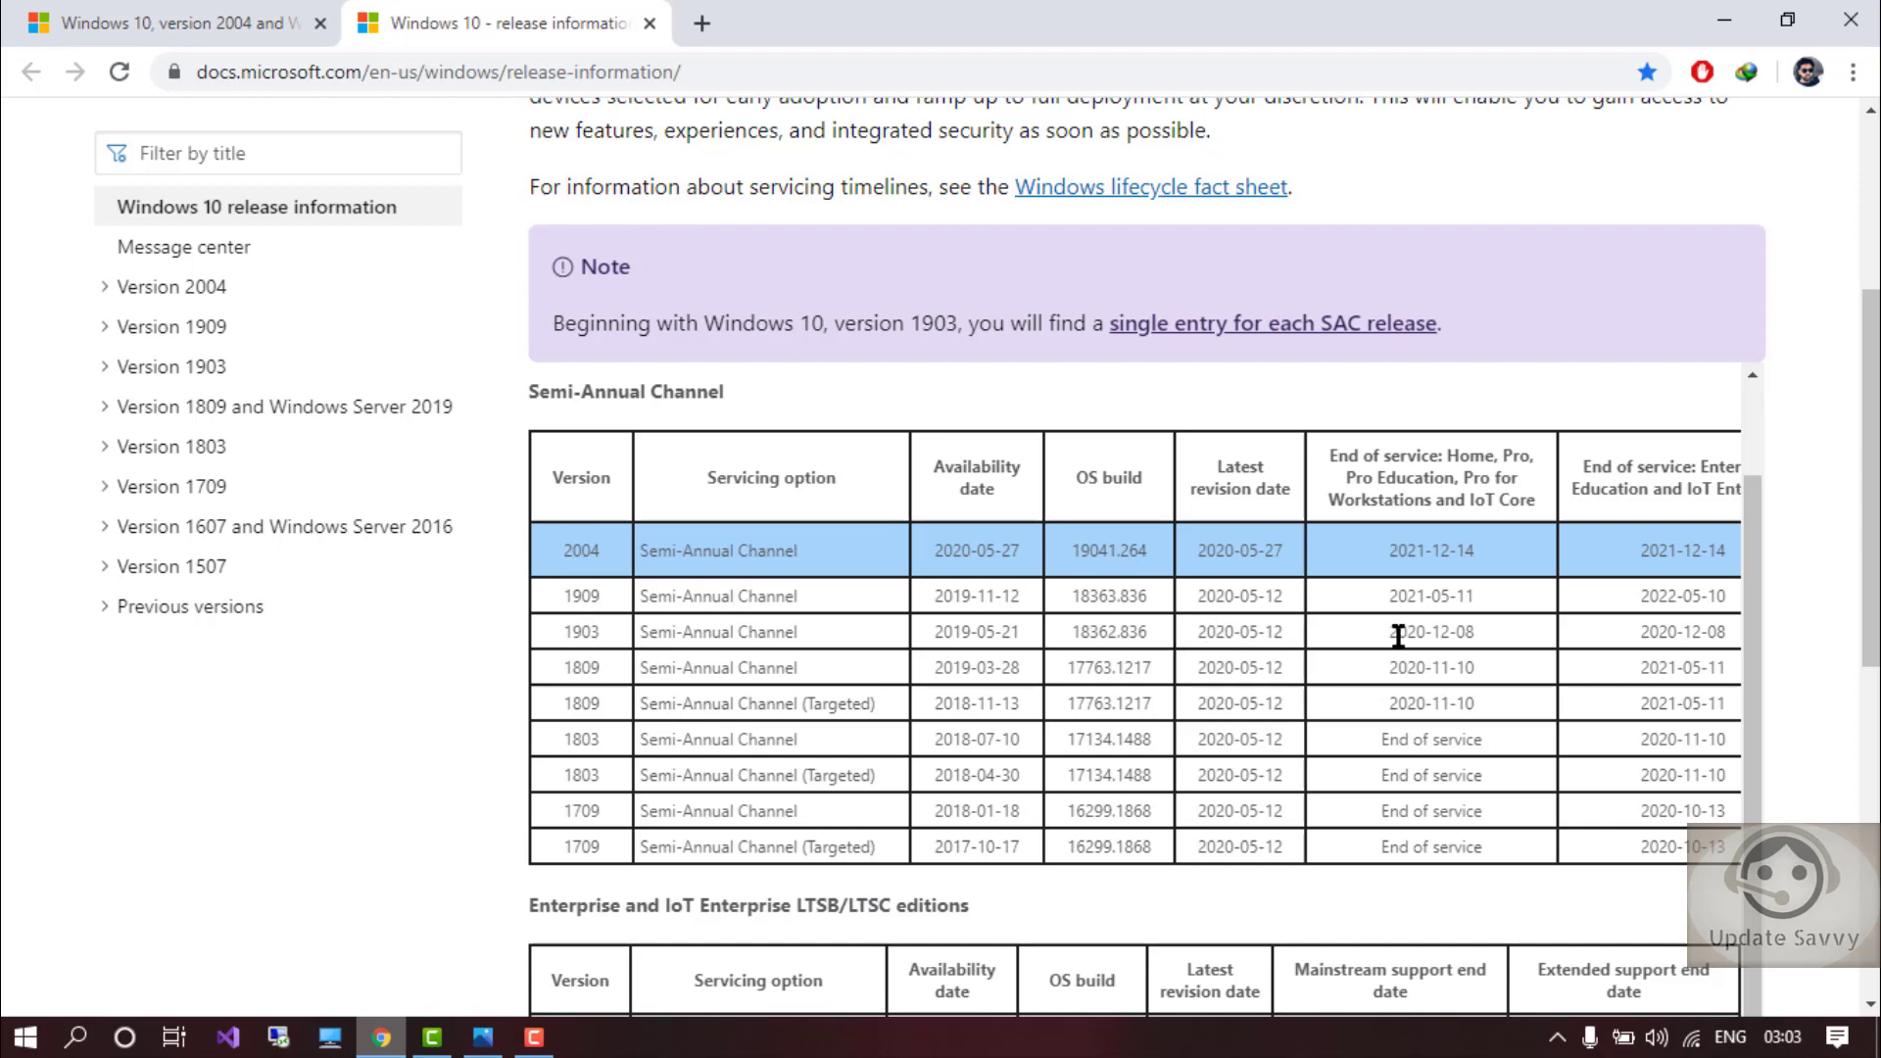
{"action": "double_click", "coordinate": [1430, 633]}
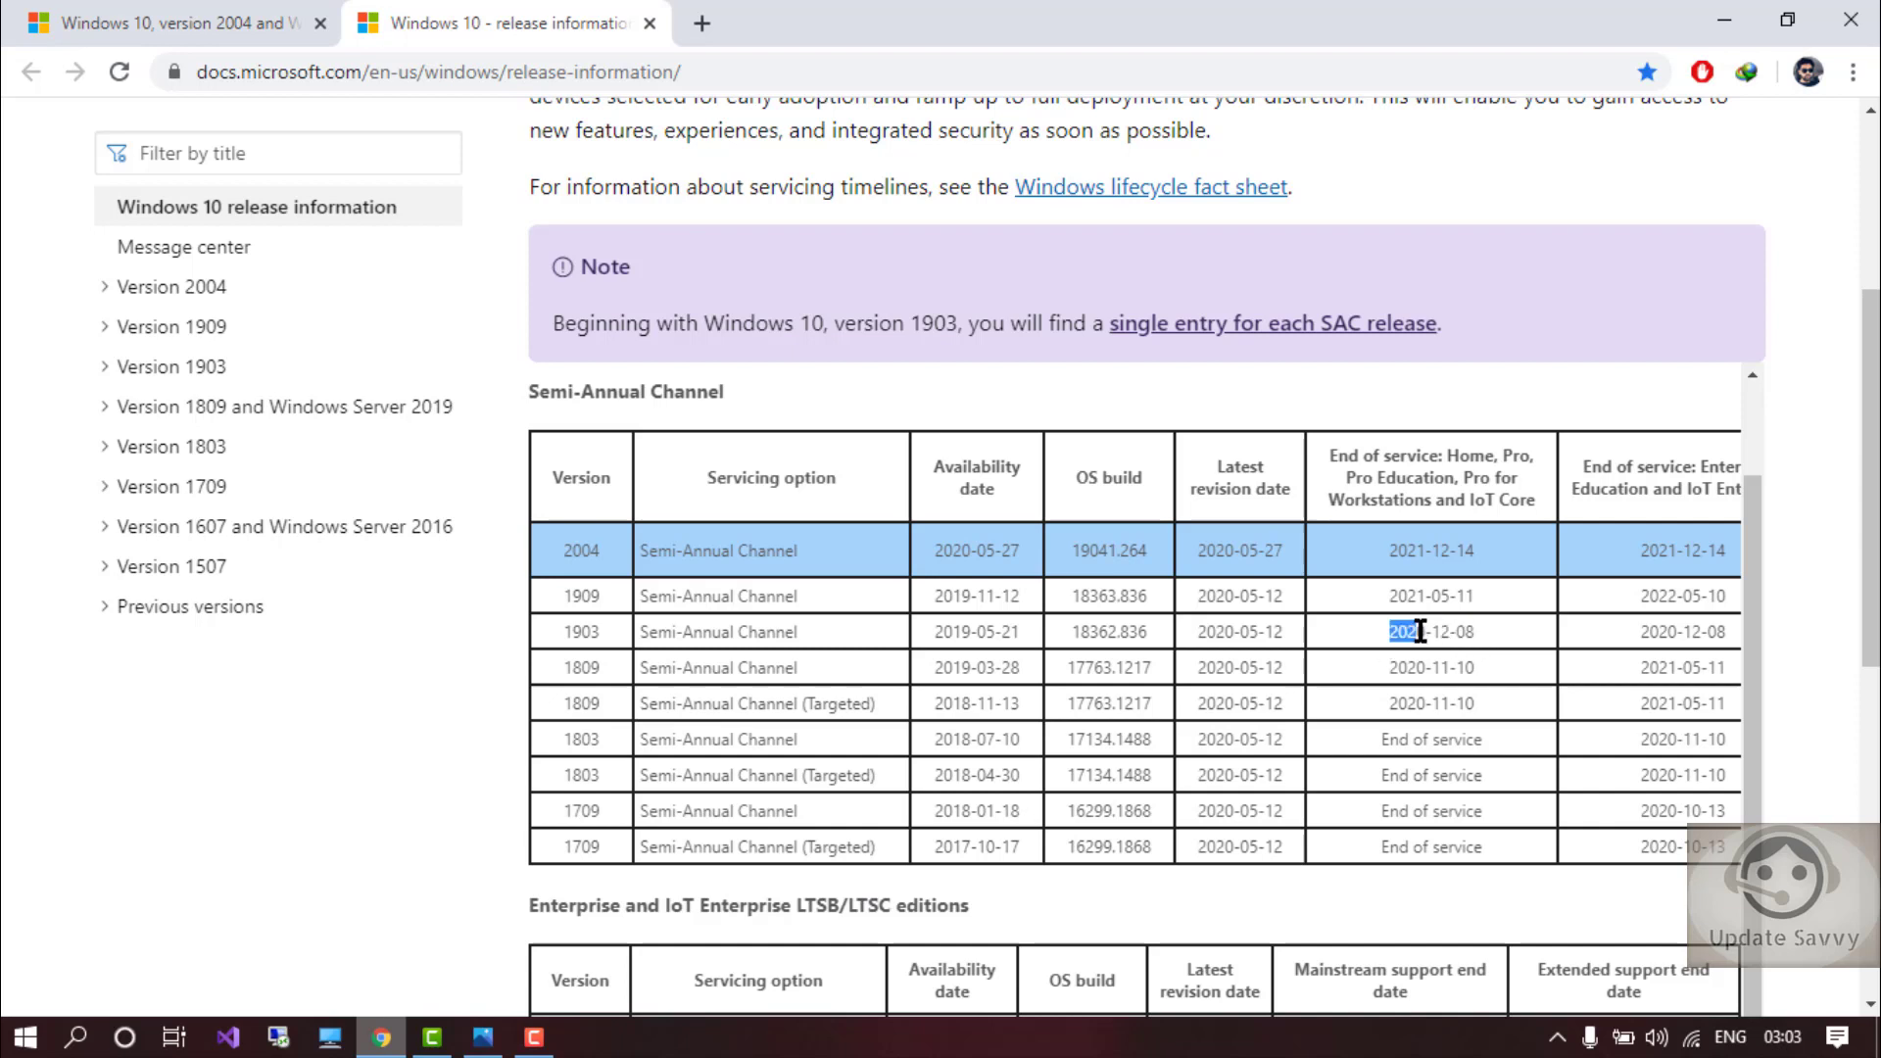
{"action": "mouse_move", "coordinate": [707, 631]}
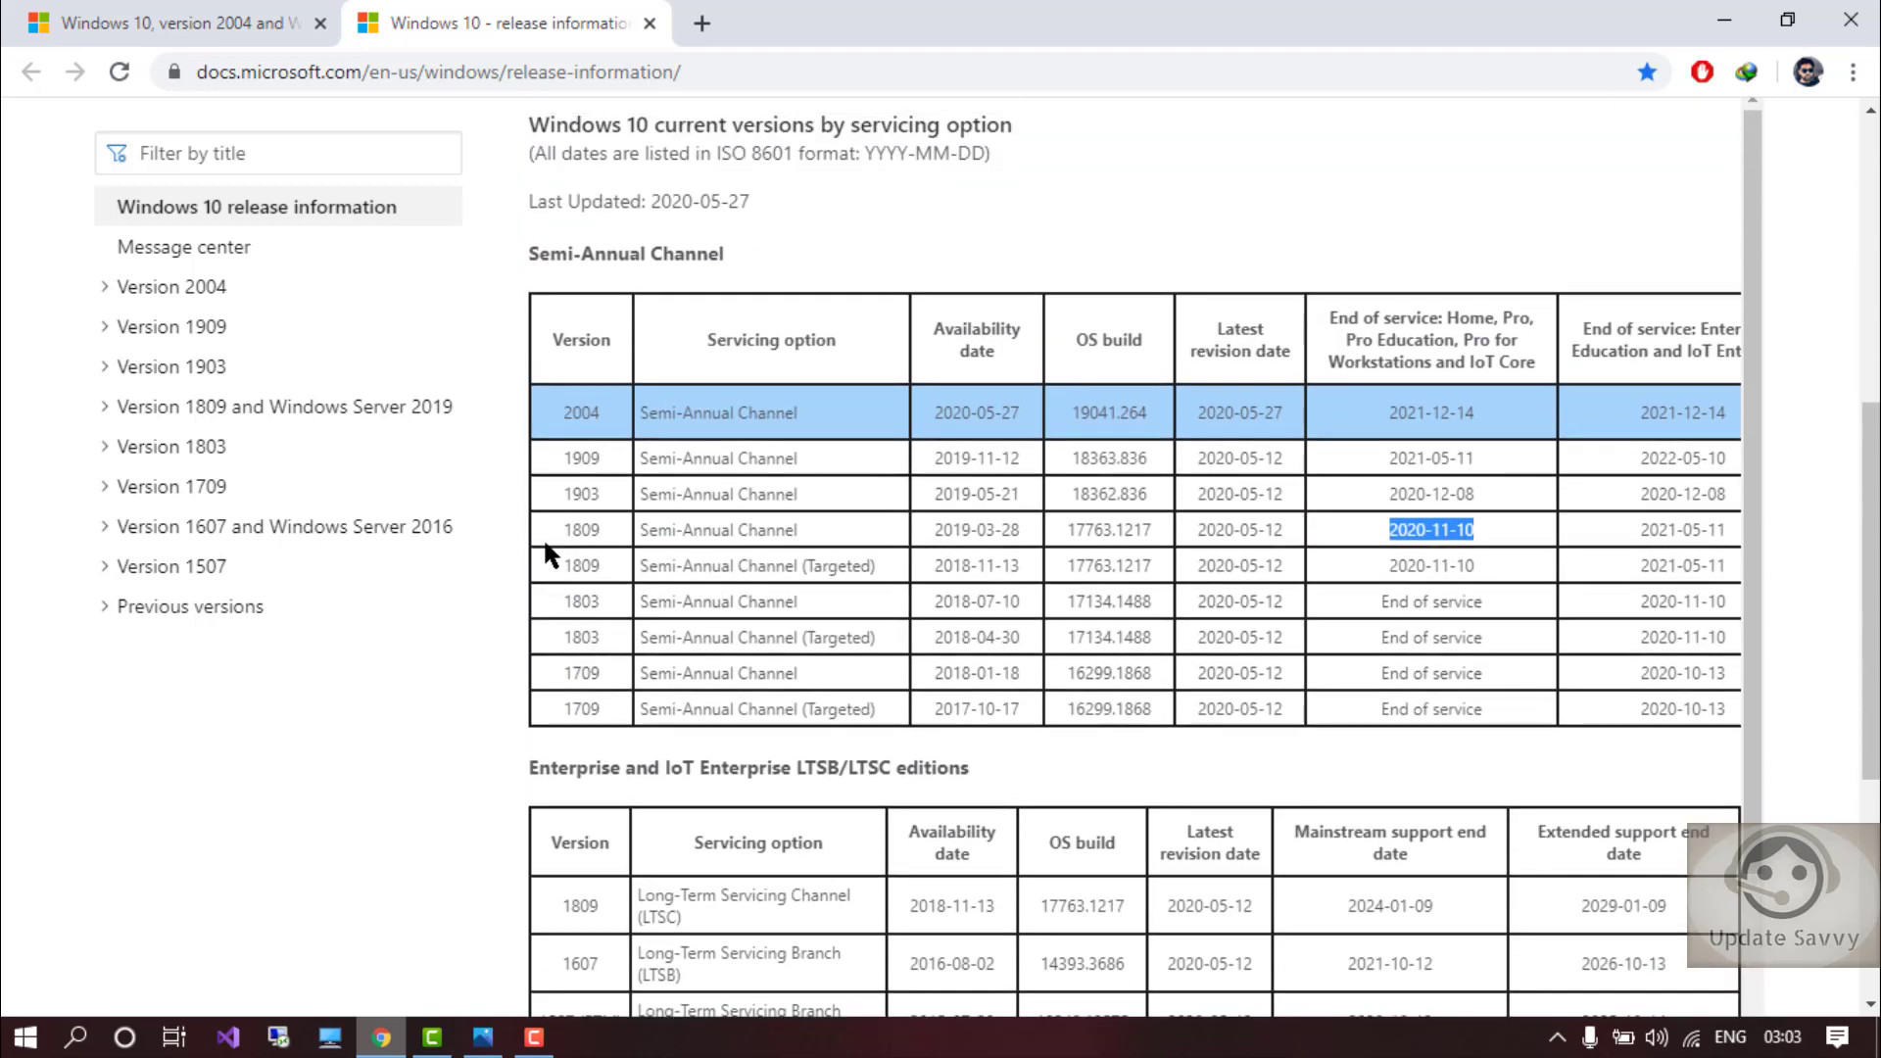
{"action": "scroll", "scroll_direction": "up", "scroll_amount": 3}
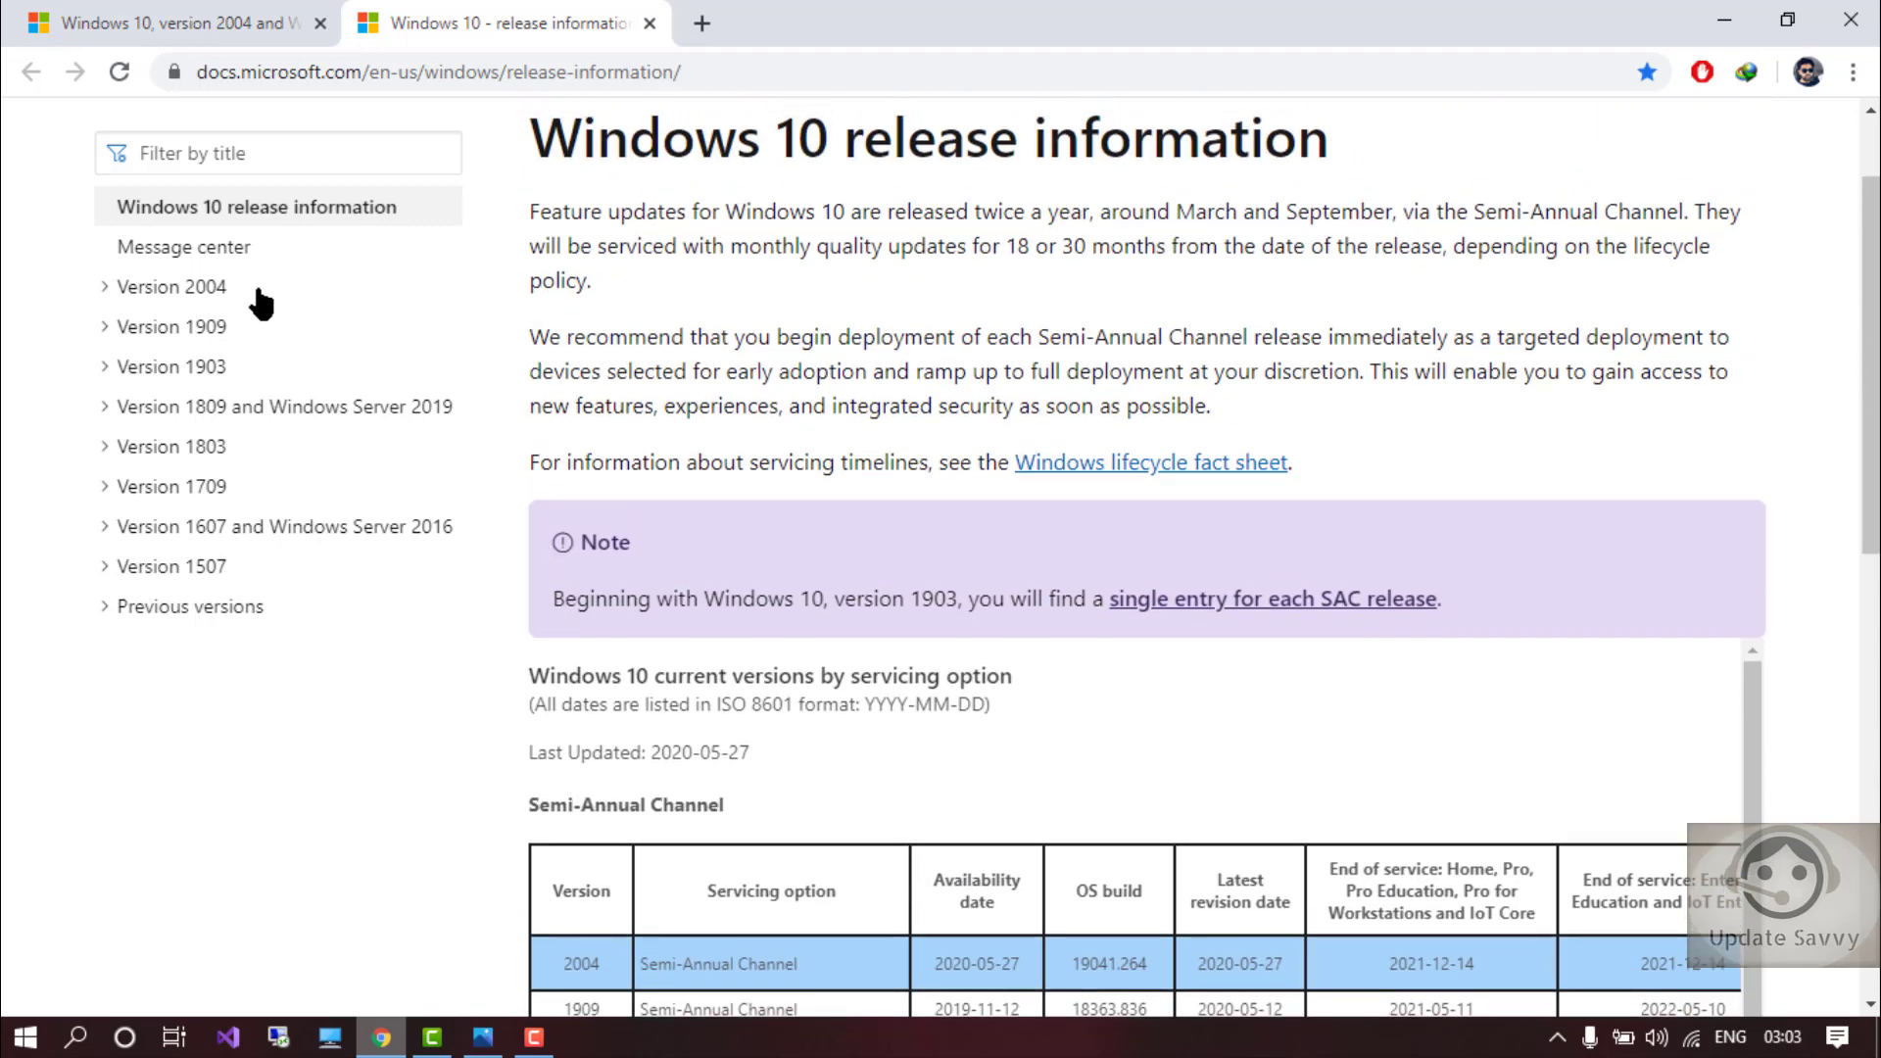
{"action": "mouse_move", "coordinate": [756, 452]}
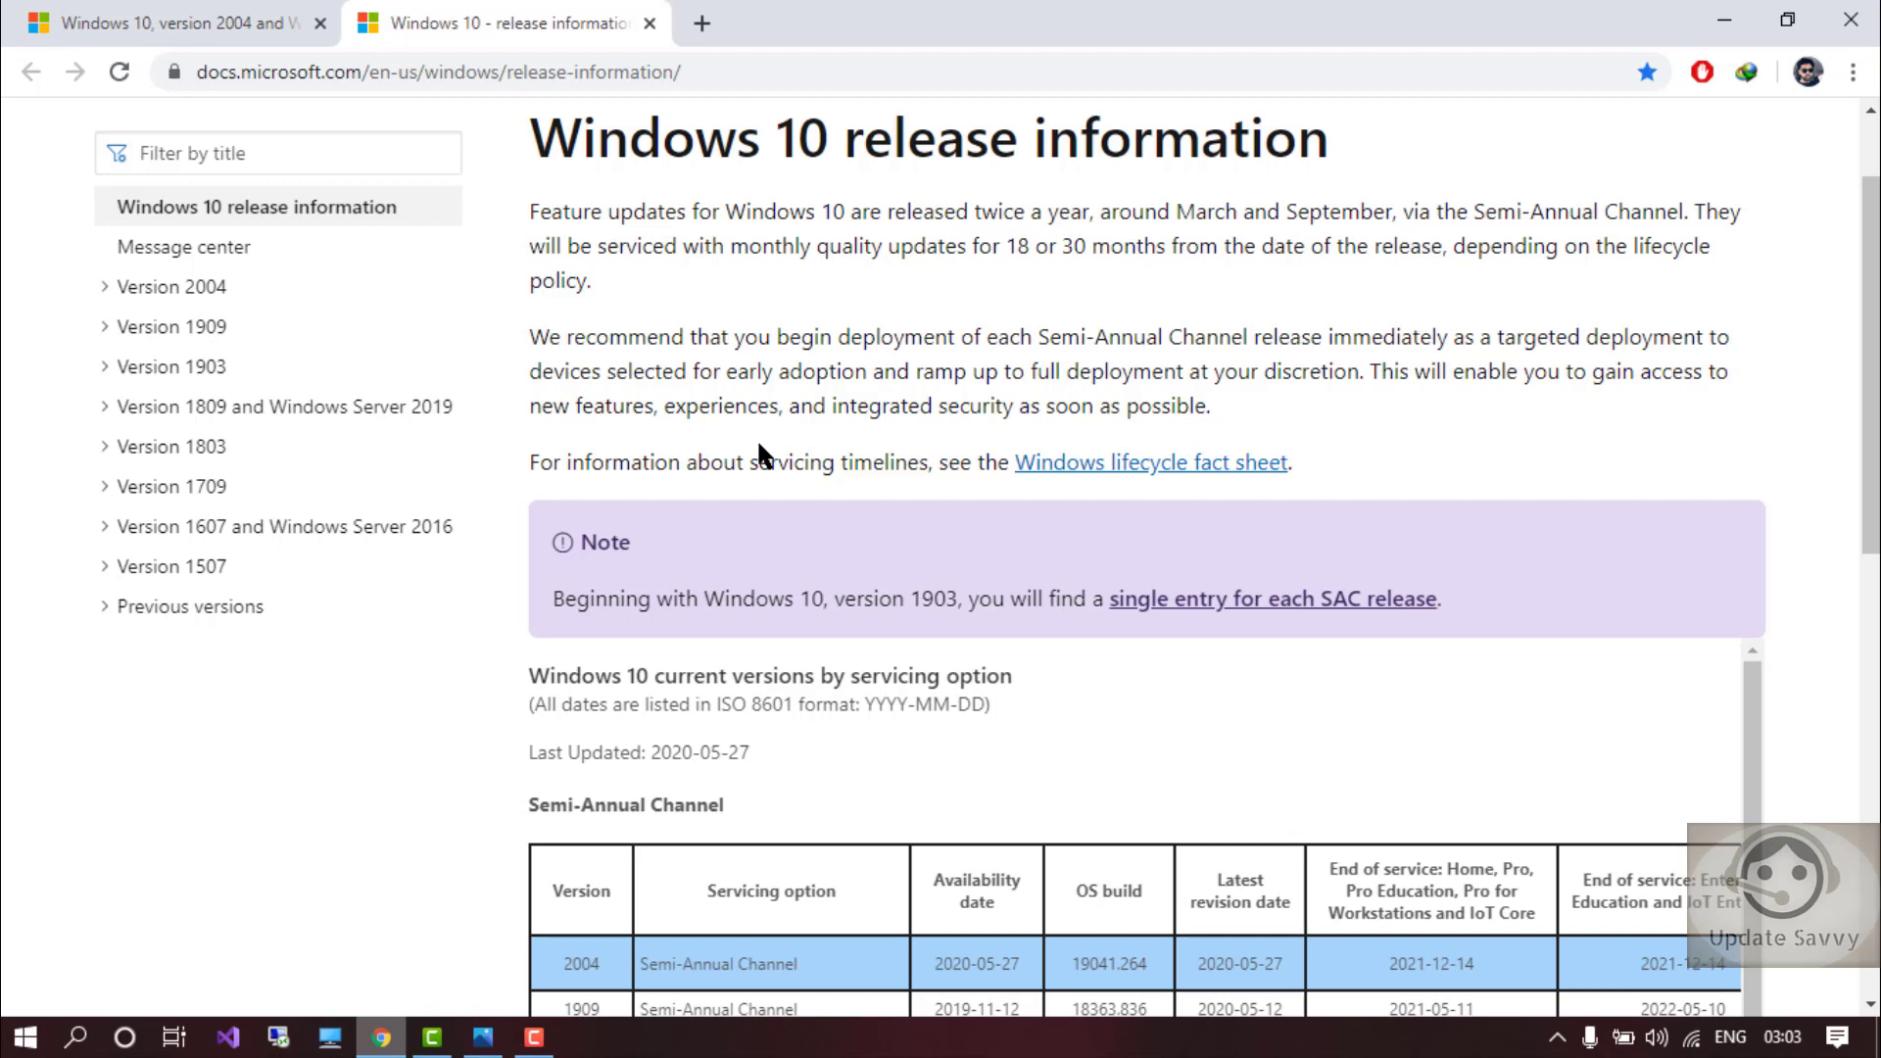
{"action": "mouse_move", "coordinate": [772, 453]}
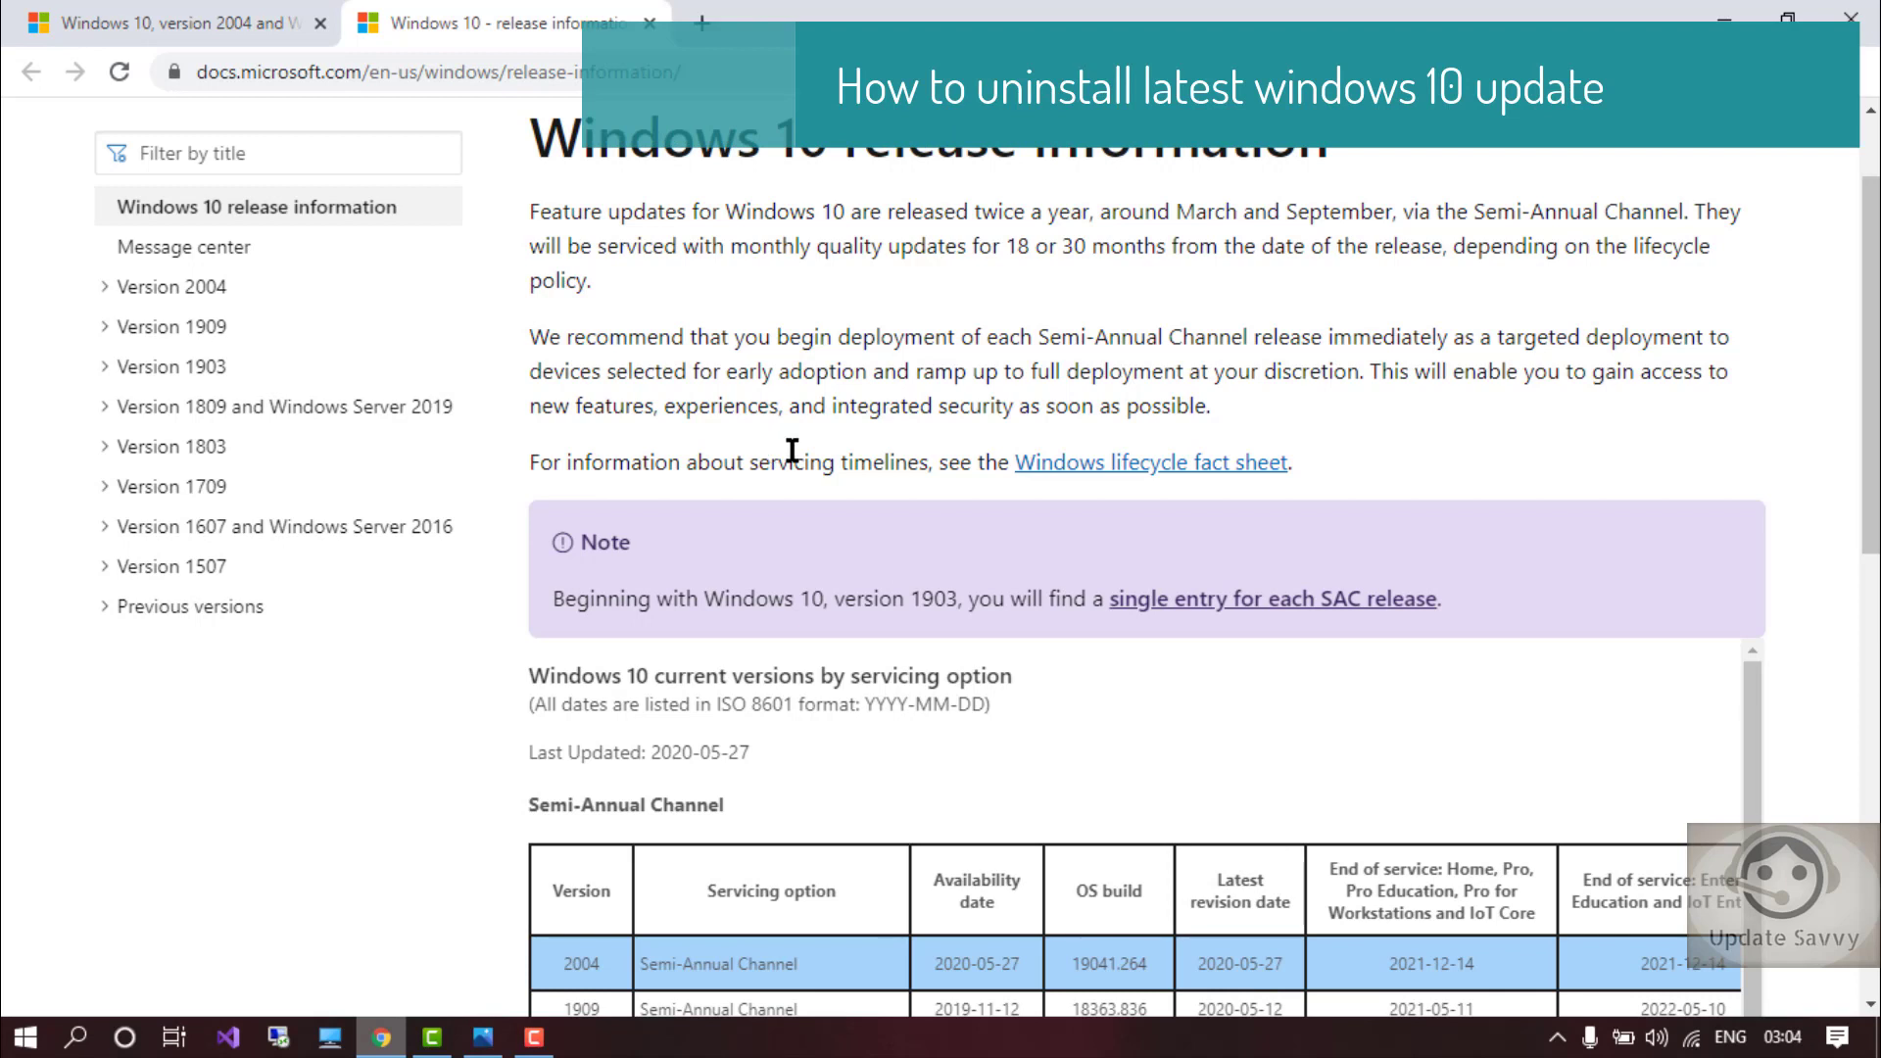
{"action": "mouse_move", "coordinate": [805, 453]}
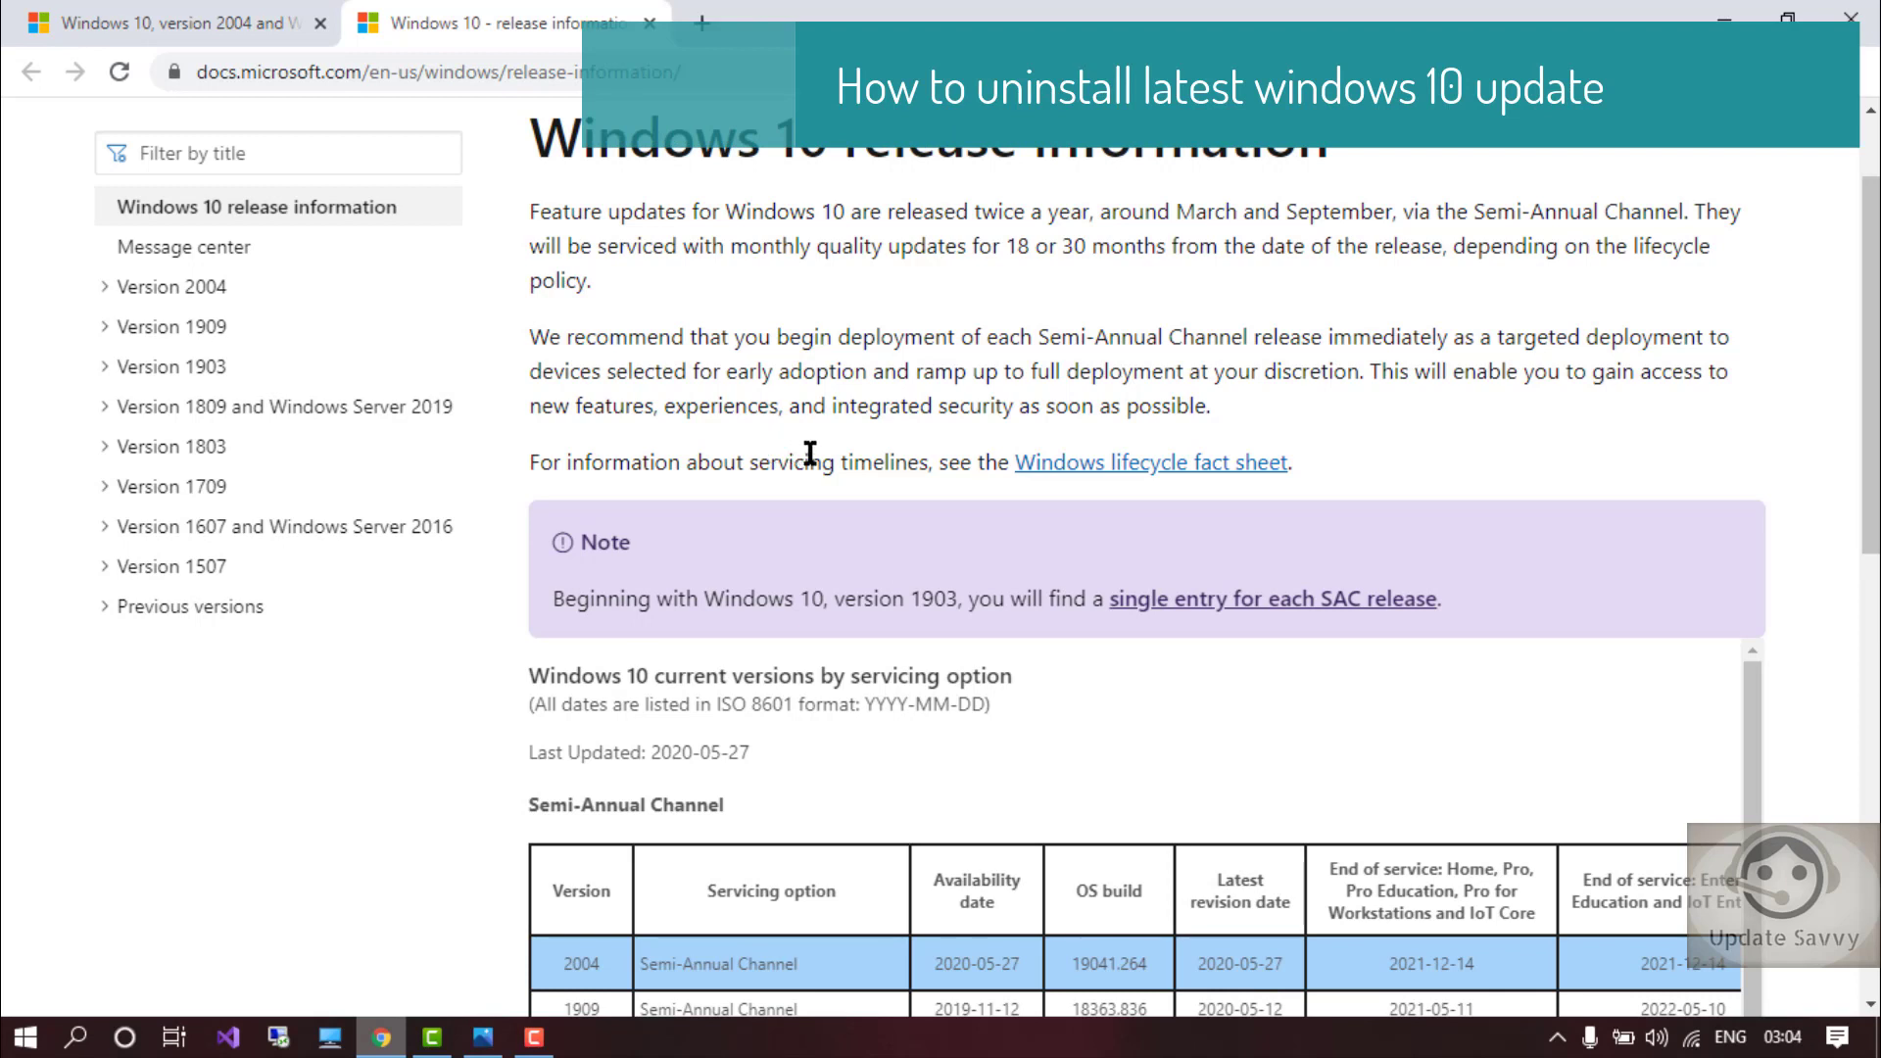
{"action": "mouse_move", "coordinate": [1195, 392]}
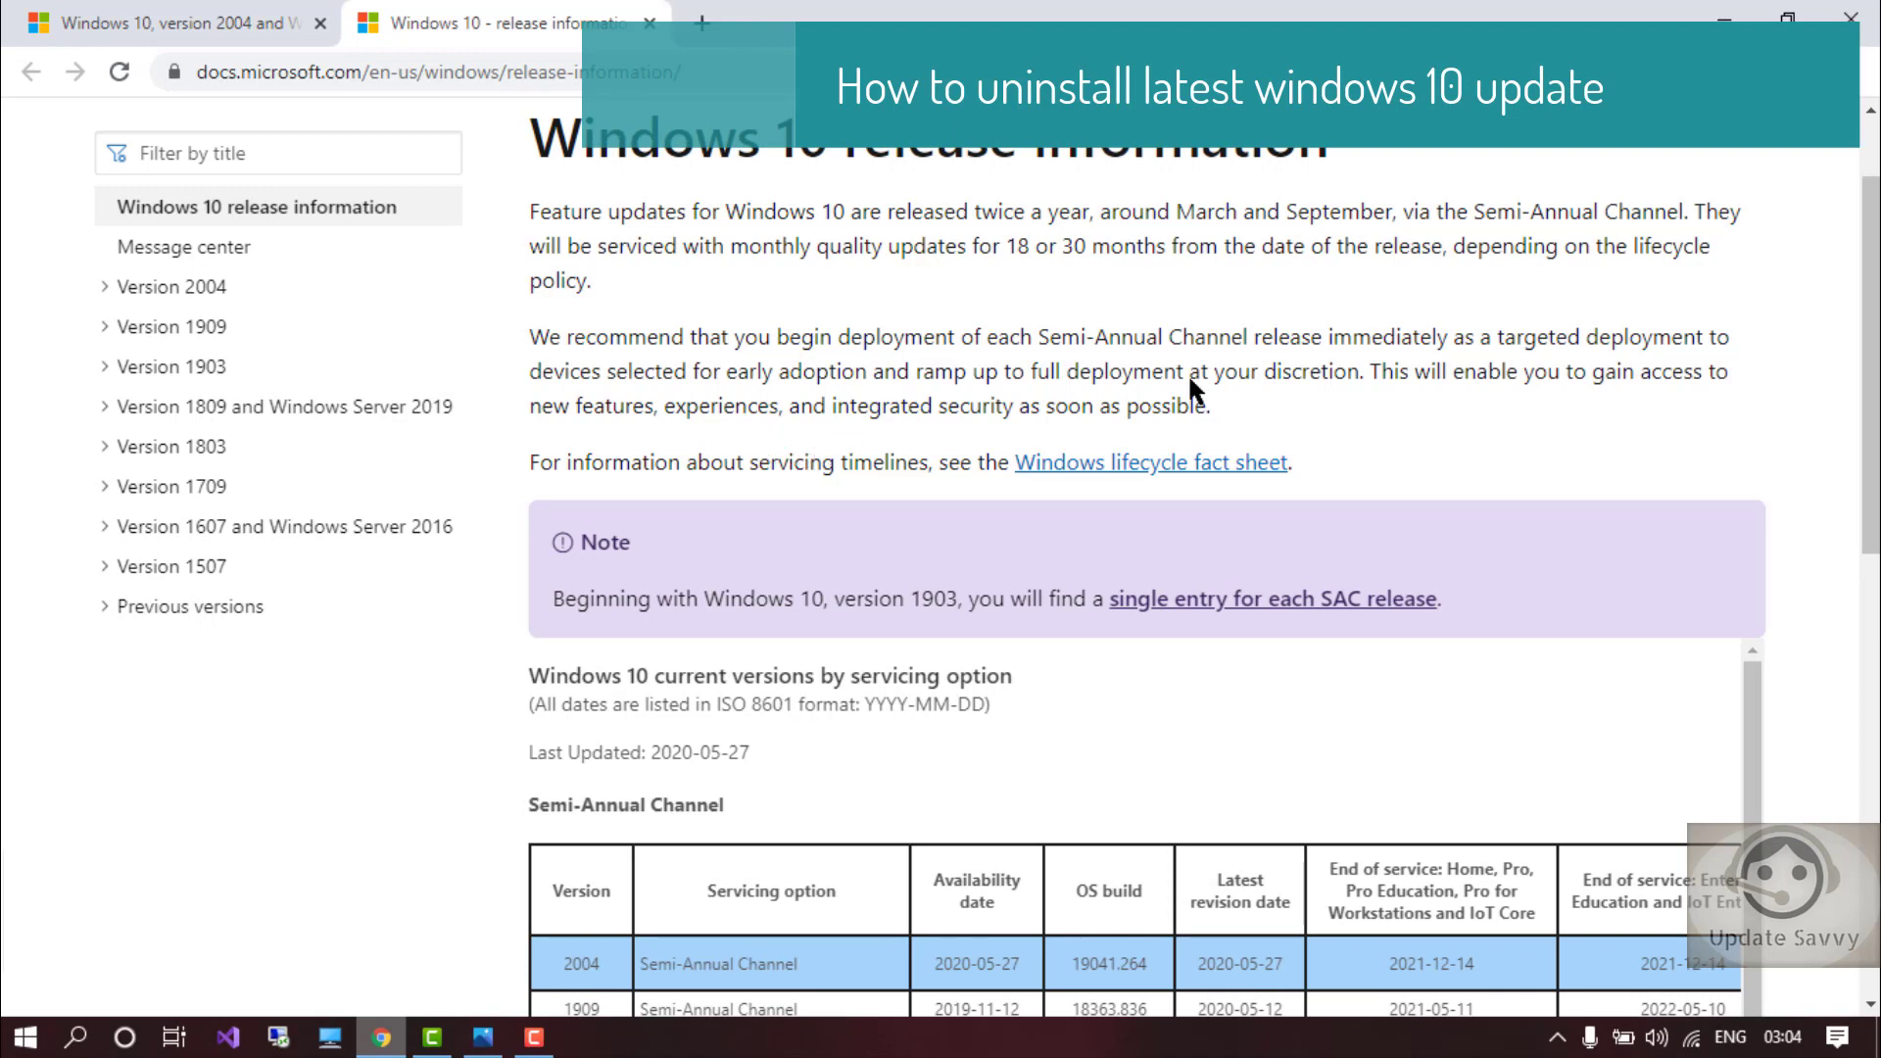
{"action": "scroll", "scroll_direction": "up", "scroll_amount": 3}
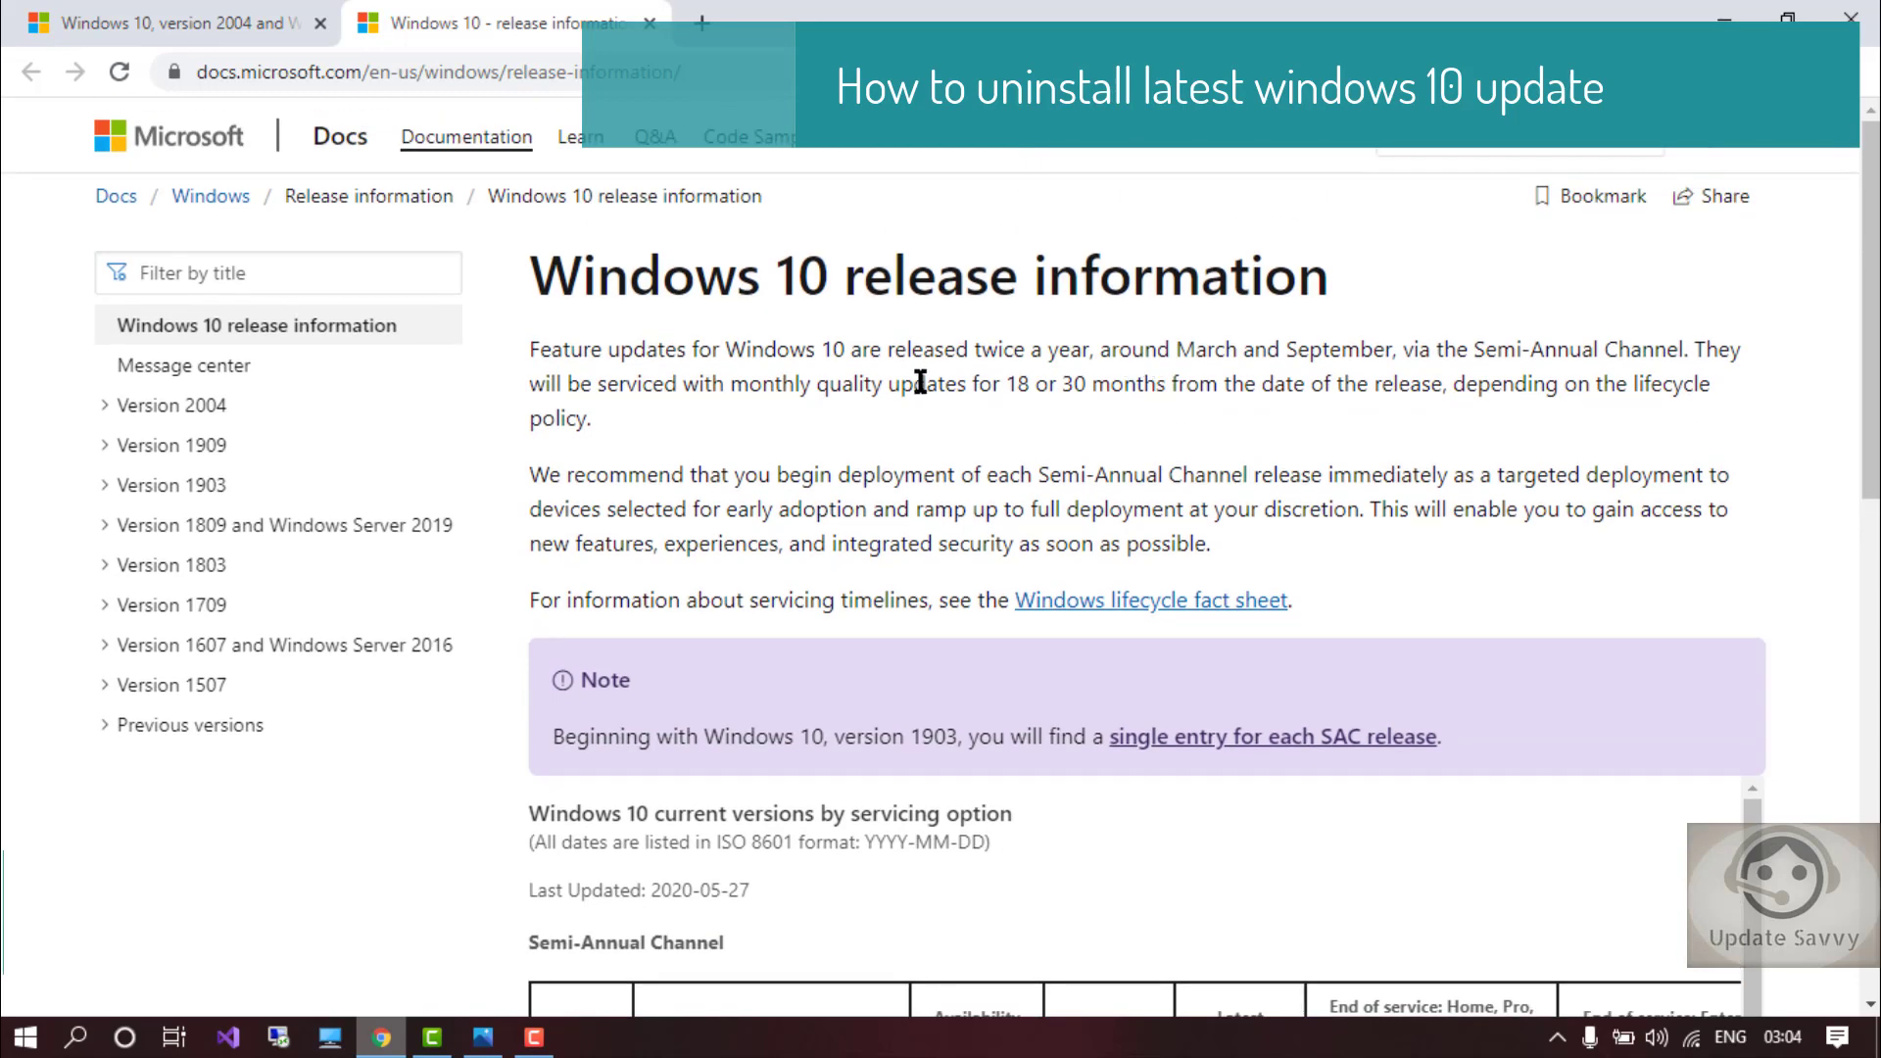
{"action": "mouse_move", "coordinate": [704, 533]}
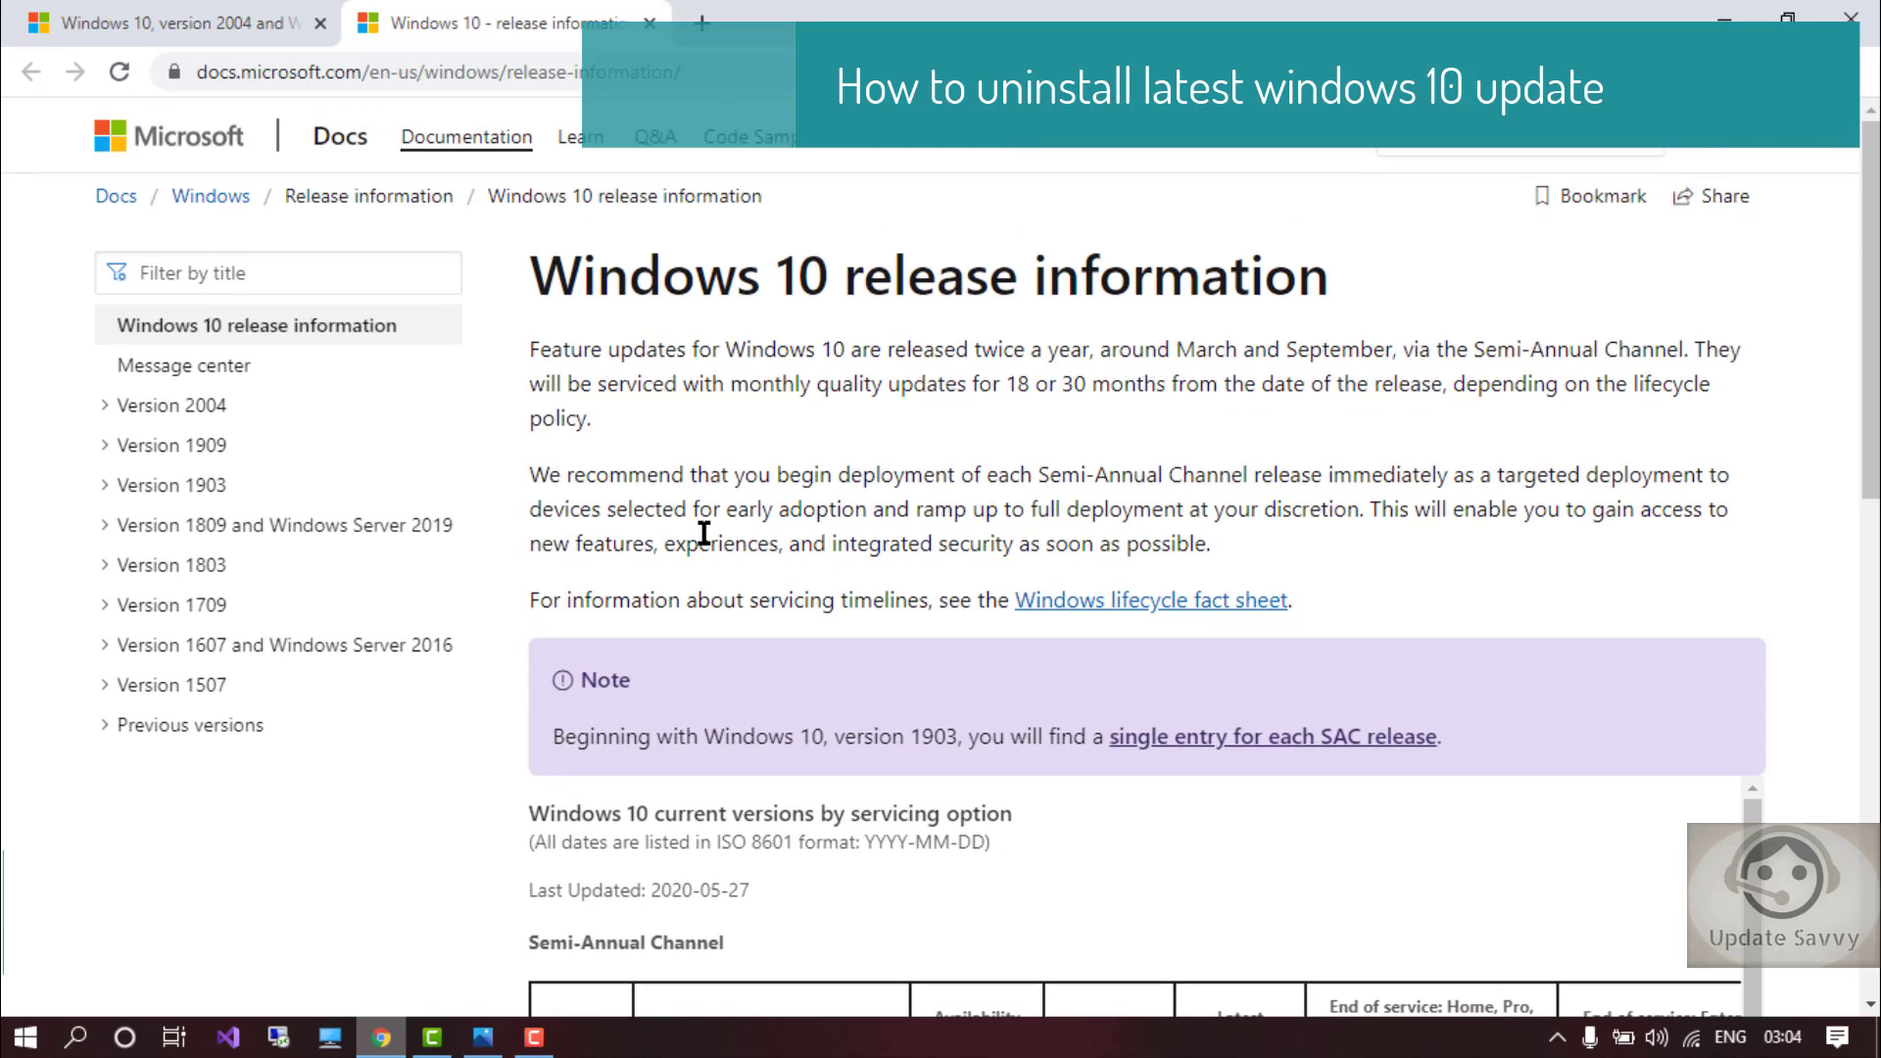
{"action": "scroll", "scroll_direction": "down", "scroll_amount": 3}
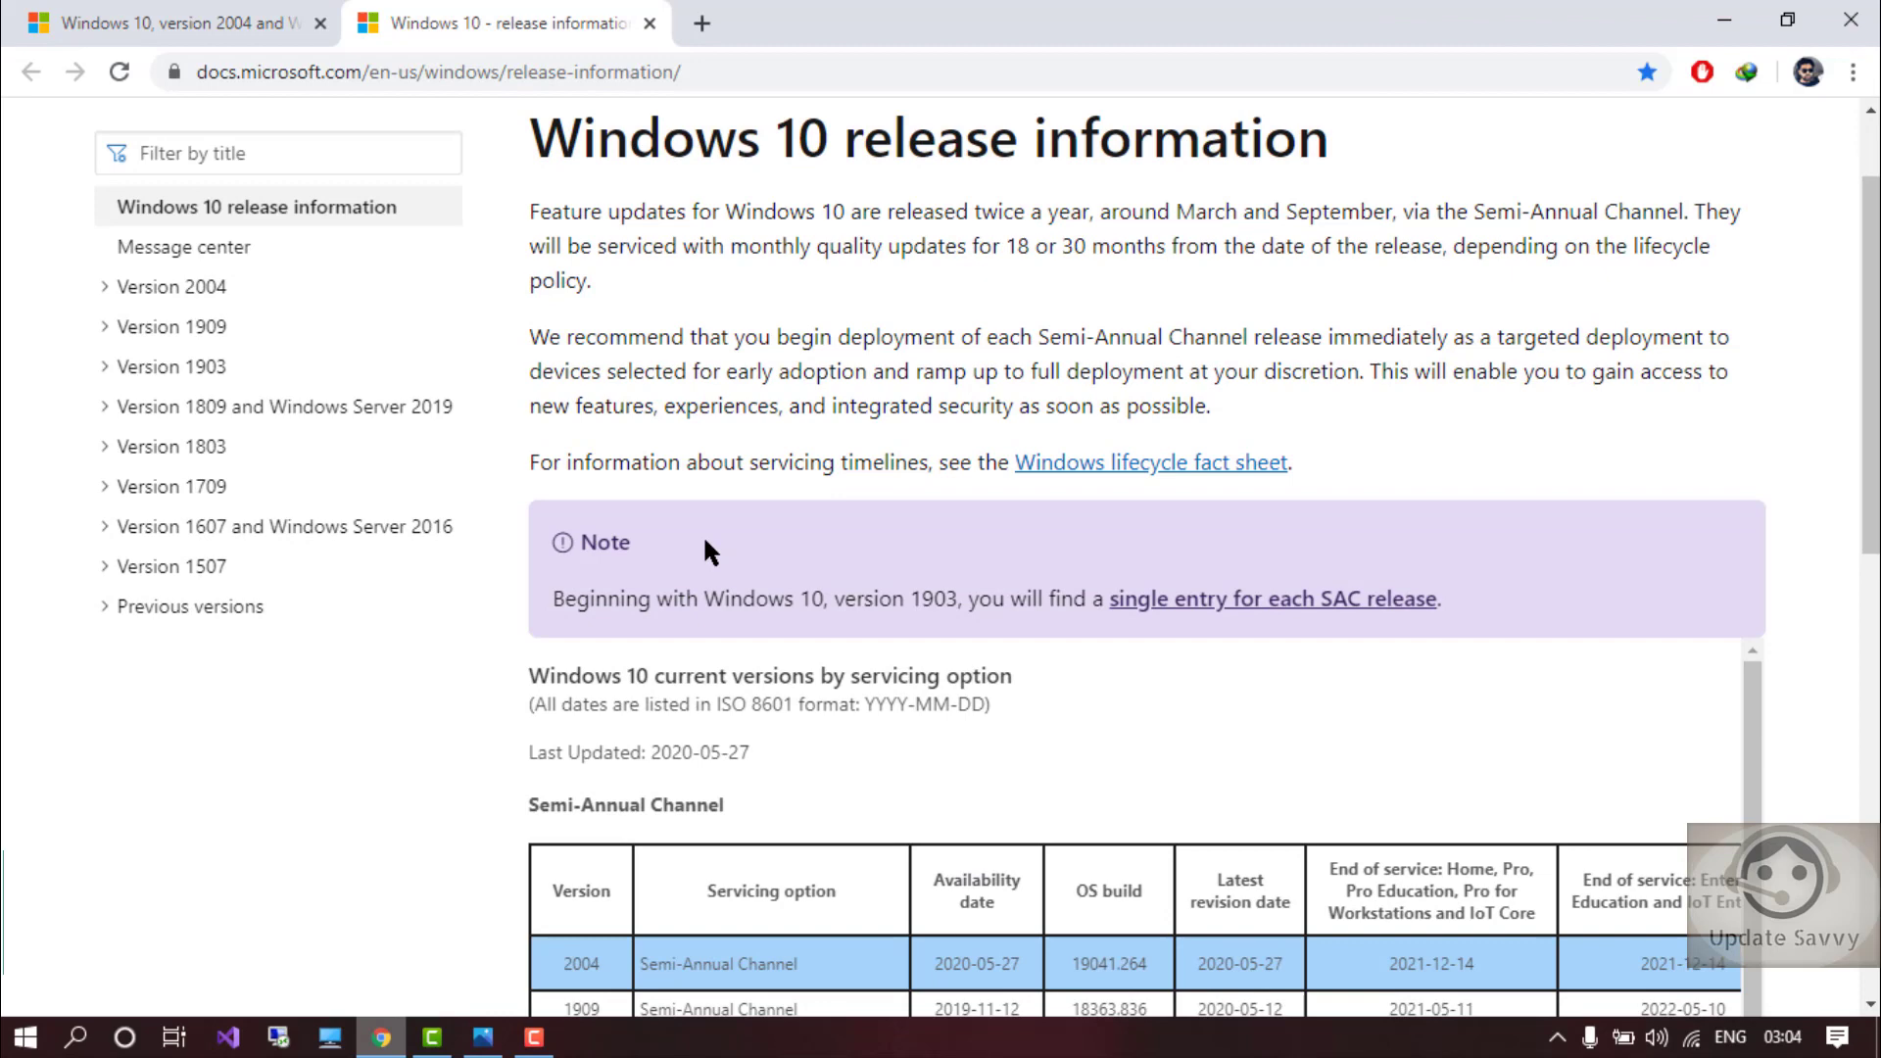
{"action": "scroll", "scroll_direction": "down", "scroll_amount": 3}
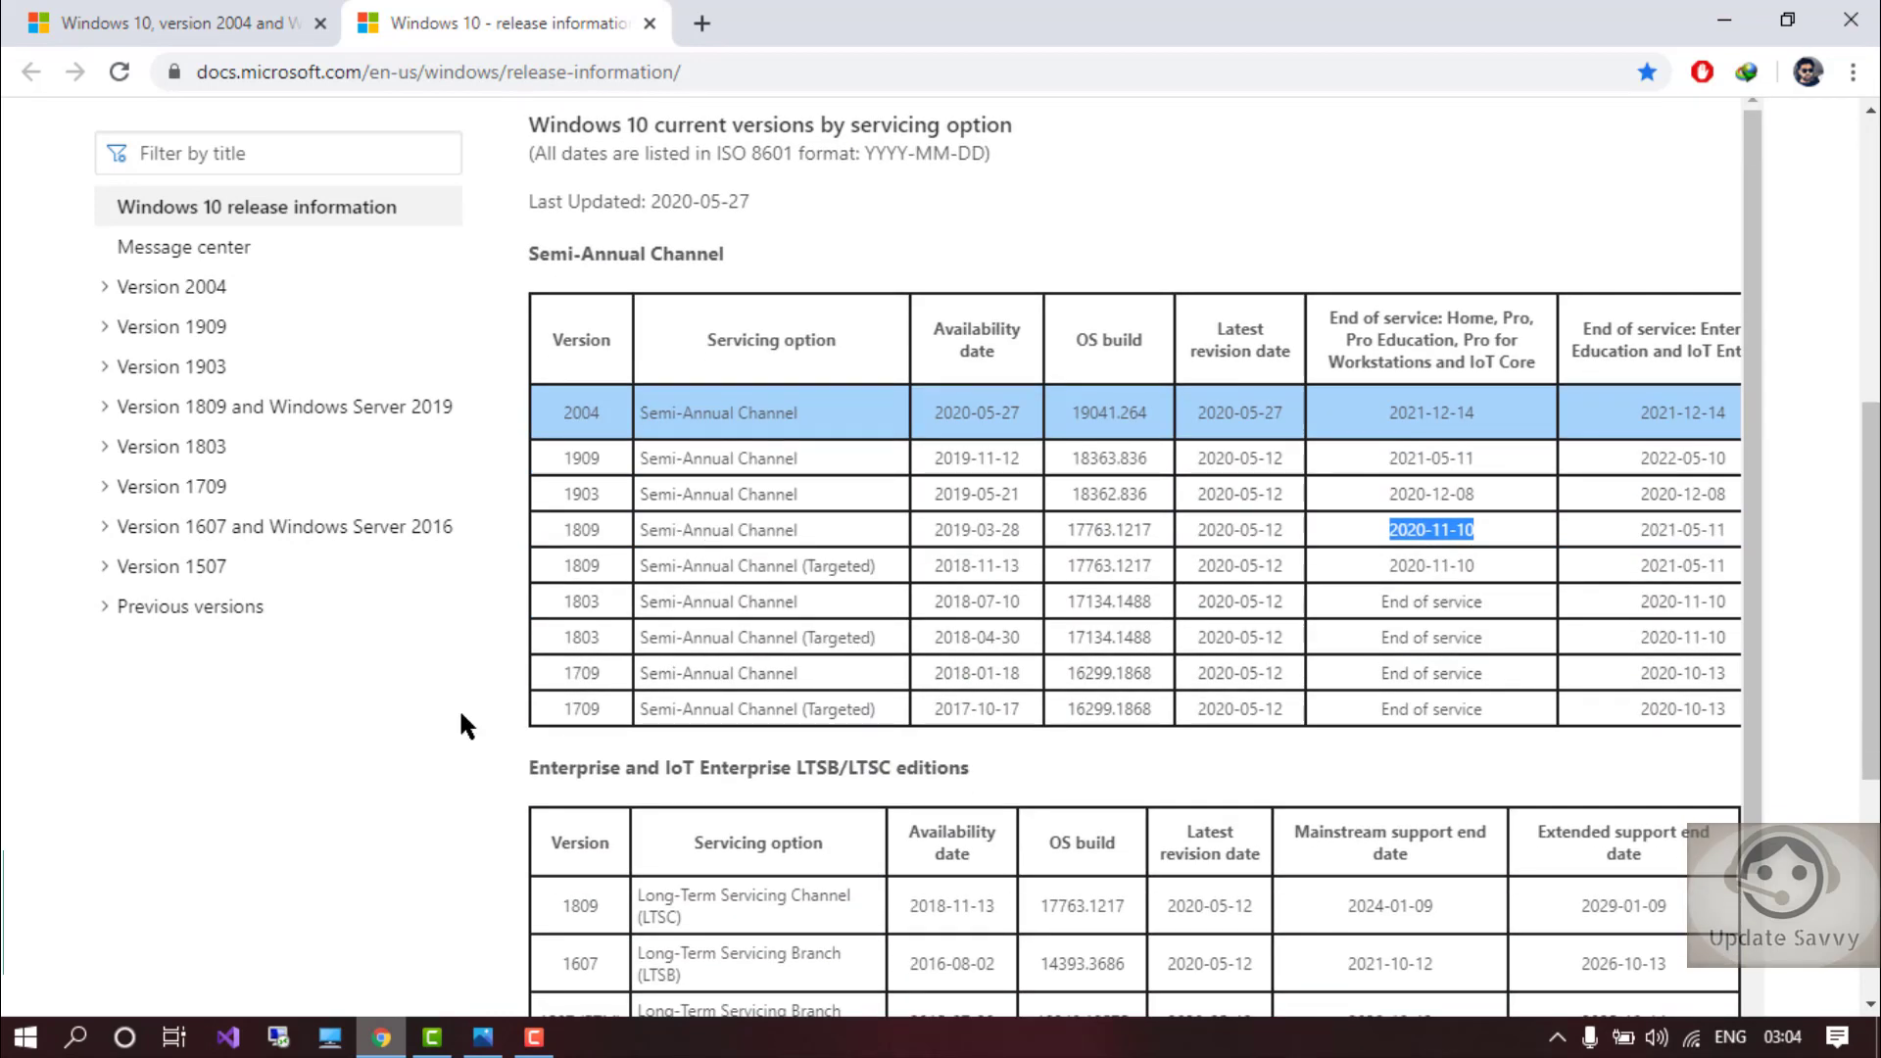